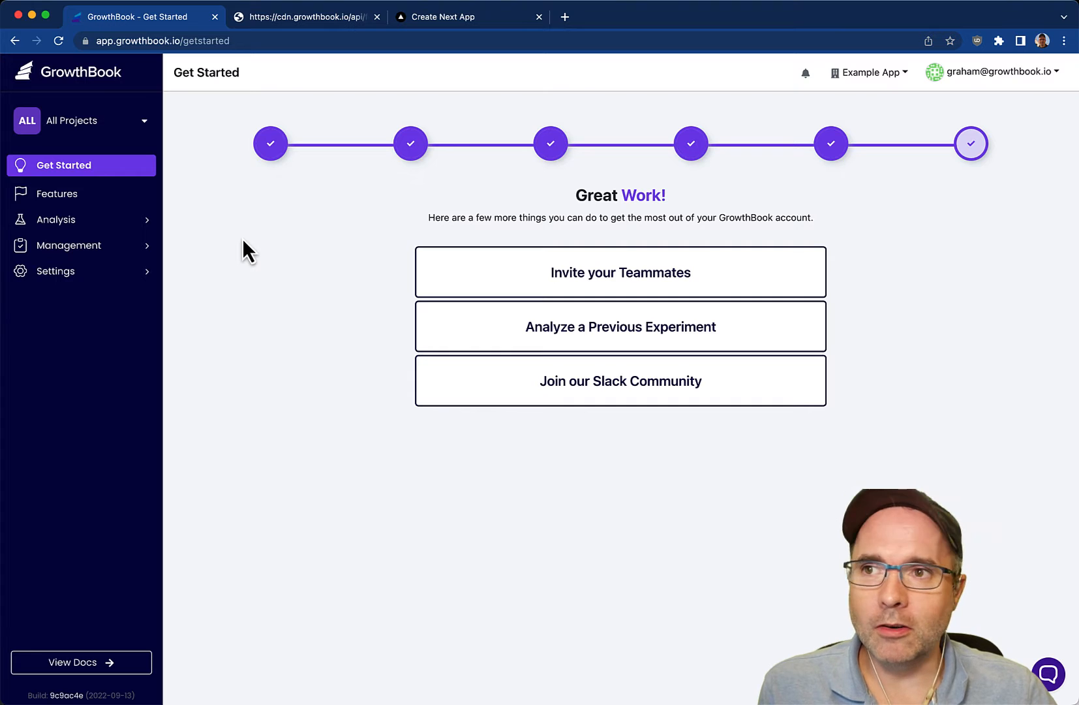
mouse_move(380, 64)
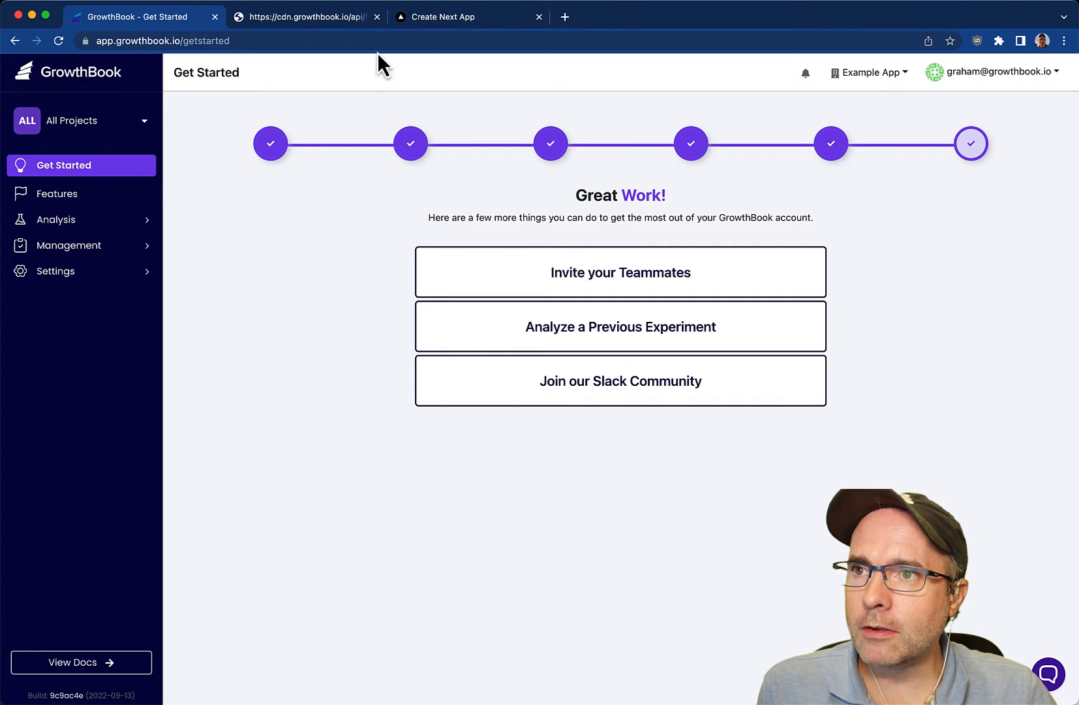
Check the local Next.js app, then show the Features setup steps and SDK instructions
left_click(454, 17)
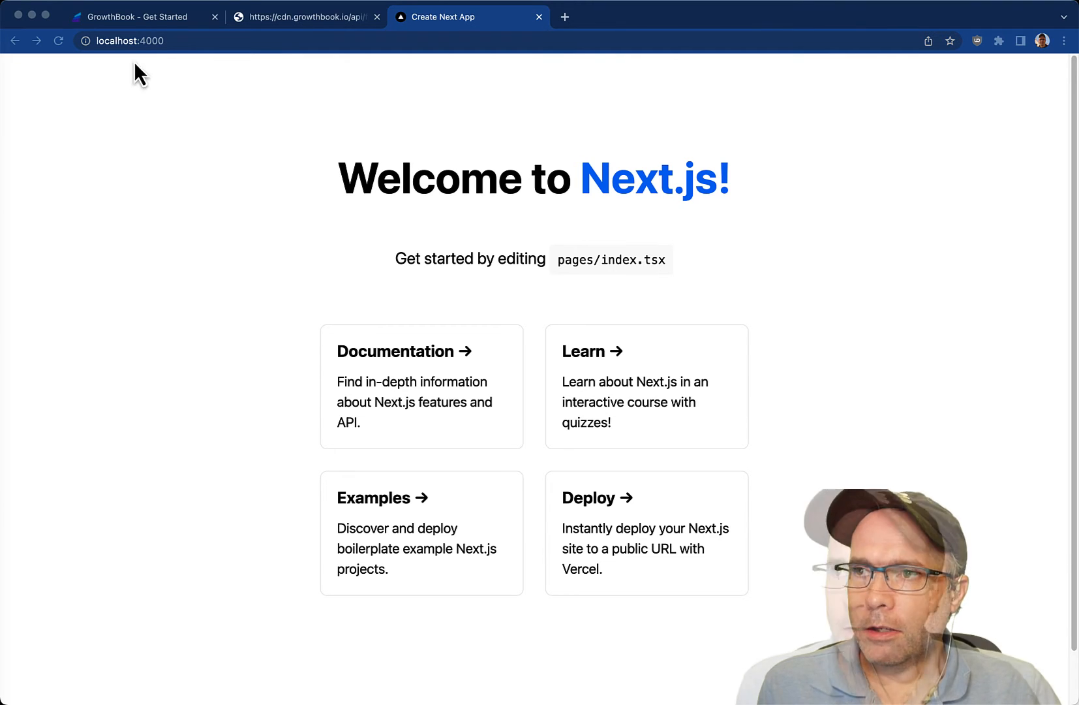
left_click(134, 17)
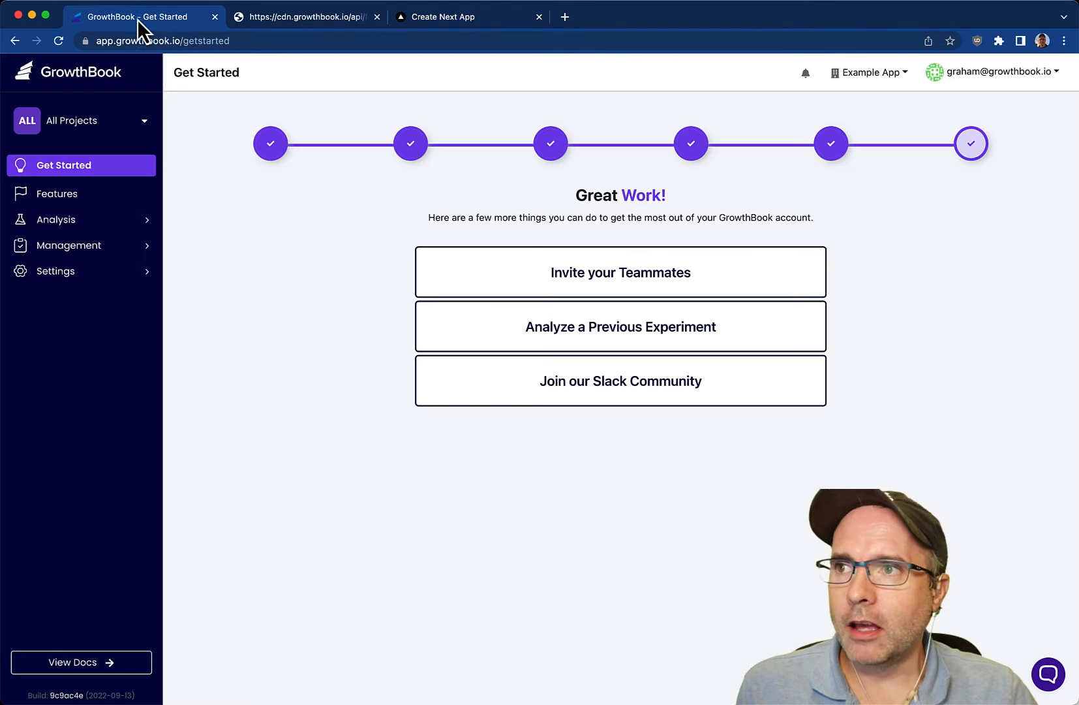
left_click(58, 193)
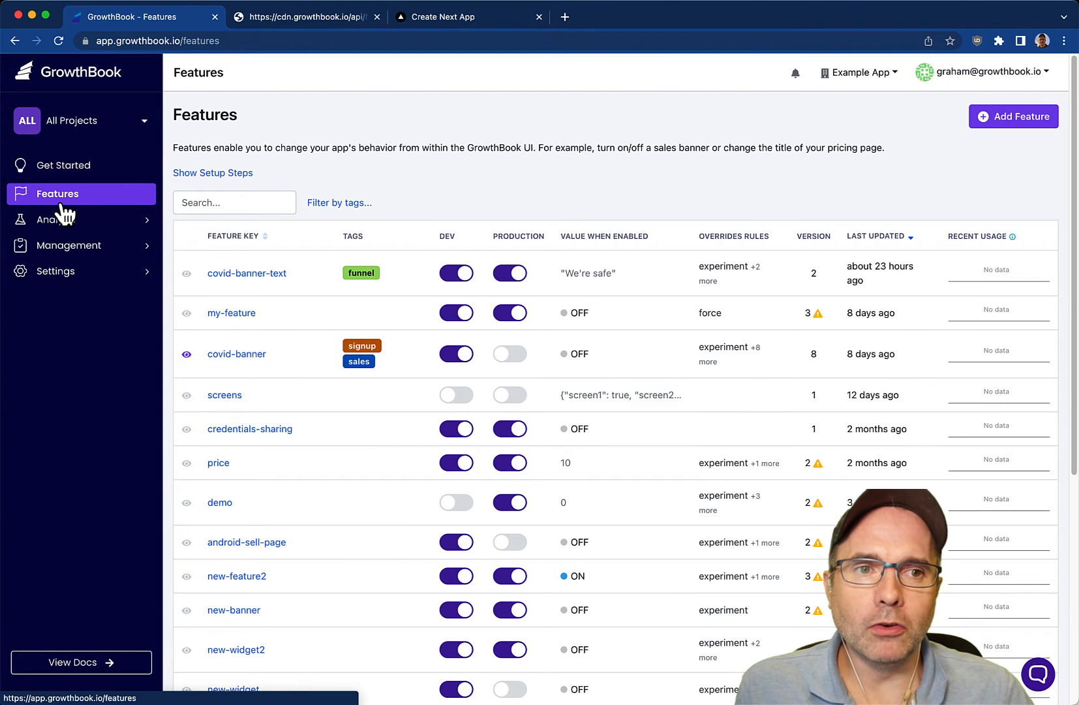
left_click(212, 172)
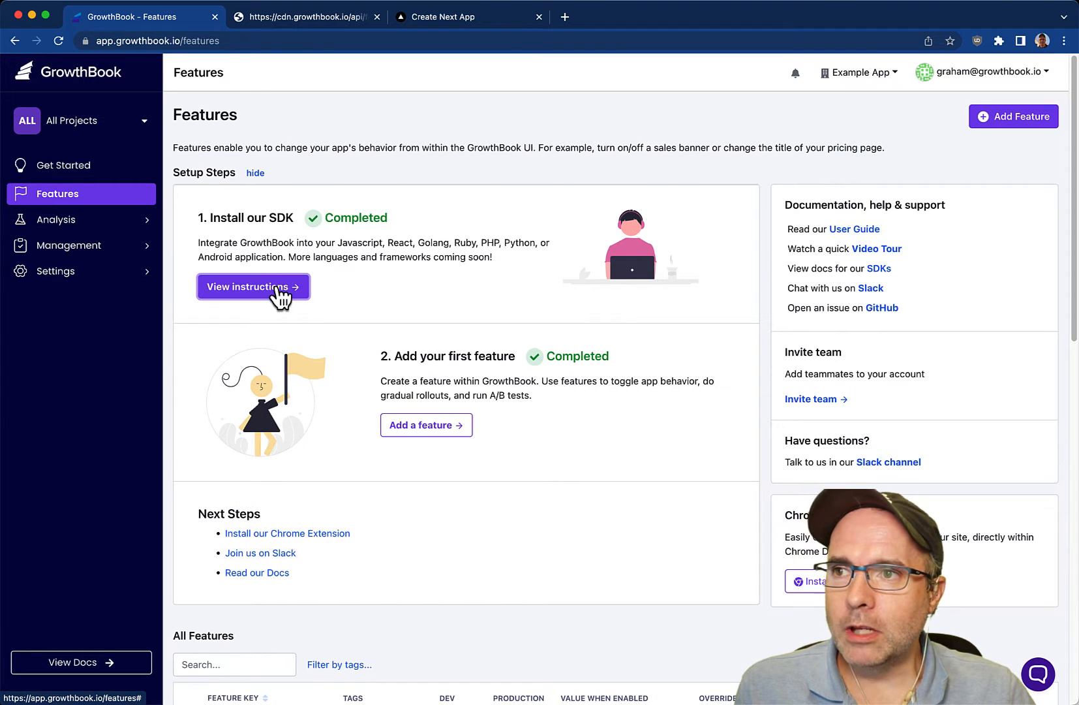
left_click(252, 286)
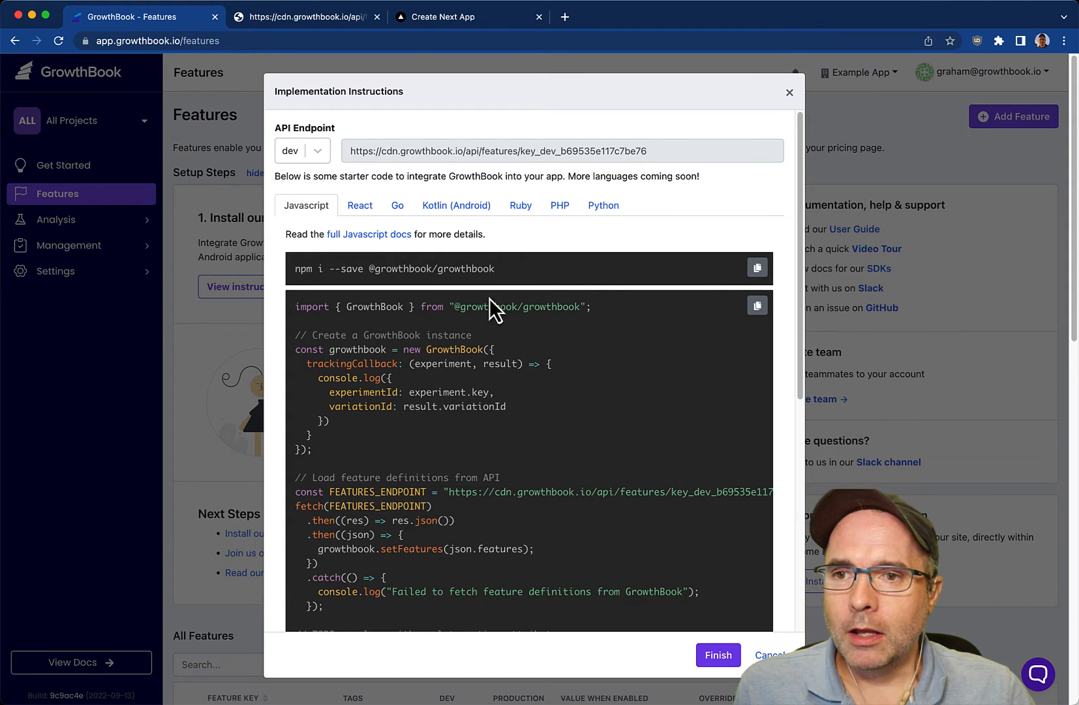
Copy the dev features API endpoint and view its feature definitions JSON in another tab
scroll("down", 3)
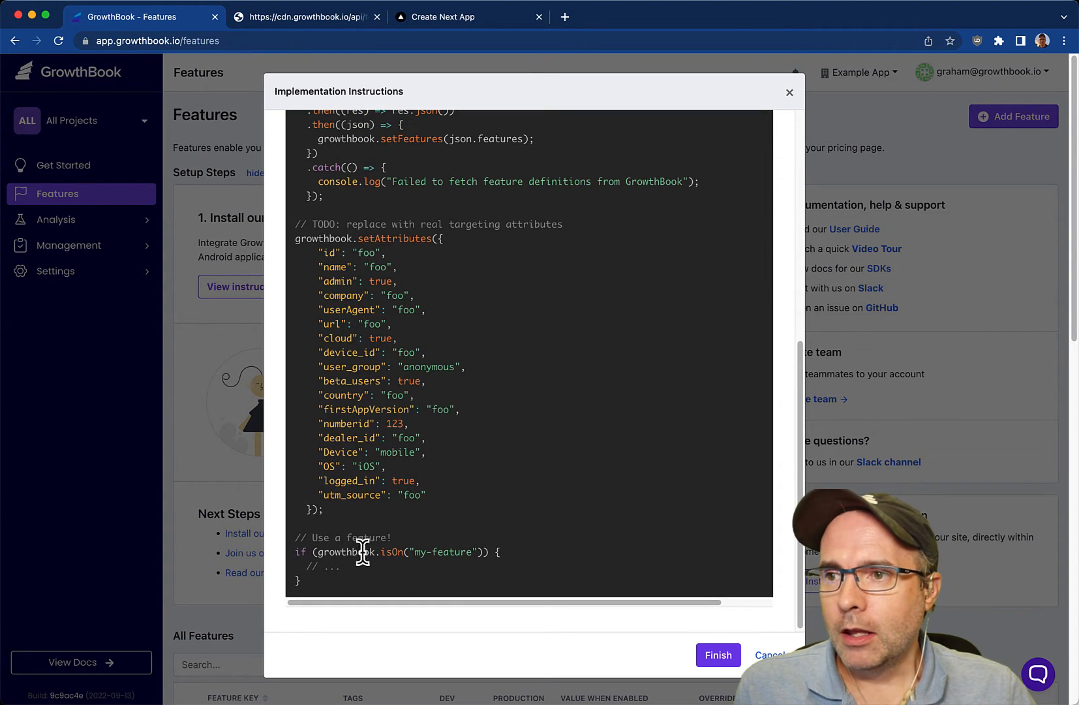
left_click_drag(307, 551, 499, 551)
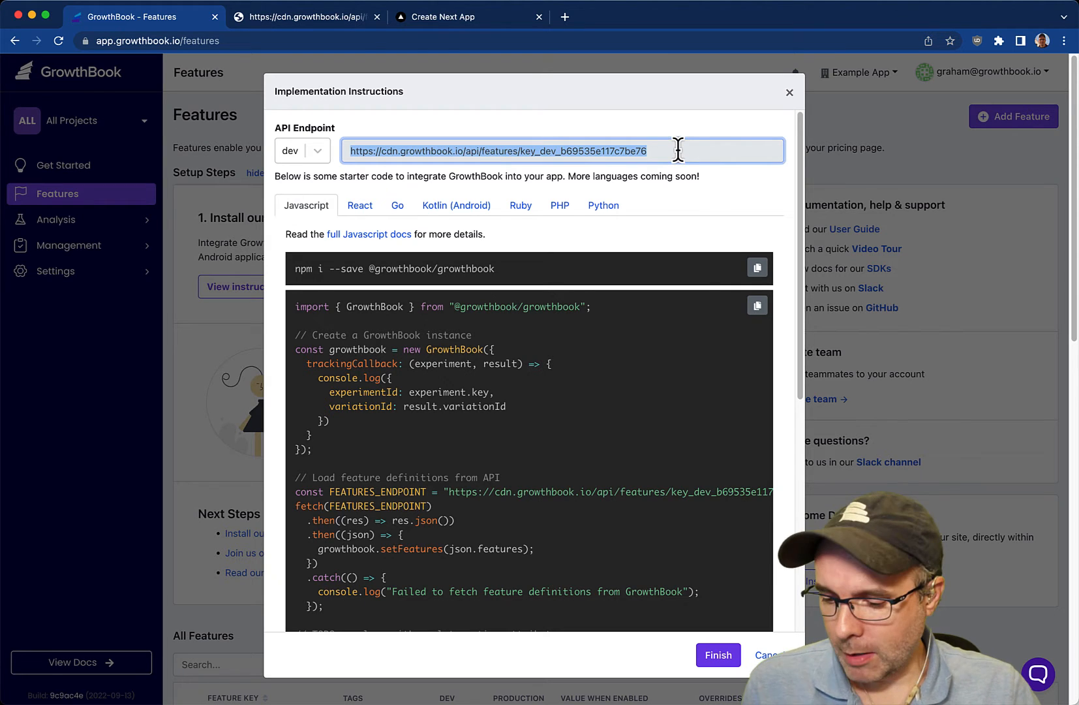
left_click(307, 17)
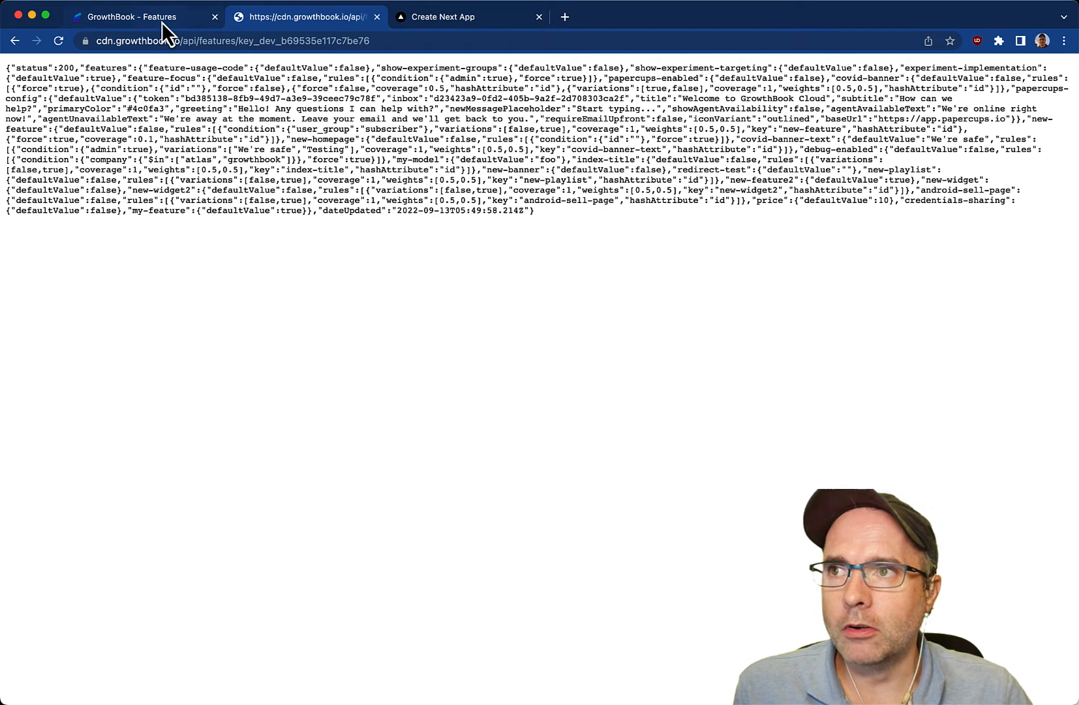
left_click(137, 17)
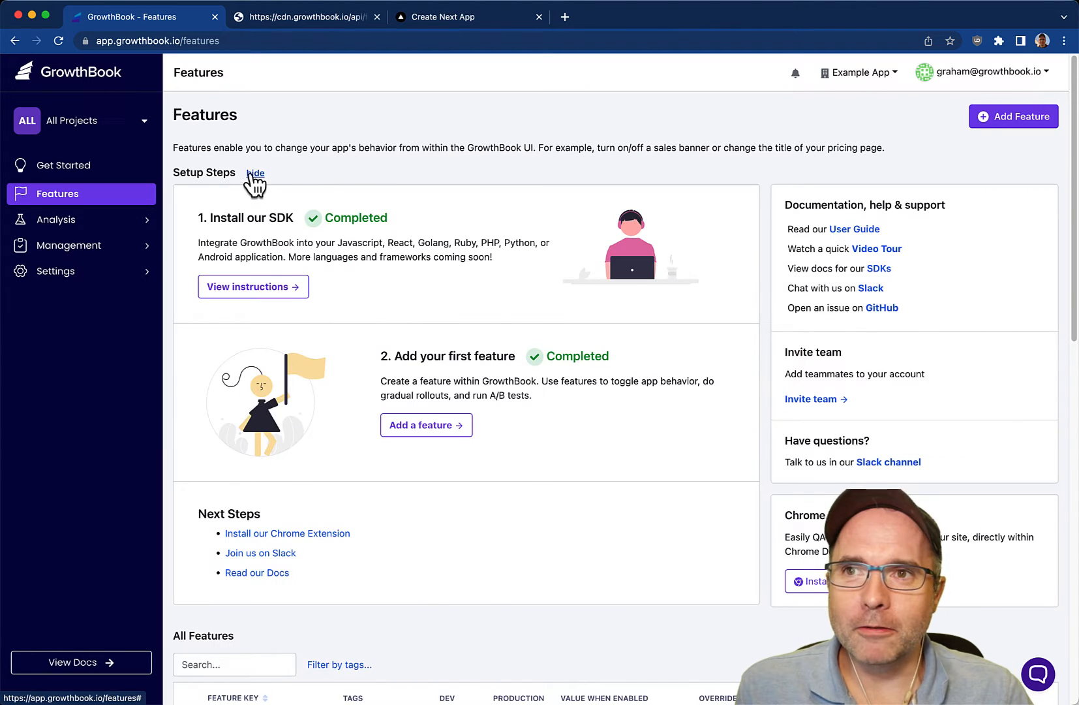
Hide the setup steps and start a new feature with key show-h1
left_click(256, 172)
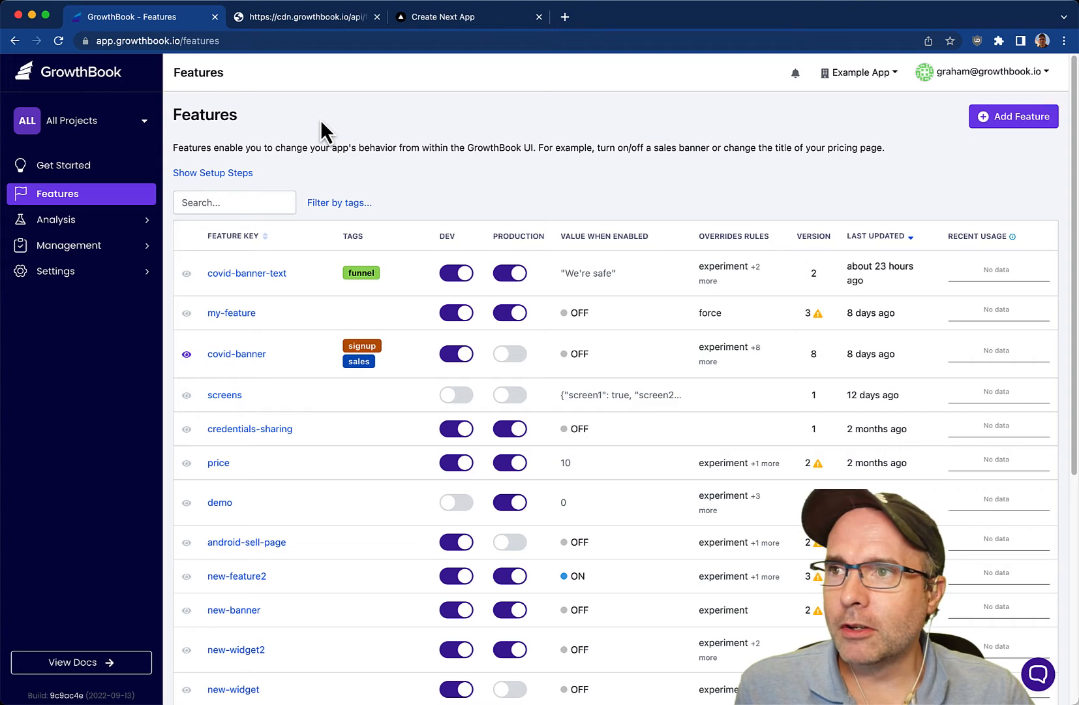
left_click(447, 17)
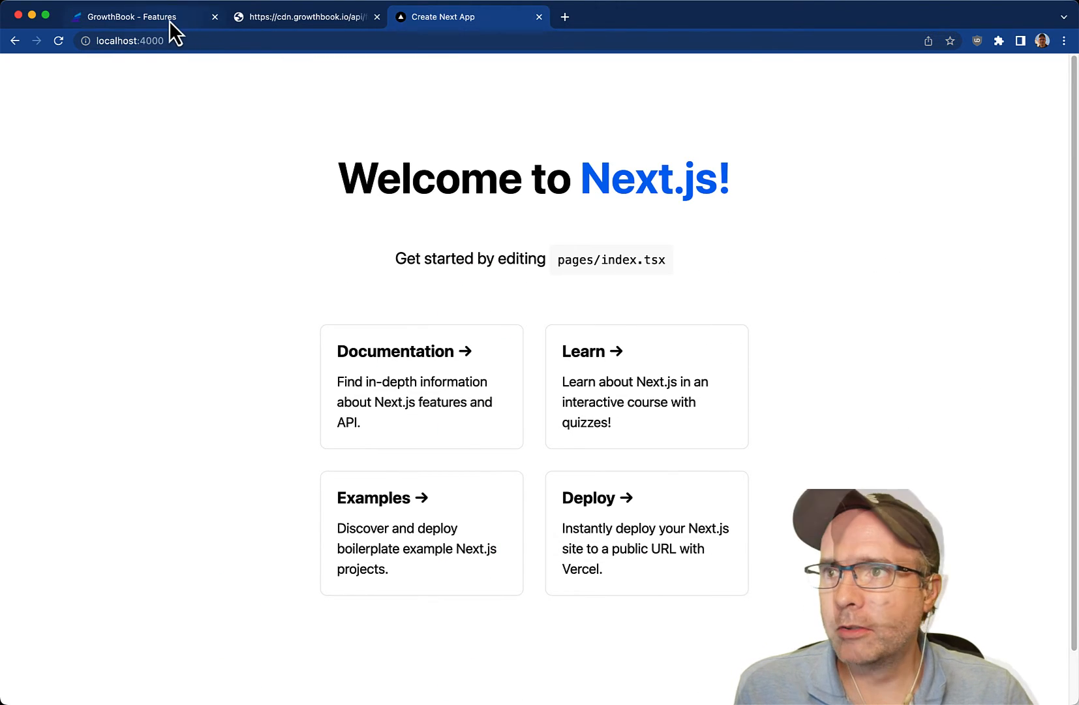
left_click(135, 17)
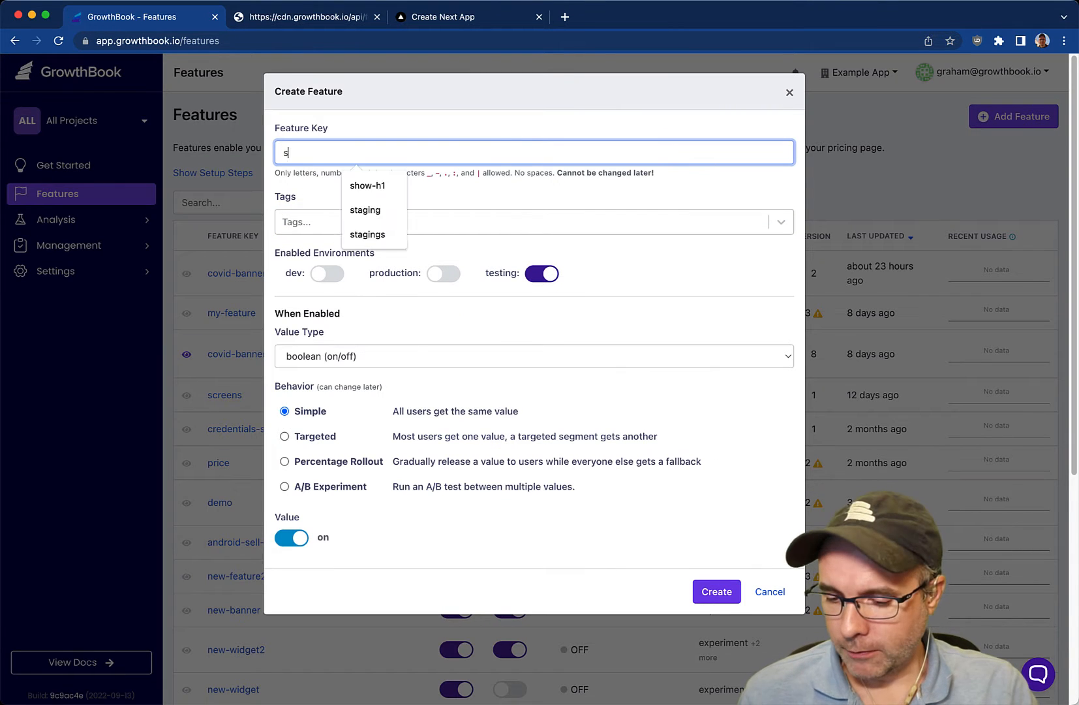
left_click(368, 185)
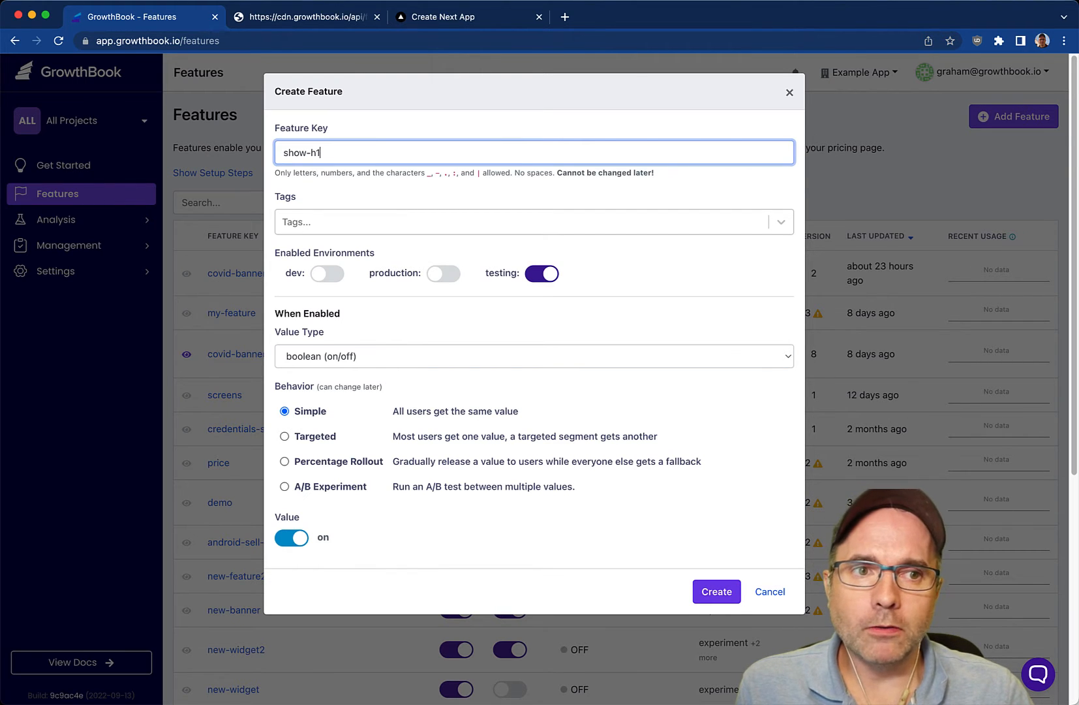
mouse_move(569, 258)
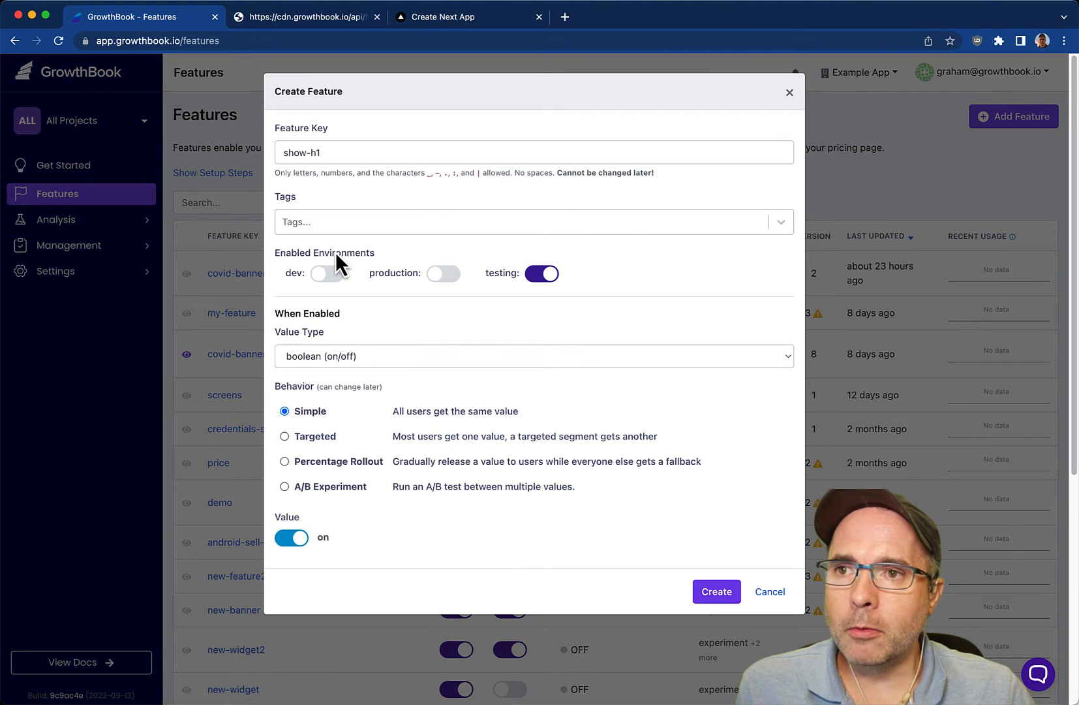
mouse_move(396, 309)
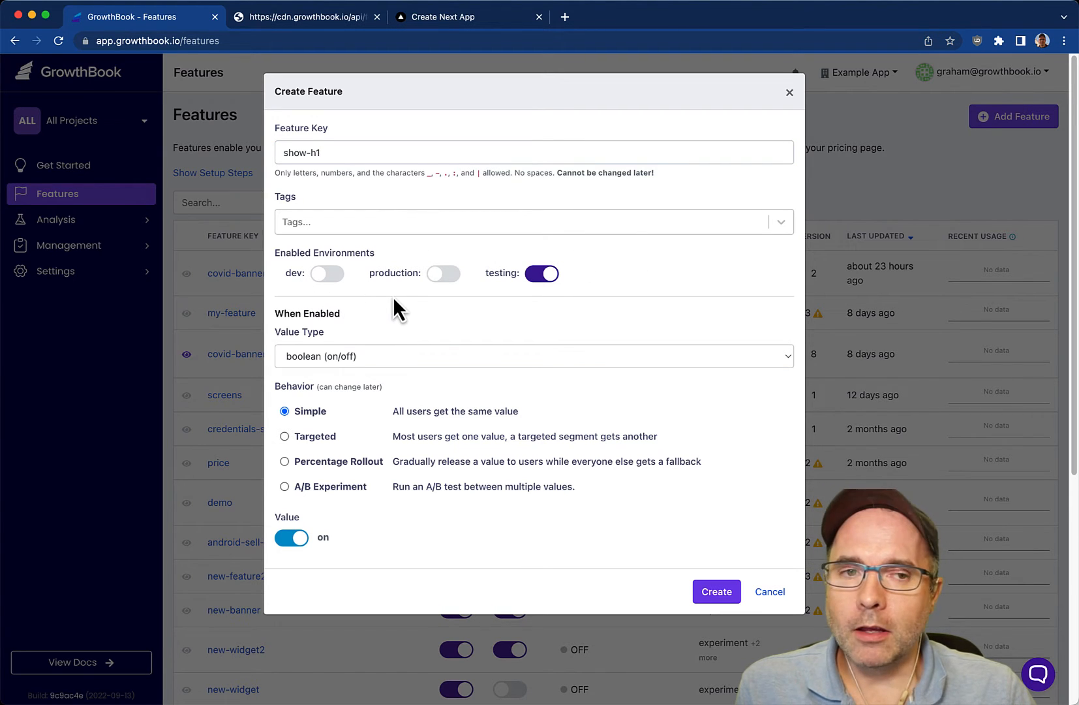
mouse_move(401, 298)
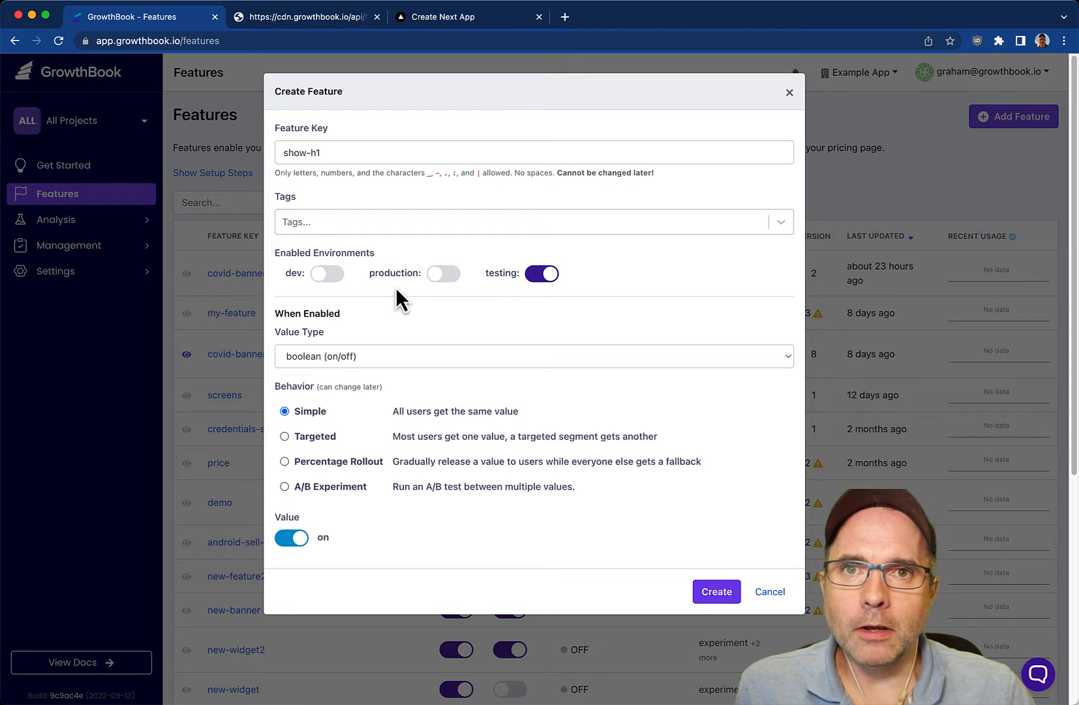
mouse_move(498, 275)
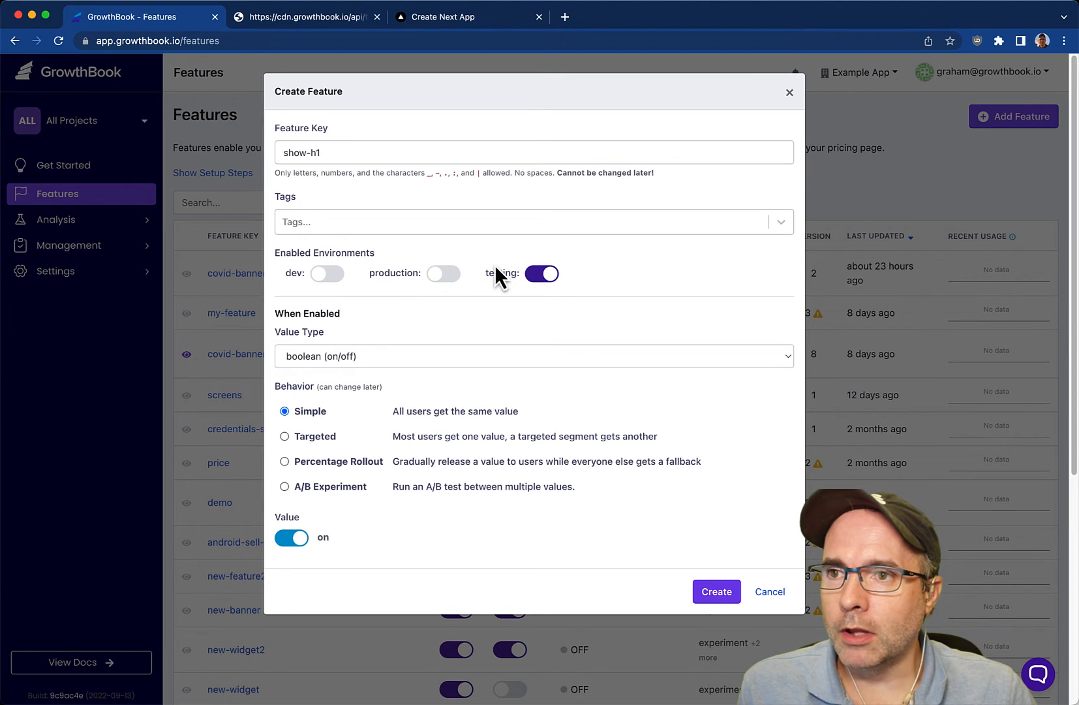
Enable the feature in dev only, leaving production and testing off
left_click(328, 273)
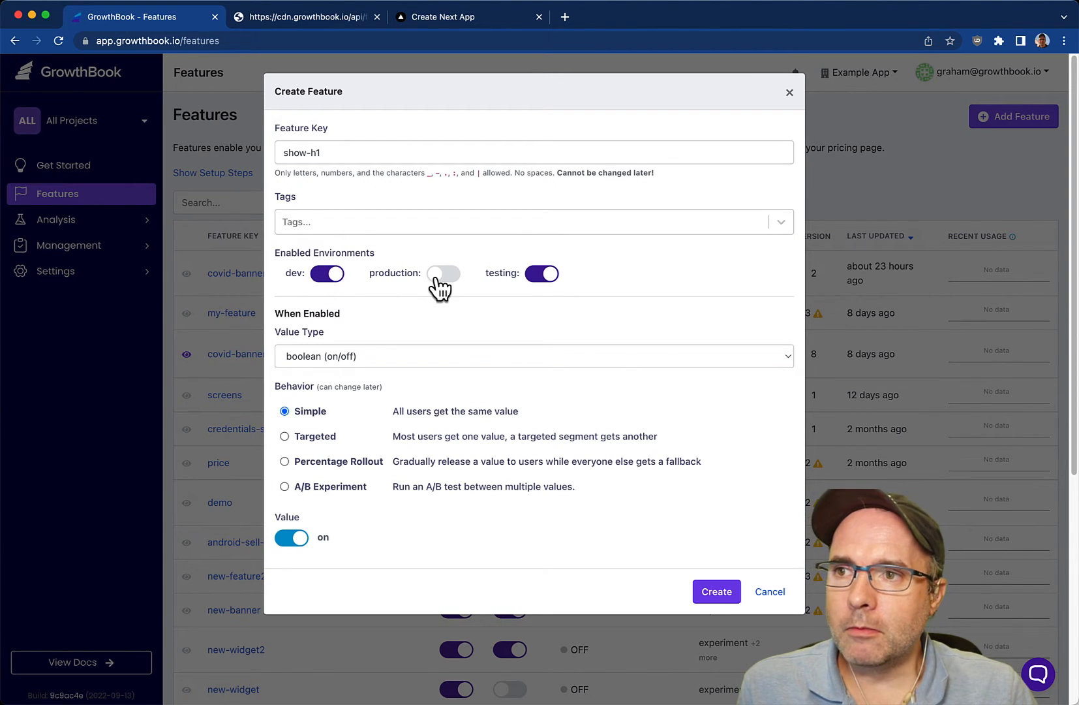
left_click(443, 273)
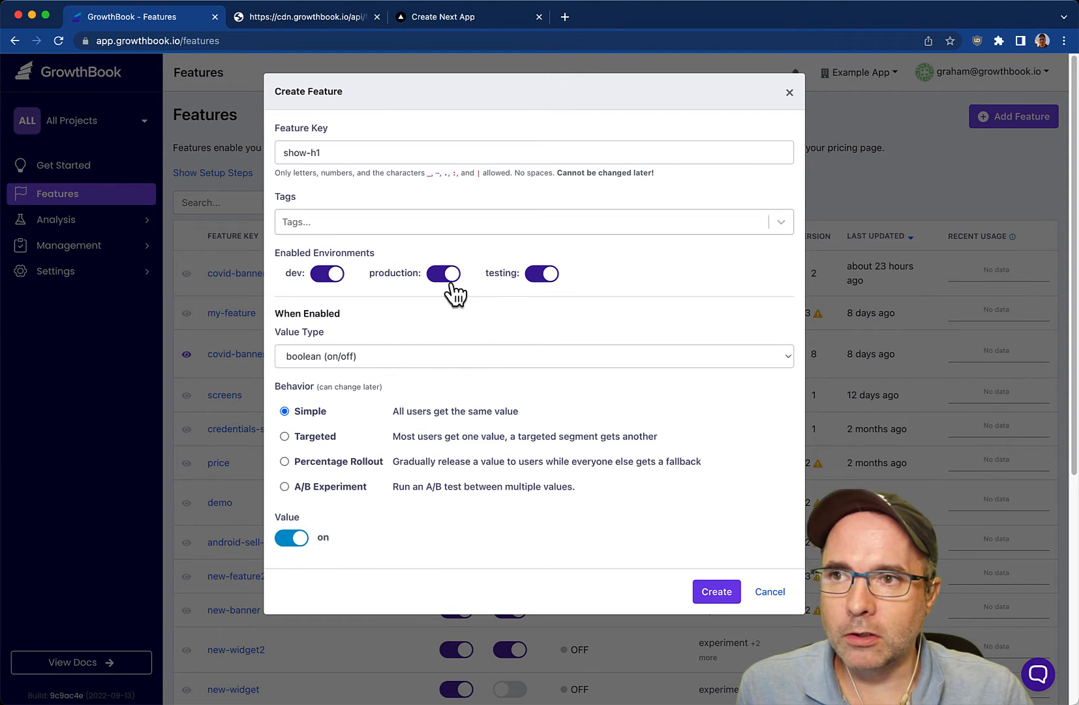
left_click(541, 272)
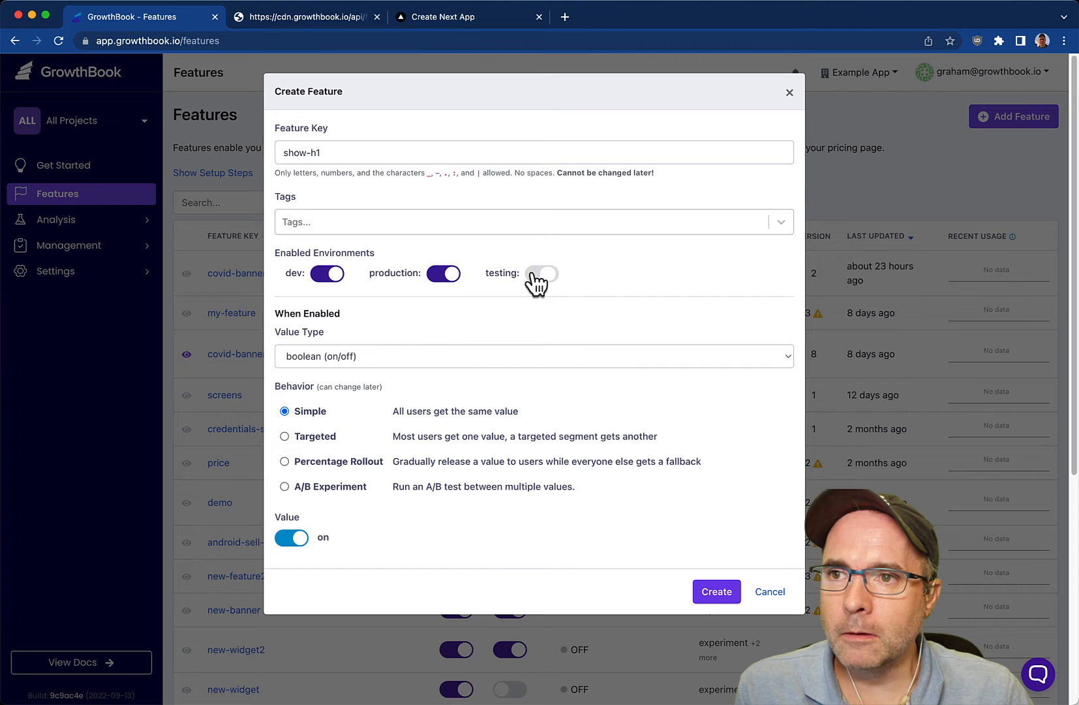
left_click(444, 273)
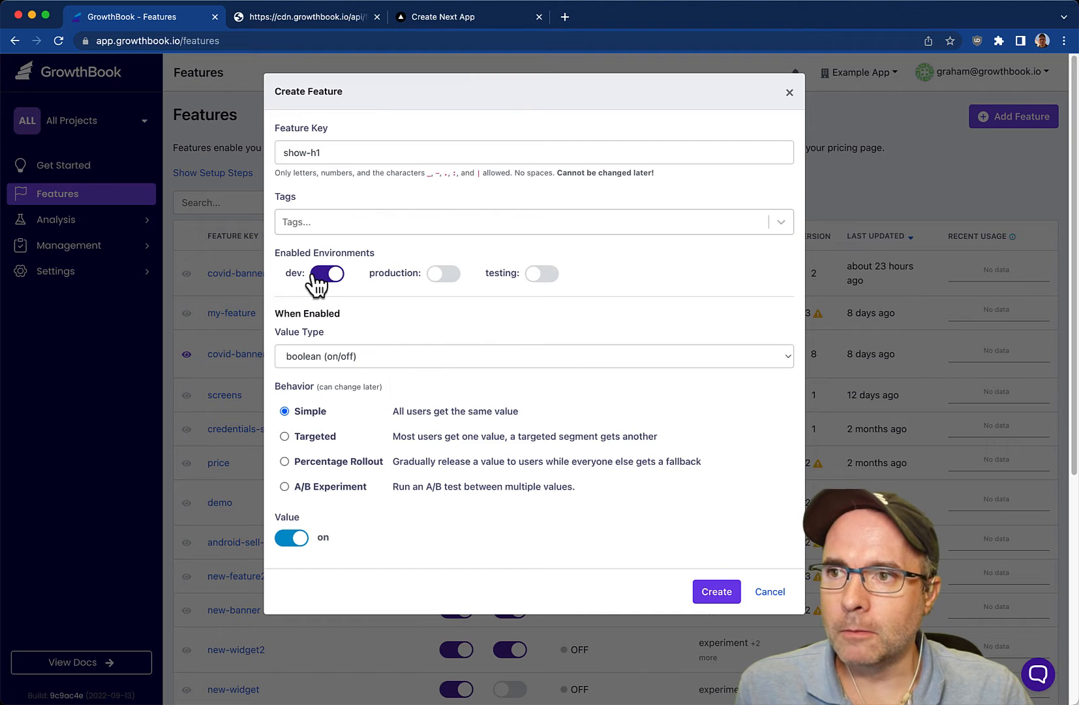
Keep the boolean value type, set the default value off, and create show-h1
left_click(534, 356)
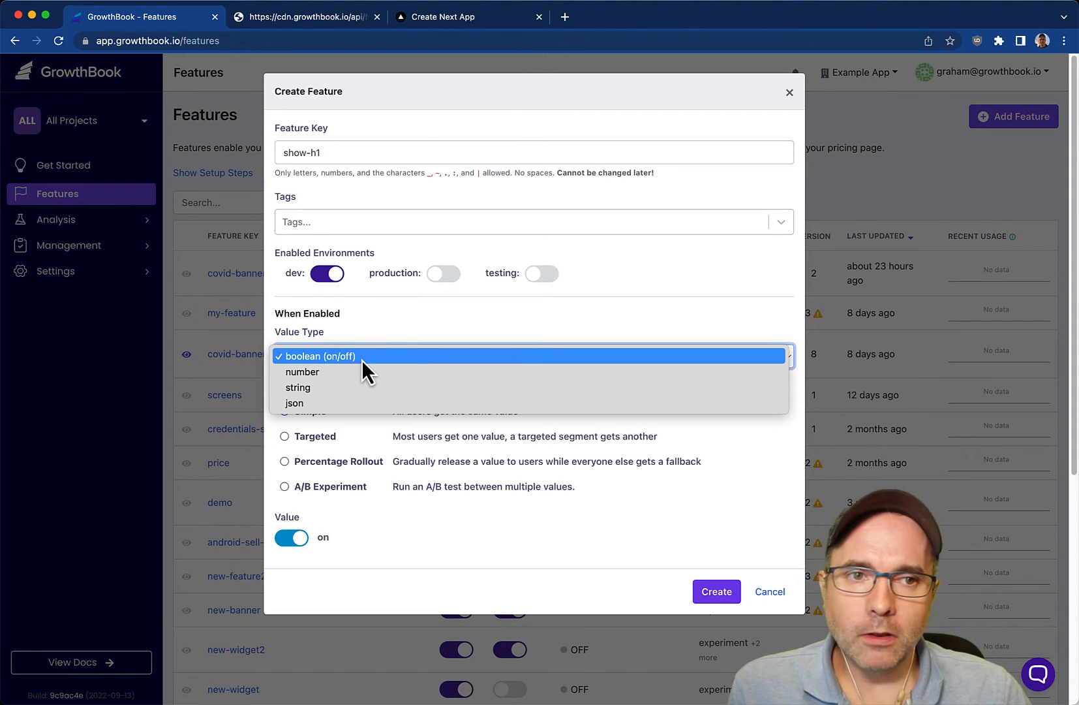
left_click(321, 357)
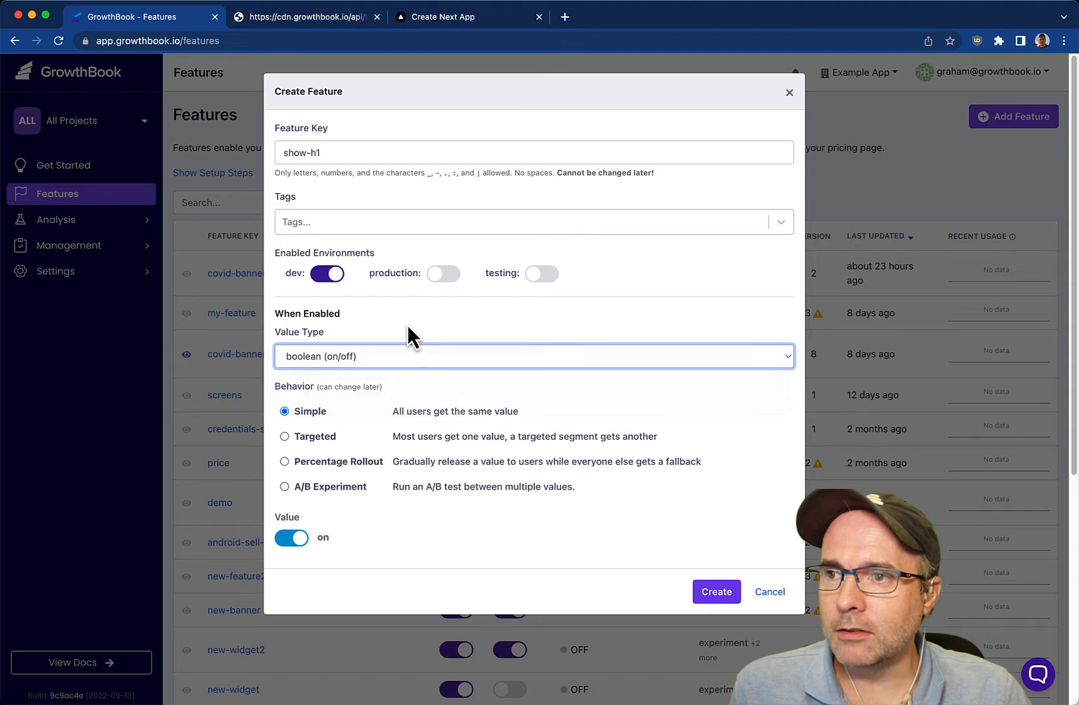
mouse_move(378, 546)
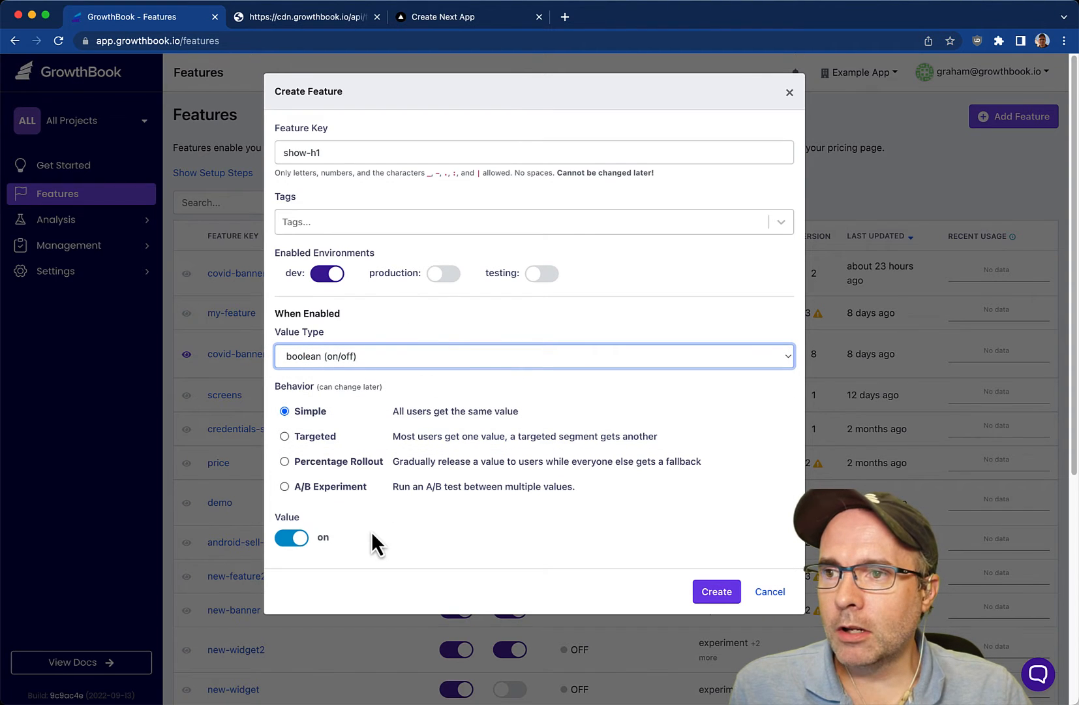
left_click(291, 537)
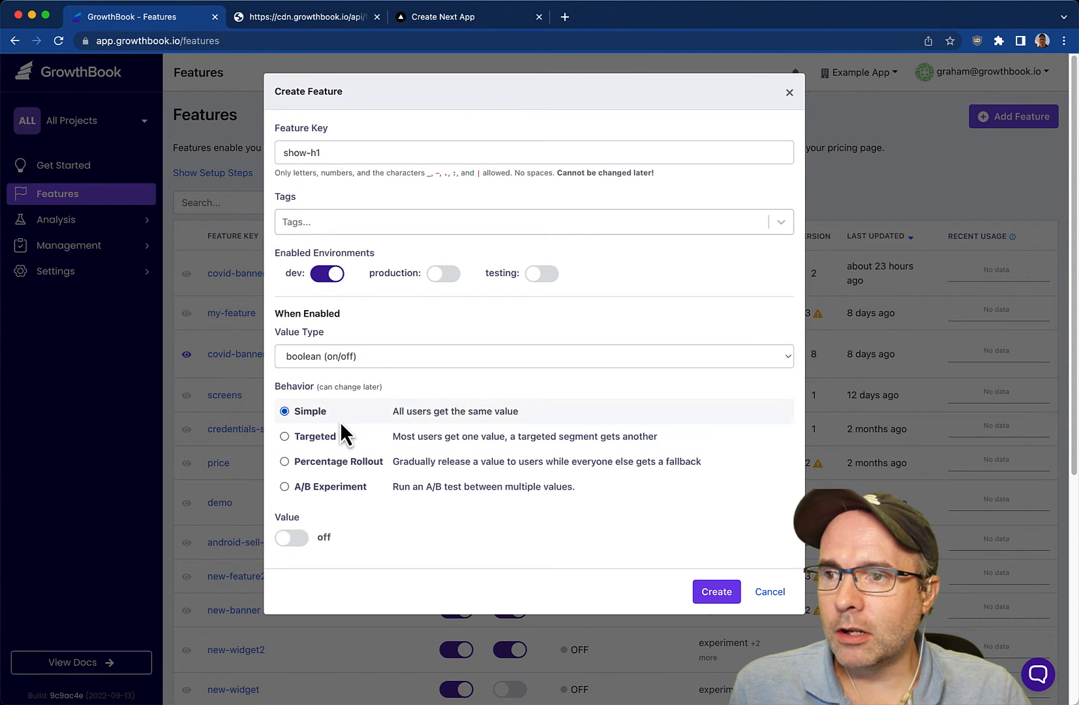
left_click(717, 591)
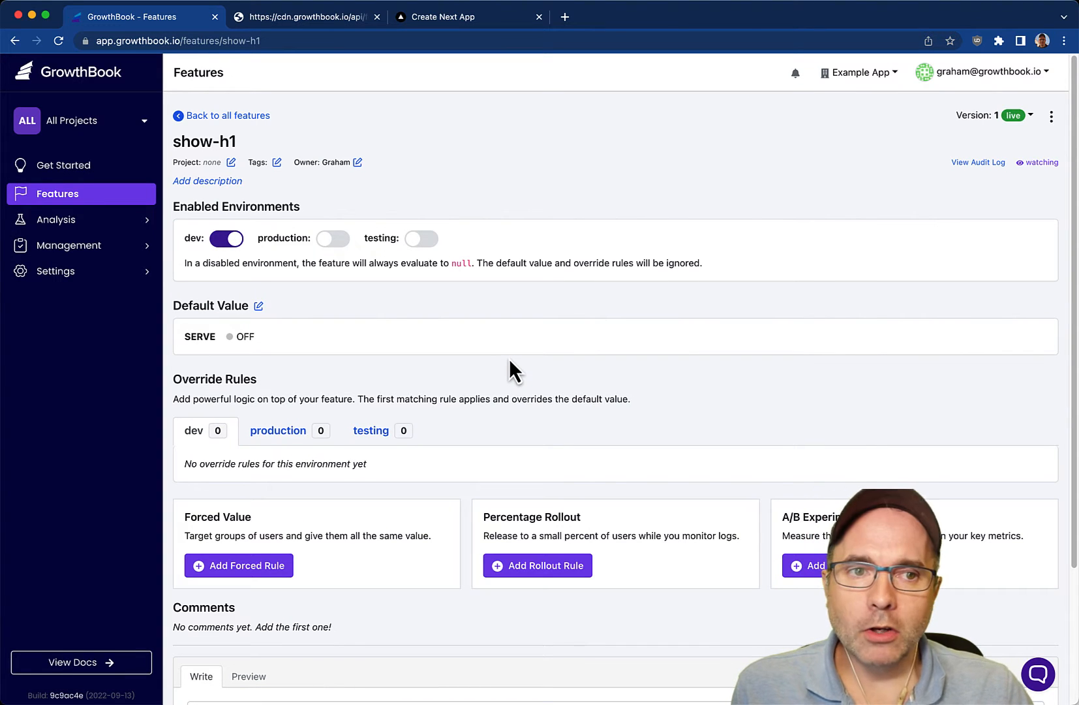
mouse_move(309, 203)
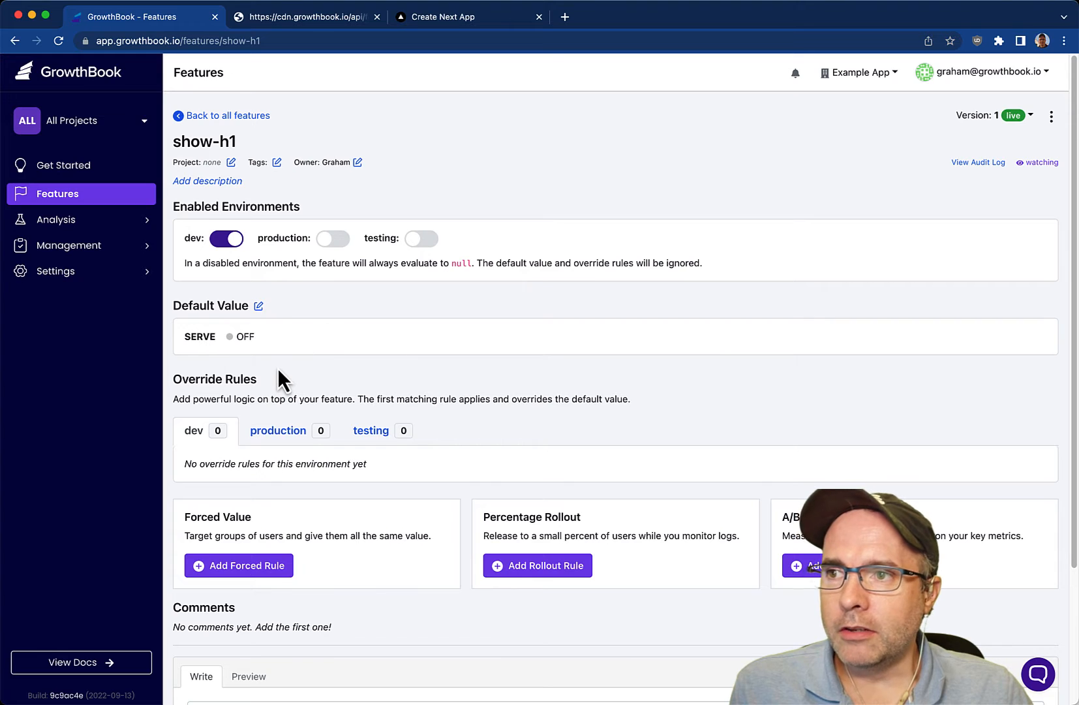
mouse_move(274, 338)
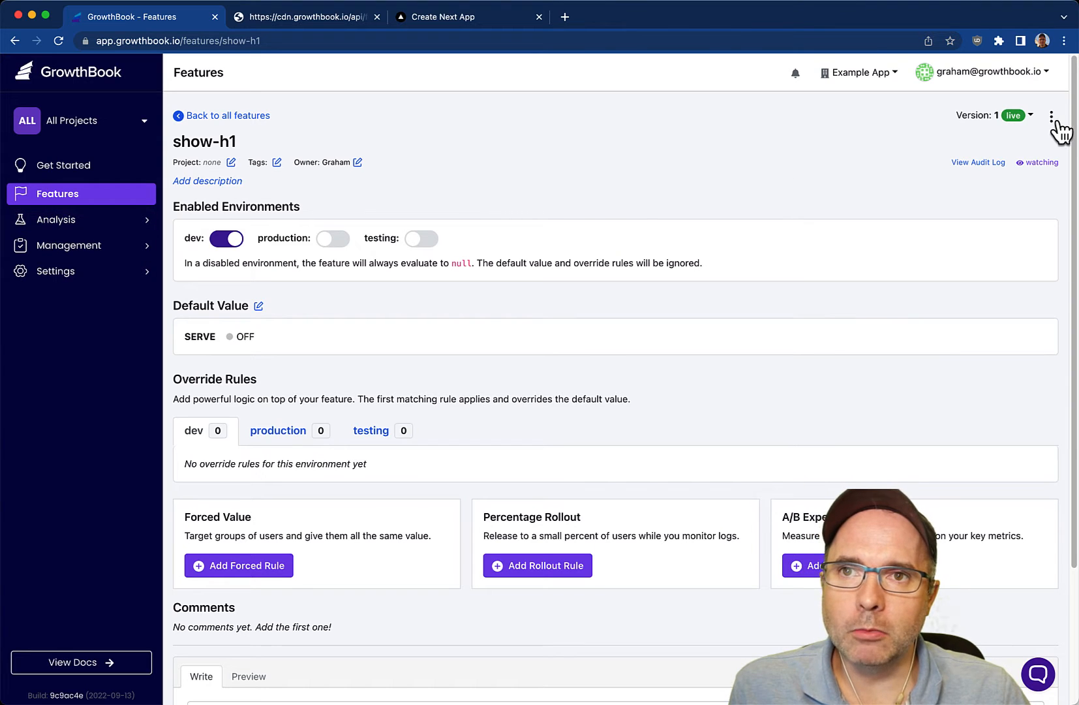
Show the three-dot options menu on the show-h1 feature page
left_click(1051, 114)
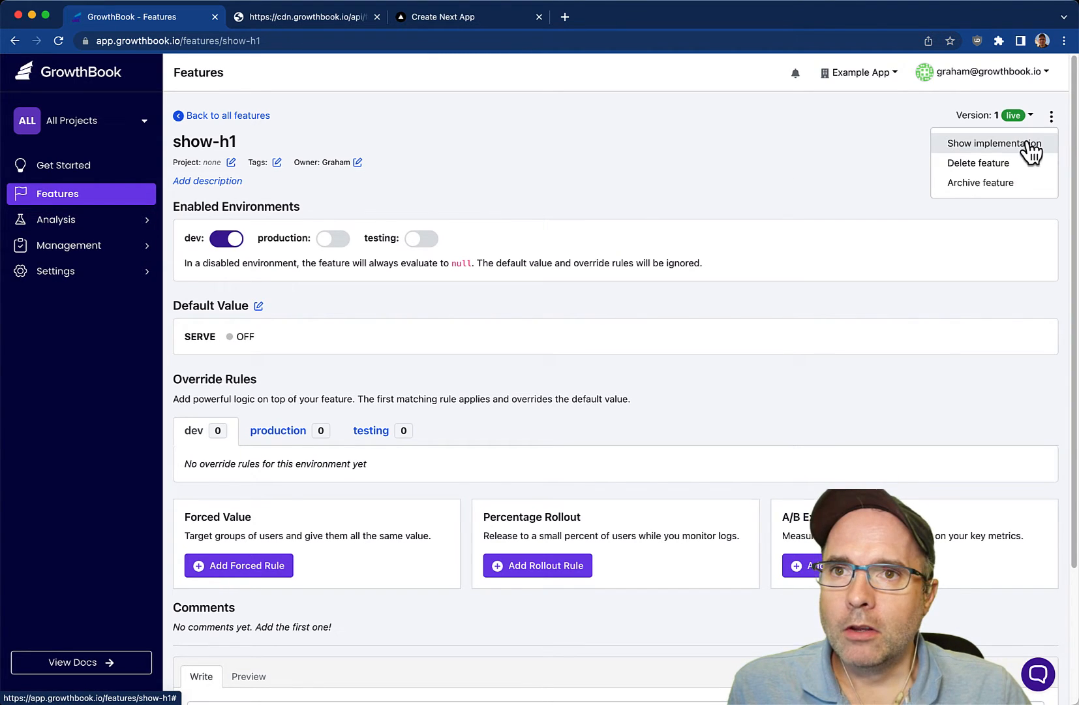
View the JavaScript snippet for show-h1 and switch to index.tsx in the editor
left_click(993, 144)
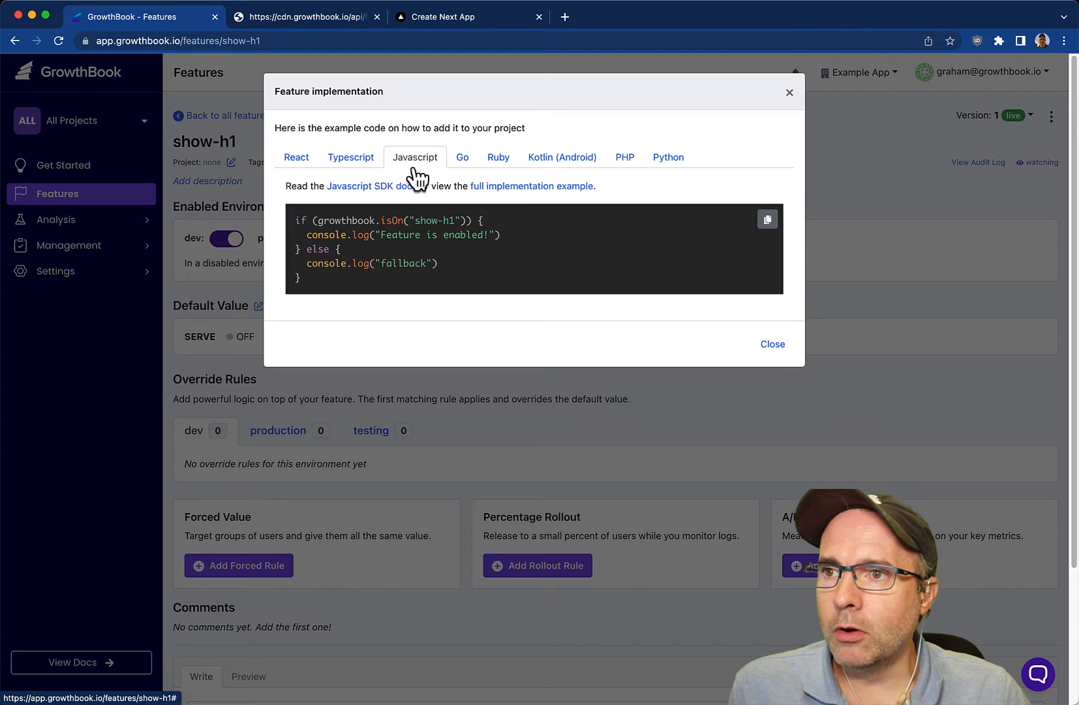
left_click(296, 157)
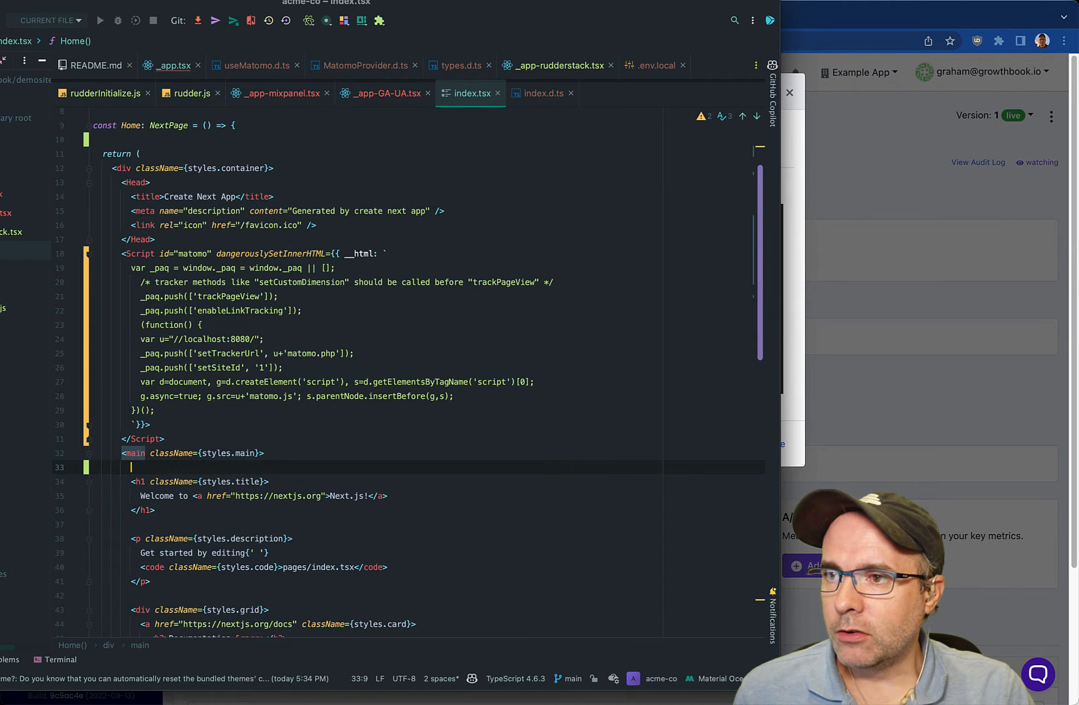
Wrap the h1 in <IfFeatureEnabled feature="show-h1"> ... </IfFeatureEnabled>
type("<IfFeatureEnabled feature=\"show-h1\">")
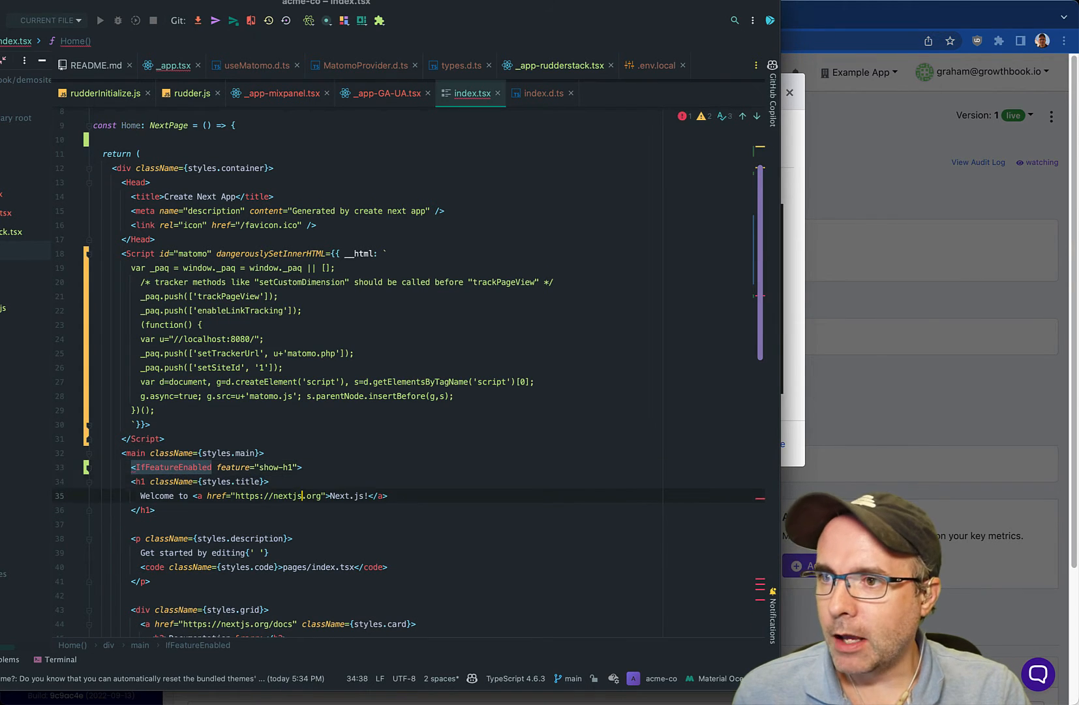
type("</IfFeatureEnabled>")
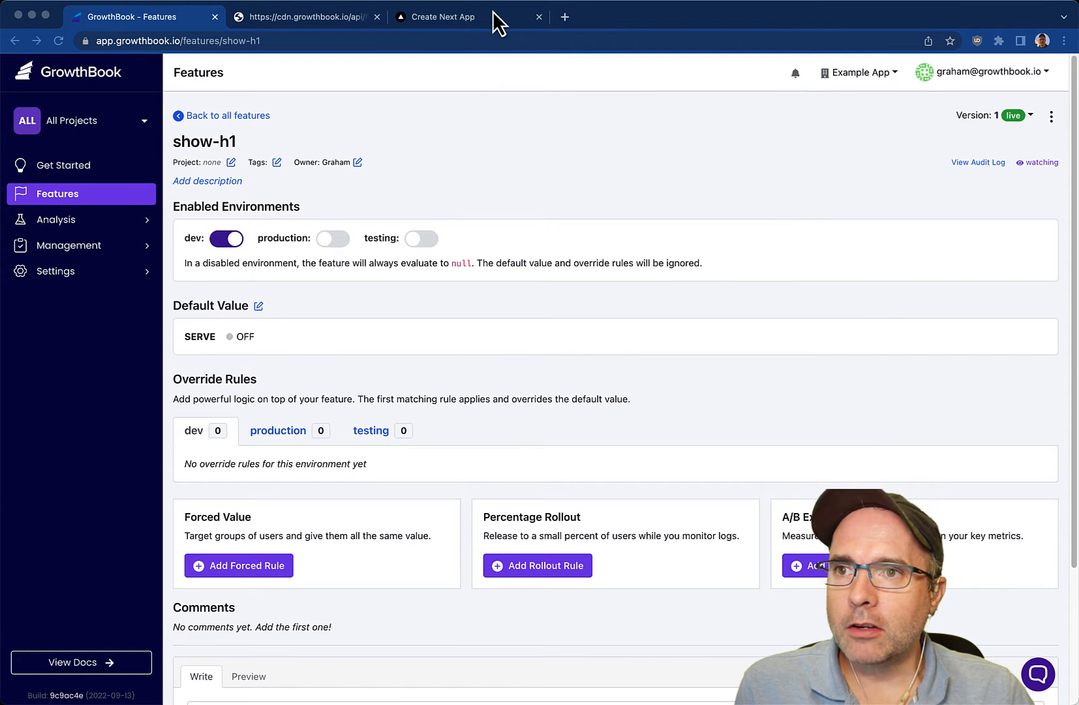
Save a dev forced rule setting show-h1 on when the admin attribute is true
left_click(447, 17)
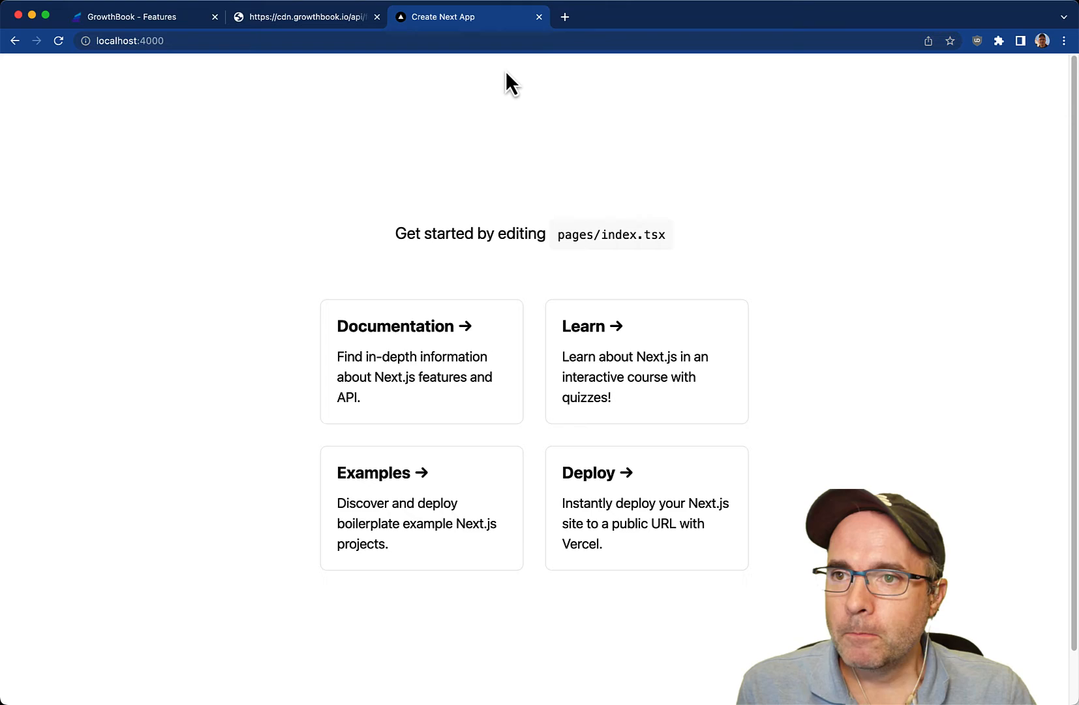
left_click(130, 17)
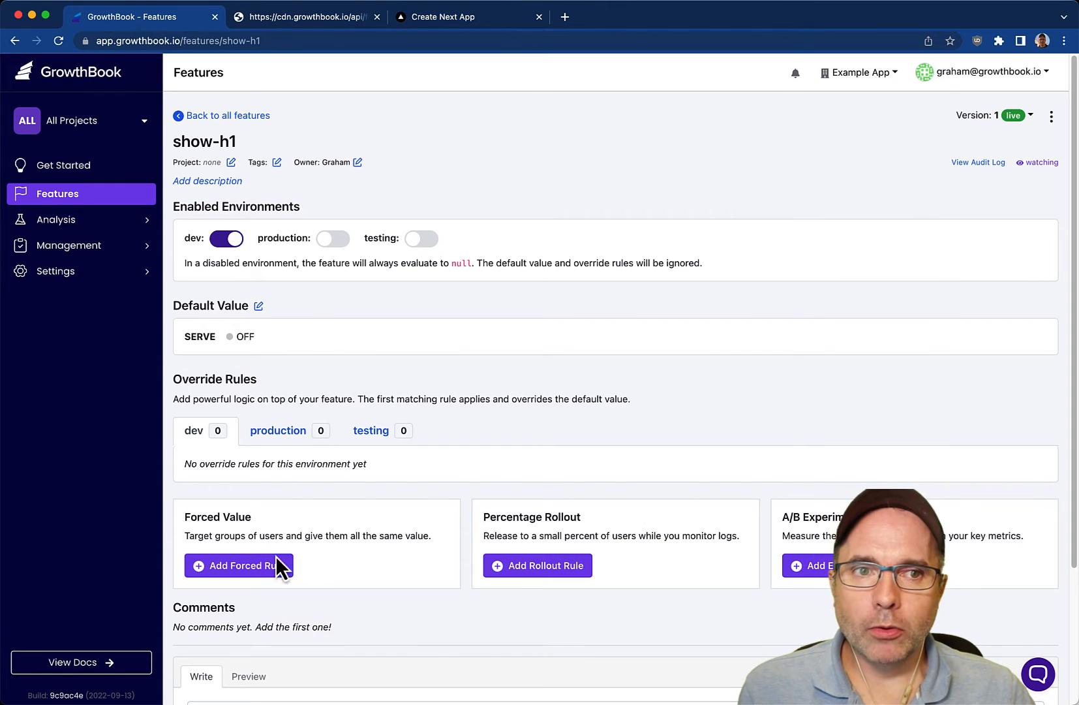
left_click(239, 565)
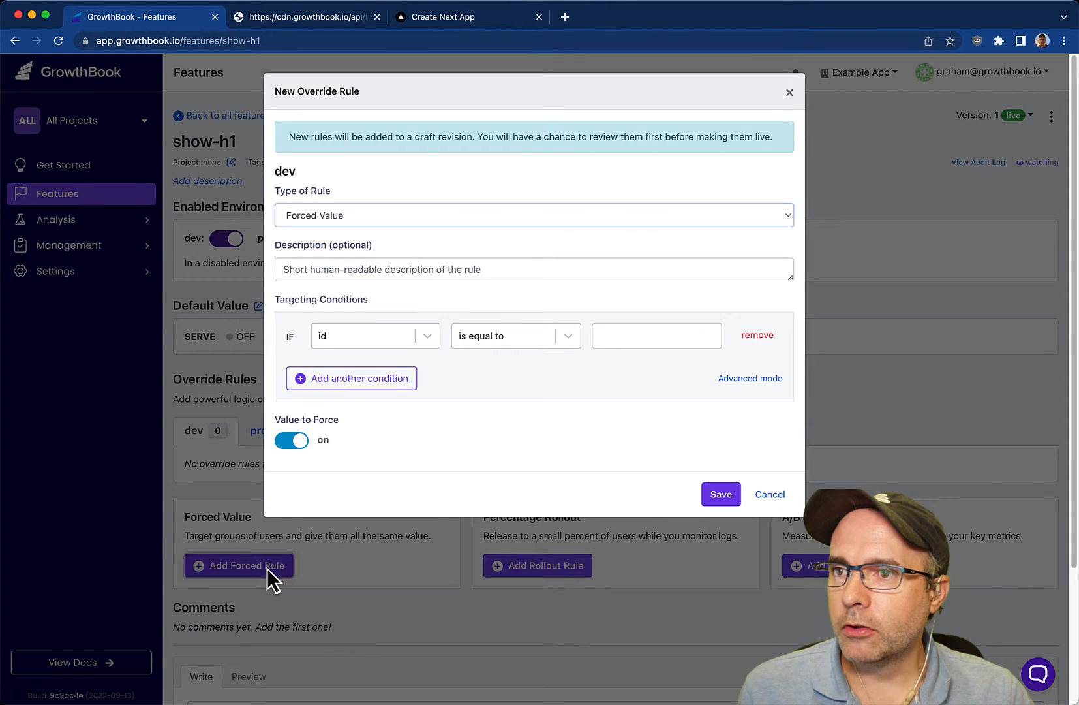
left_click(372, 335)
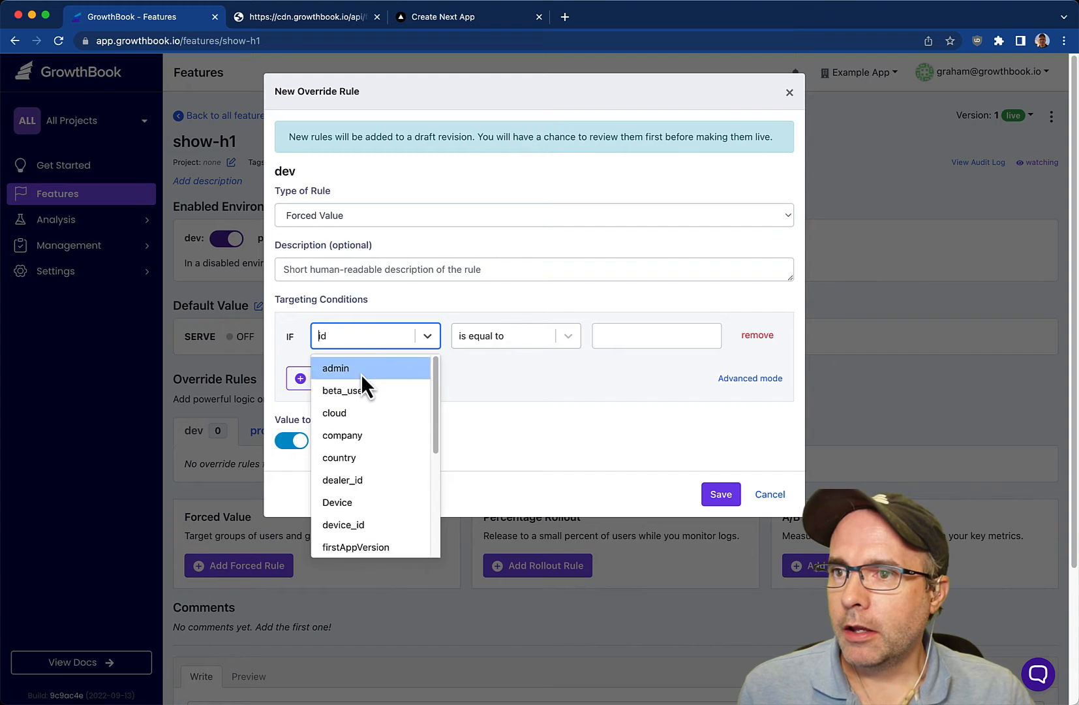
left_click(336, 369)
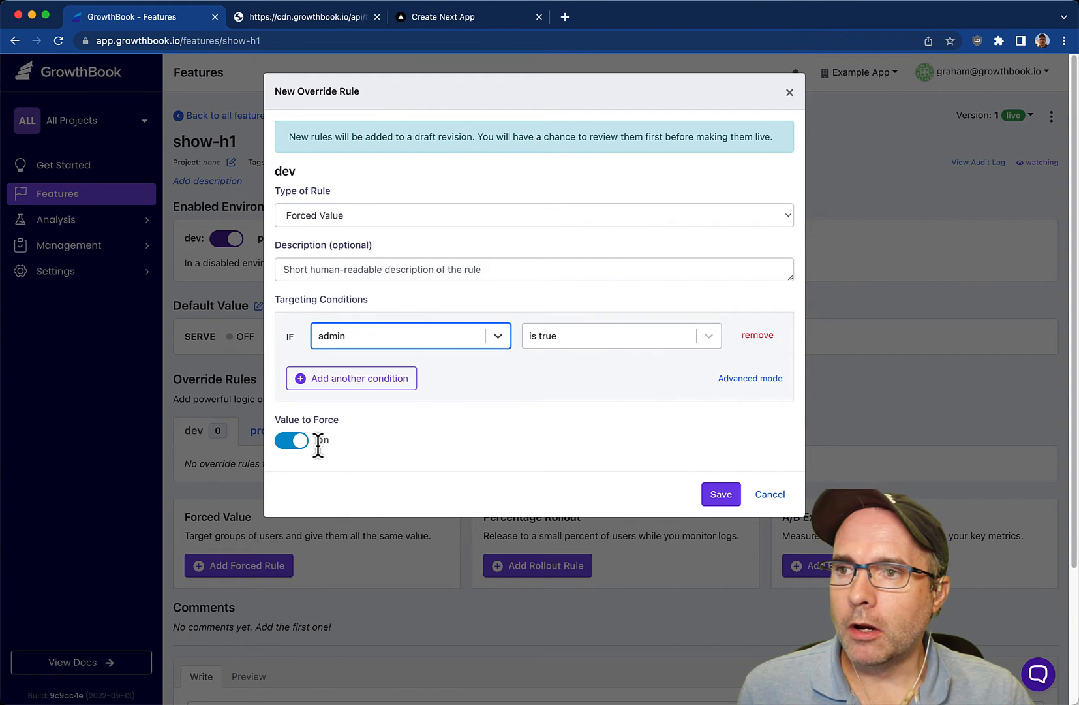
left_click(721, 495)
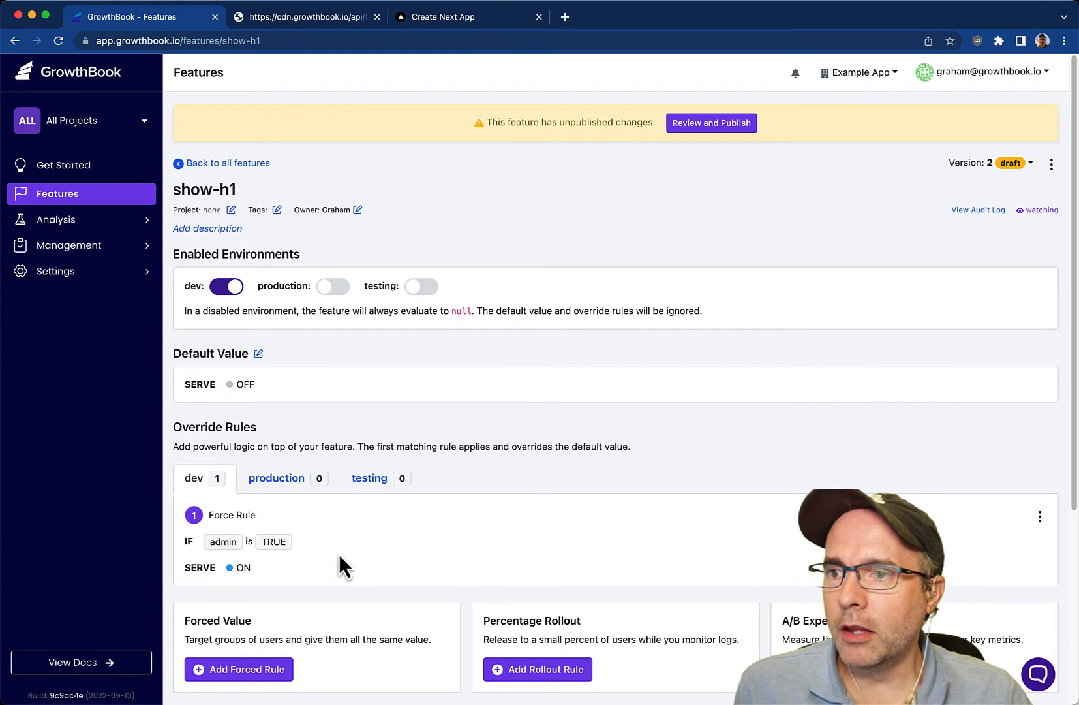
mouse_move(282, 572)
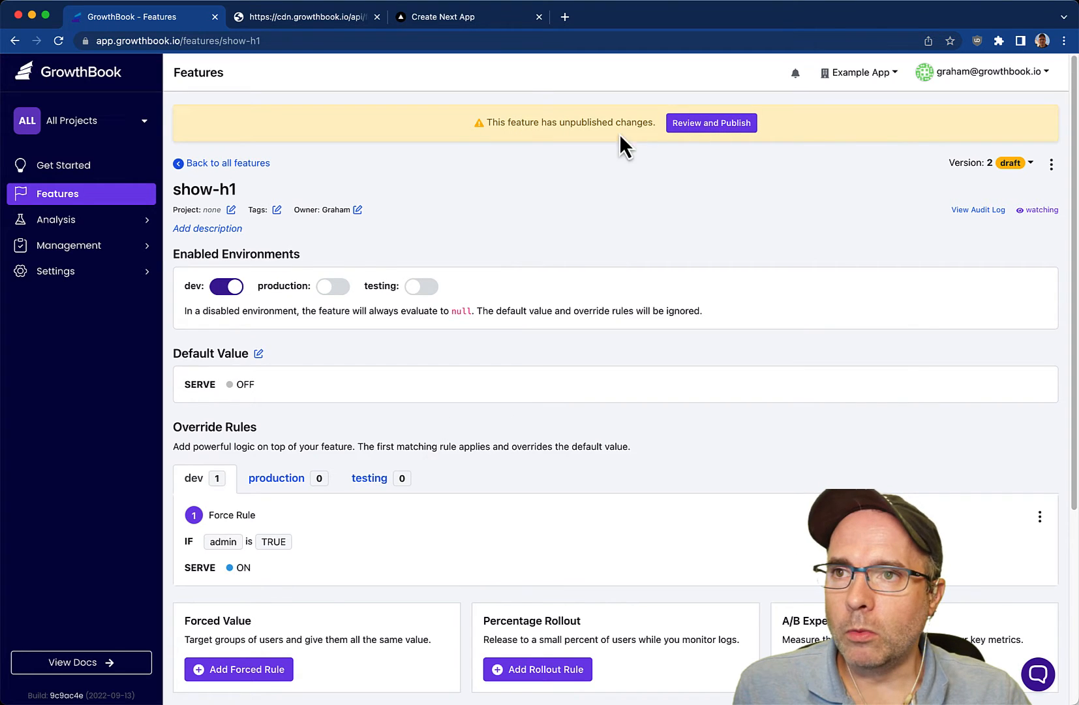
mouse_move(716, 134)
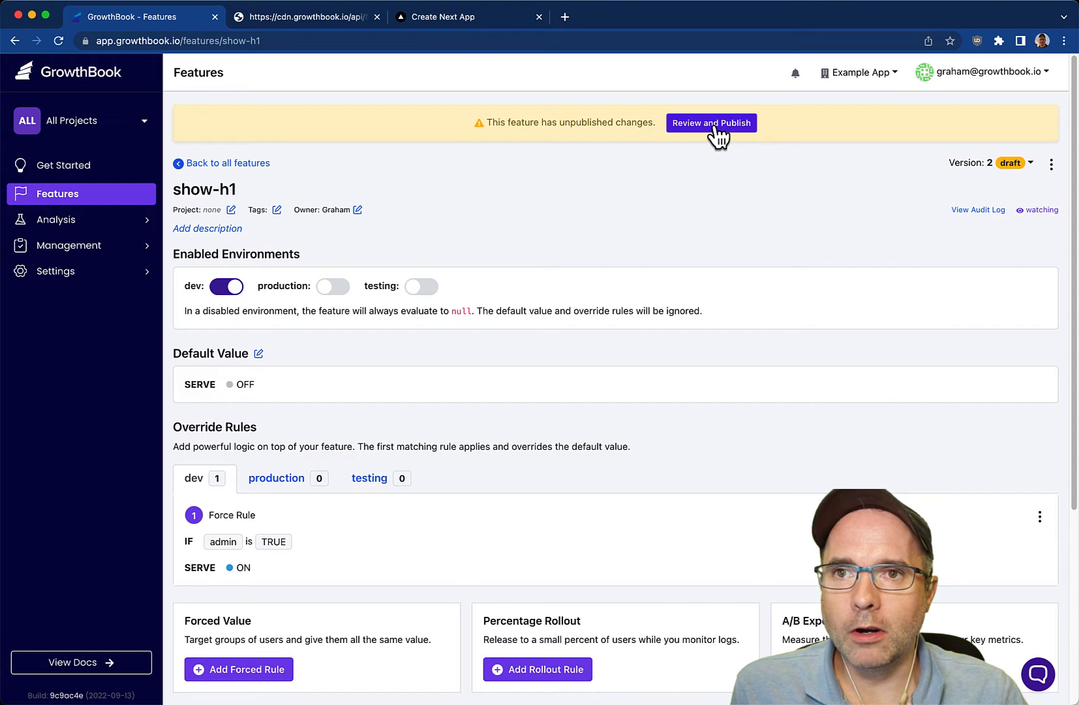
Review and publish the draft as version 2, then switch to the local Next.js app
left_click(712, 122)
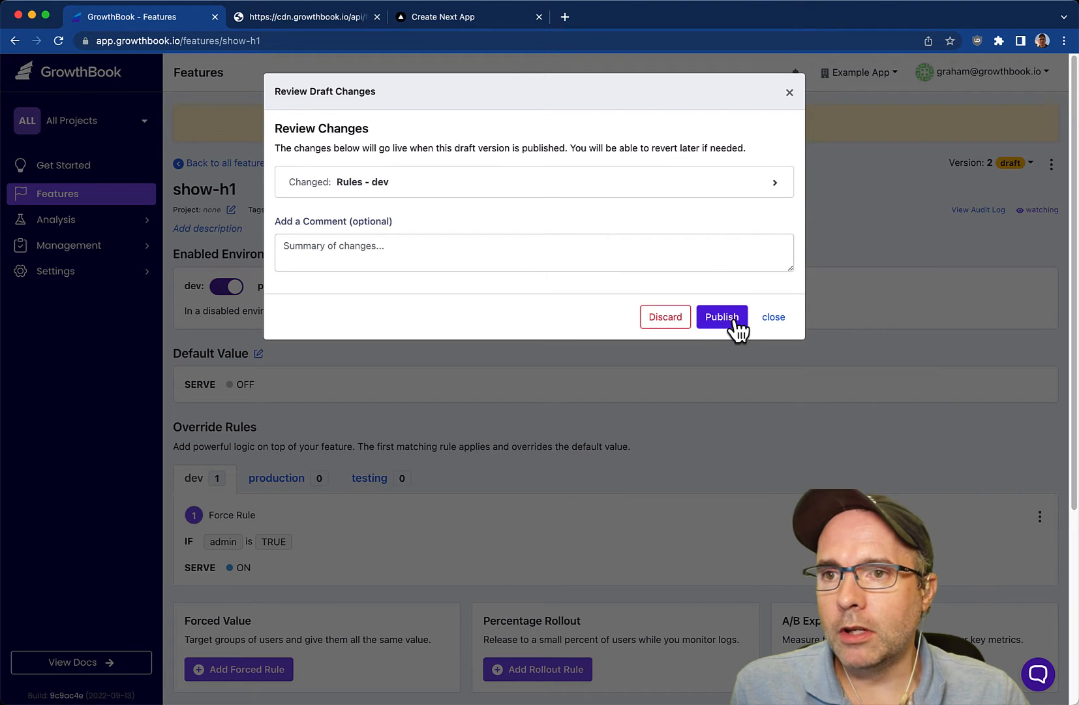
left_click(722, 318)
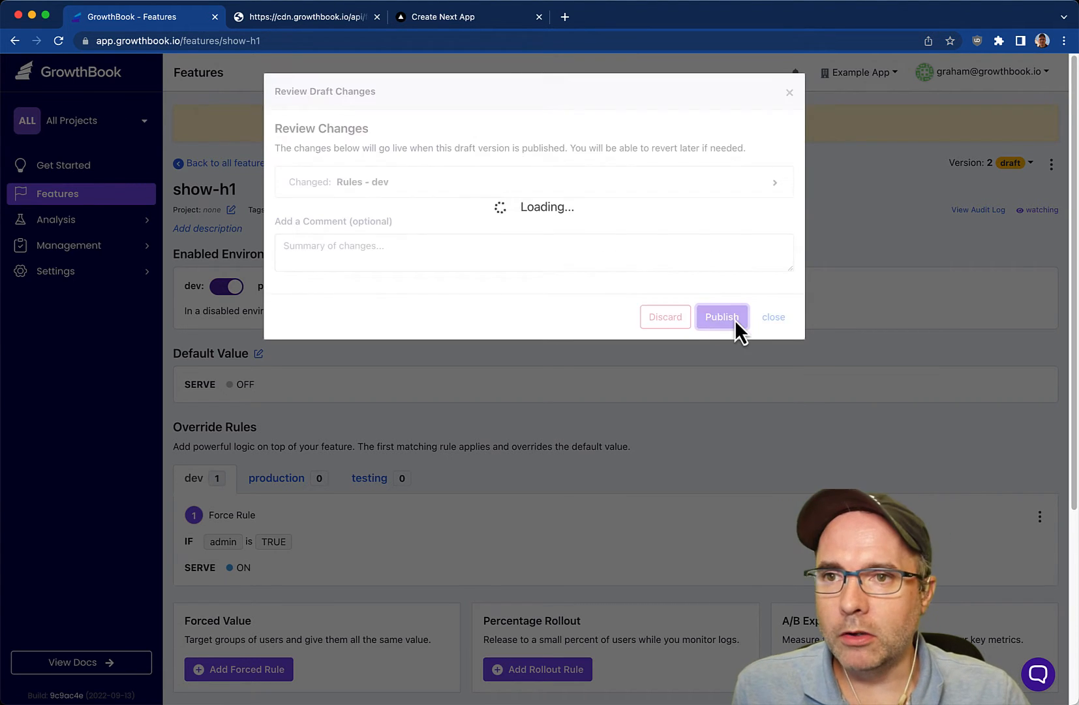
left_click(721, 317)
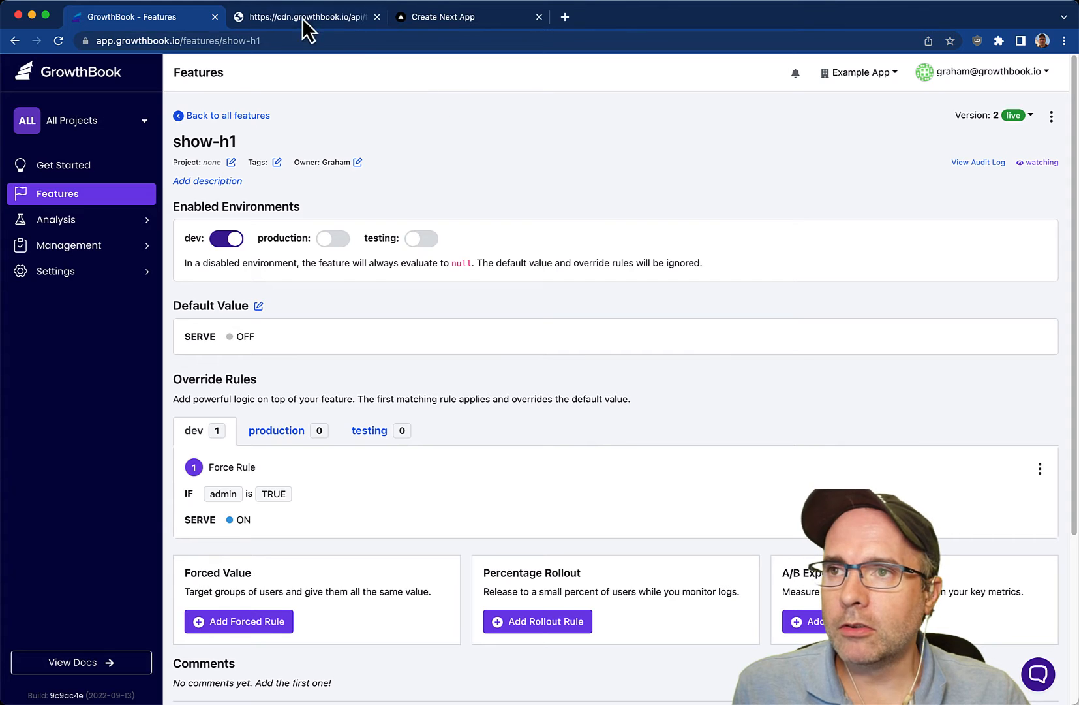
left_click(307, 17)
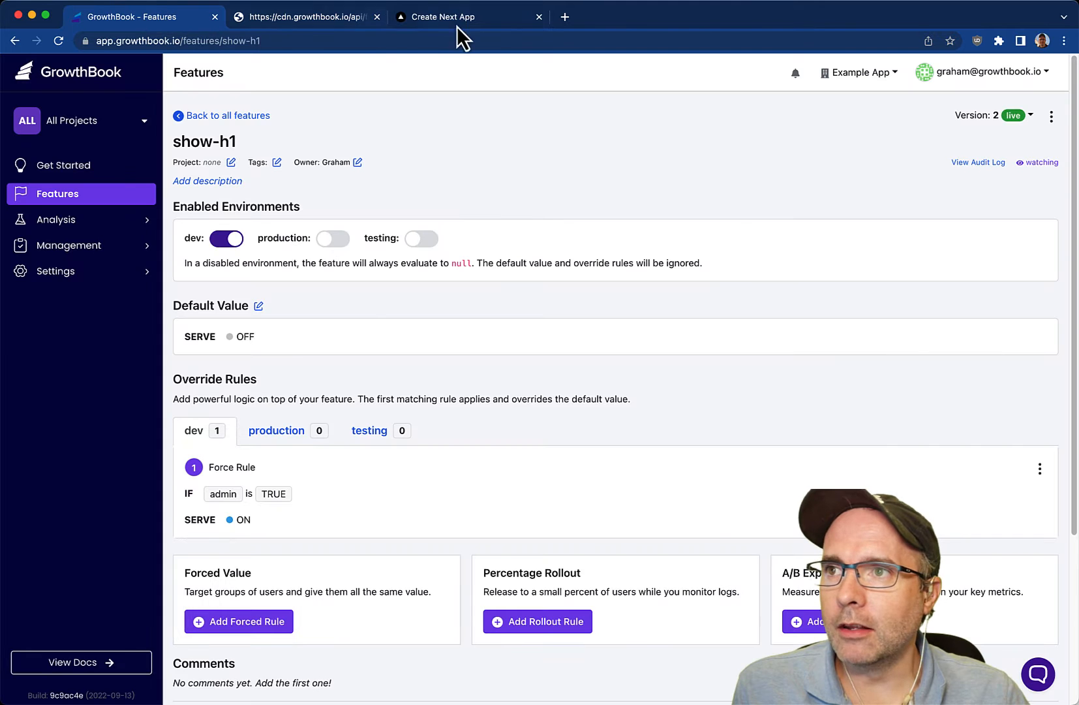
left_click(457, 17)
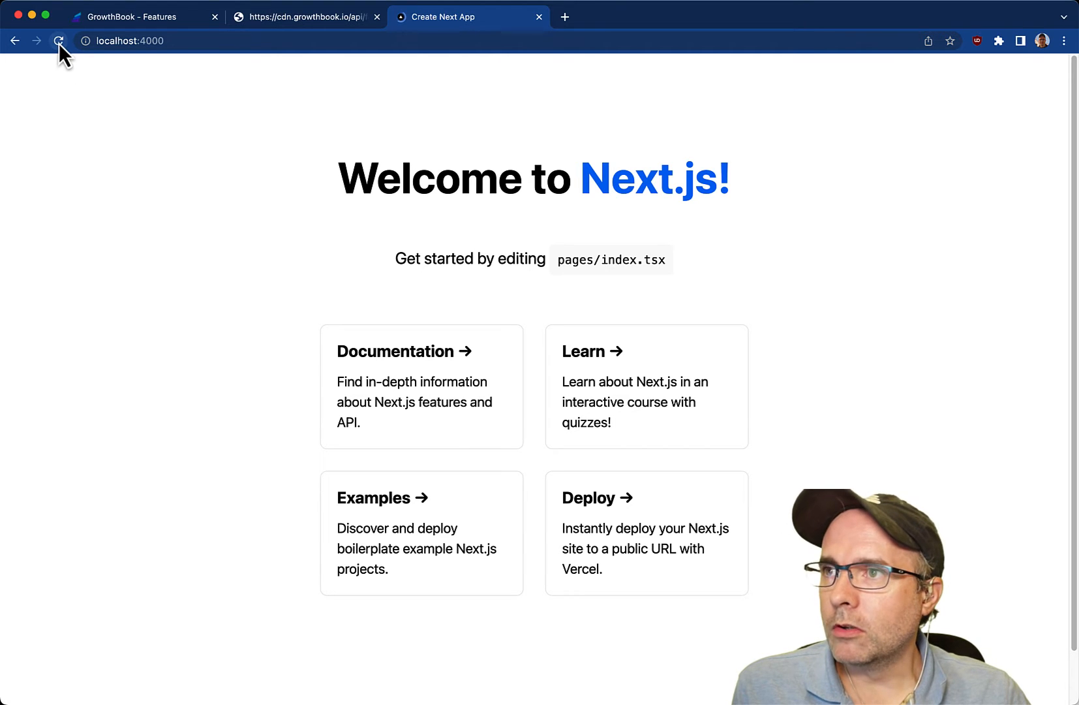
Reload the local app to show the heading, and continue typing the admin attribute in _app.tsx
left_click(59, 40)
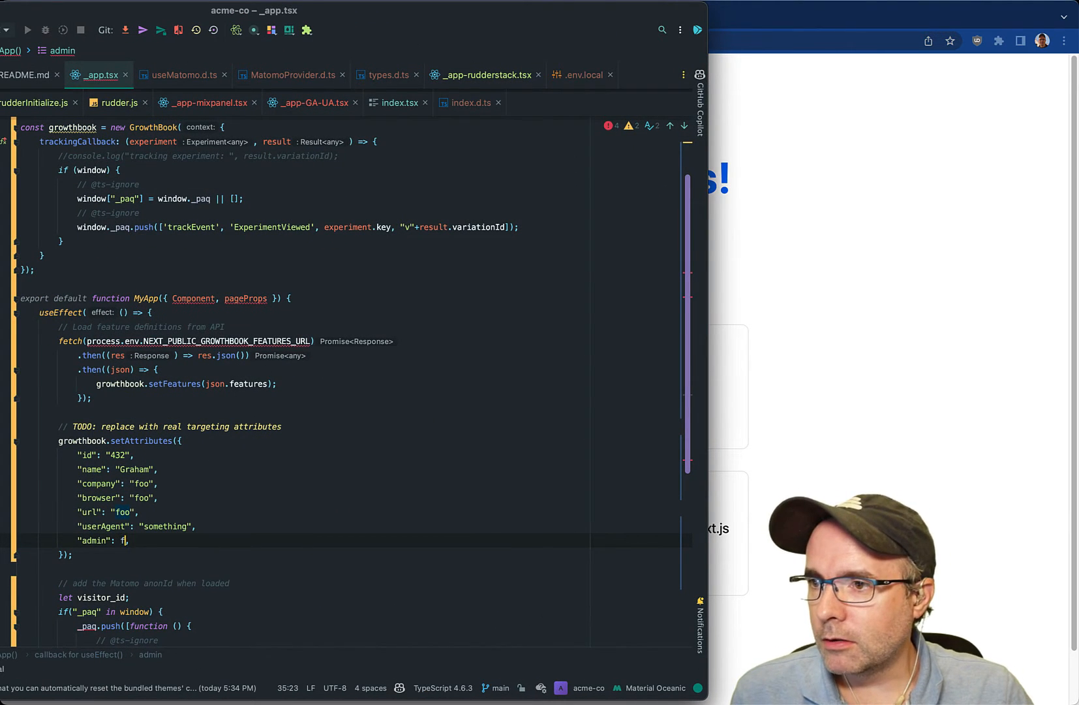
type("alse")
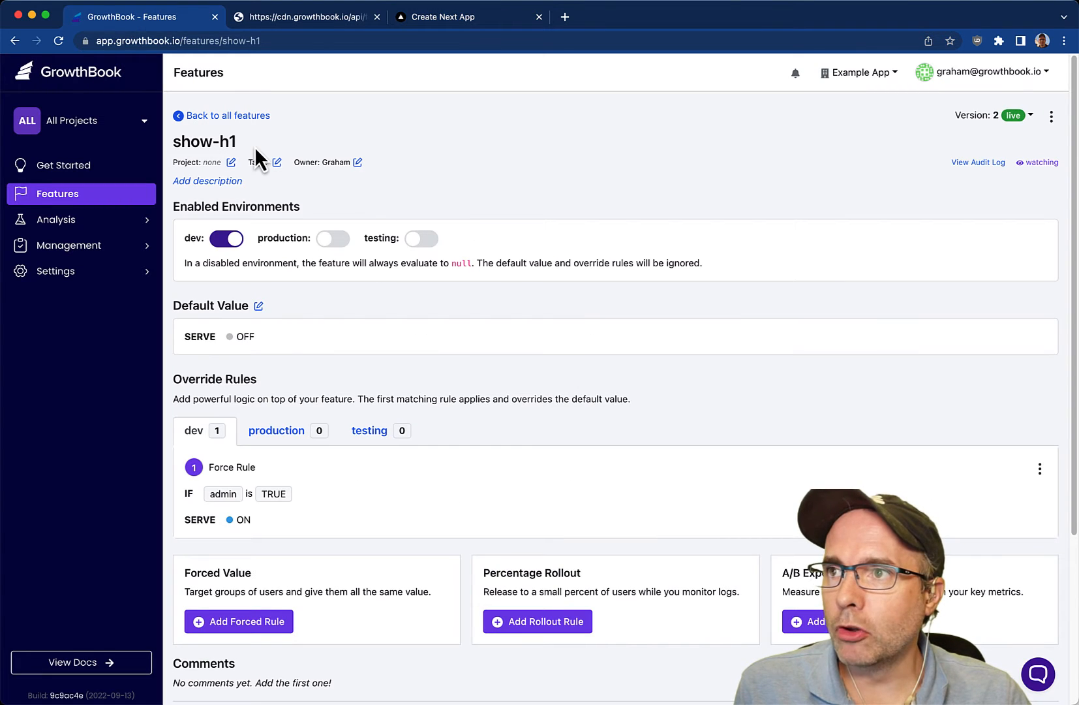
mouse_move(392, 289)
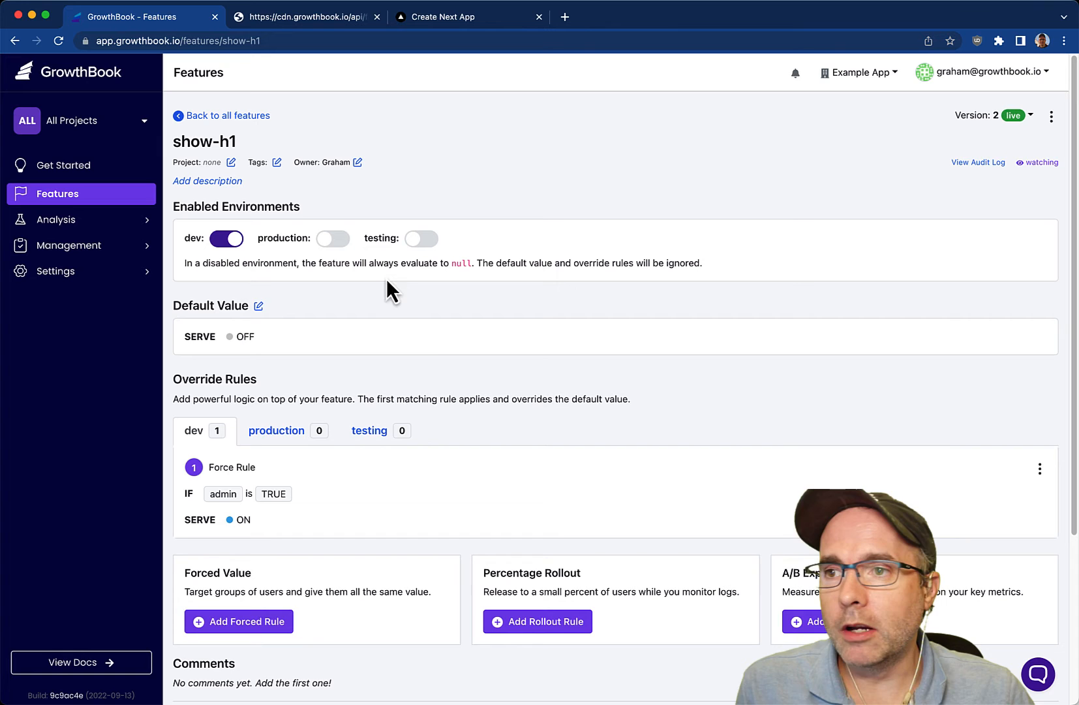
mouse_move(306, 583)
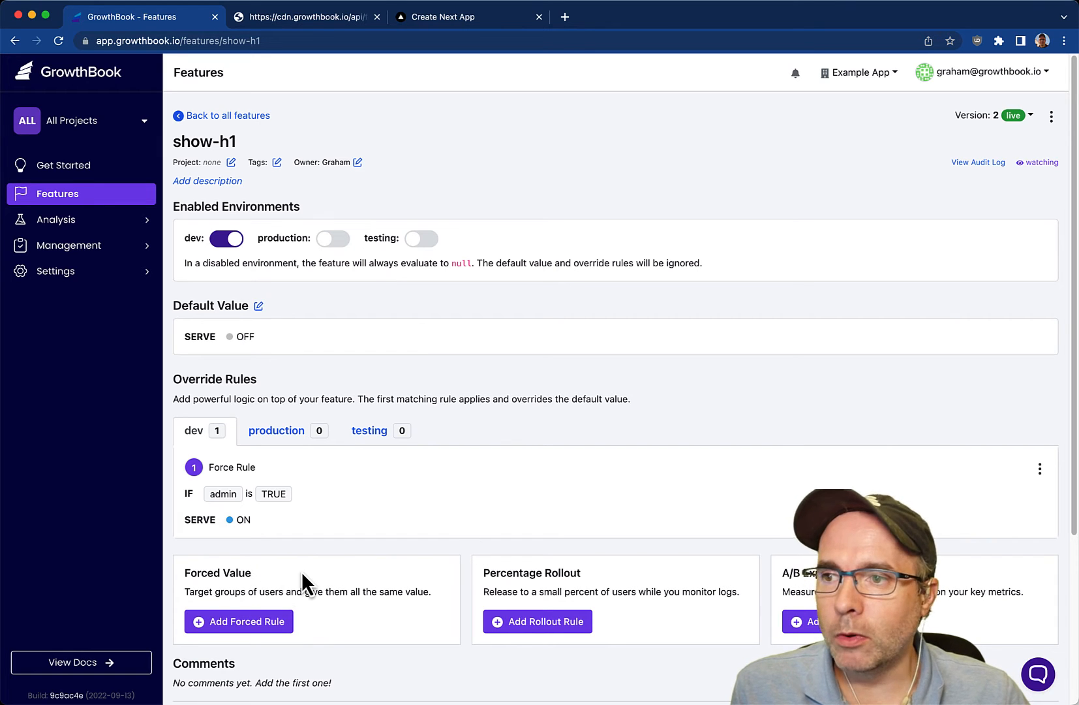
mouse_move(305, 612)
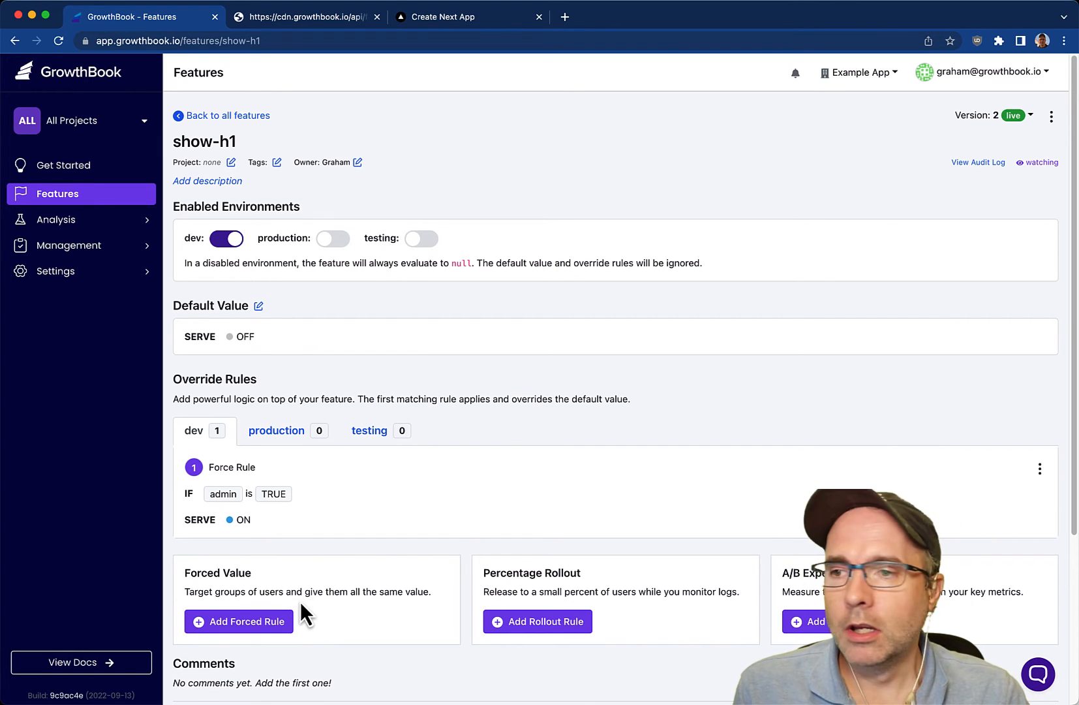
left_click(238, 621)
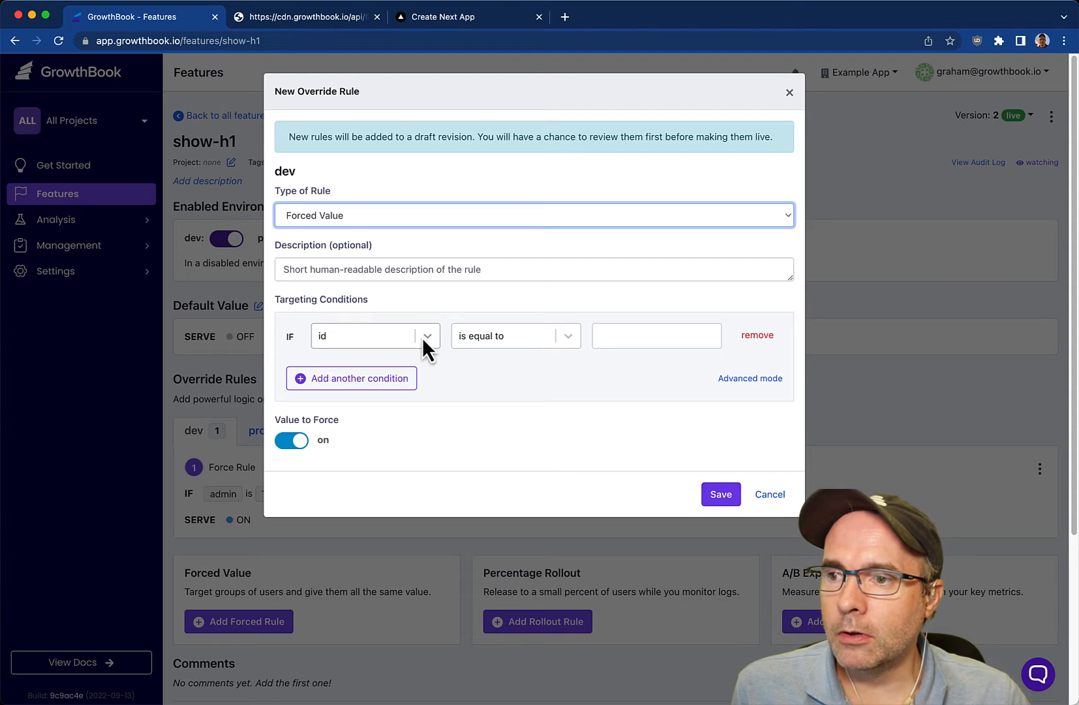
left_click(375, 335)
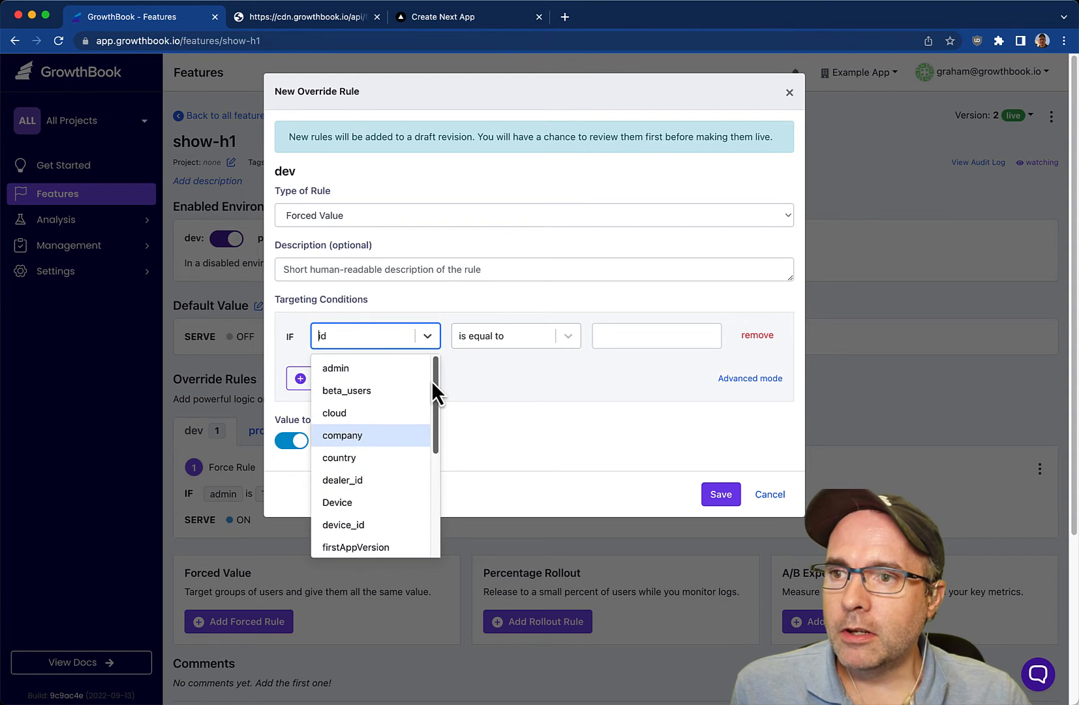
scroll("down", 3)
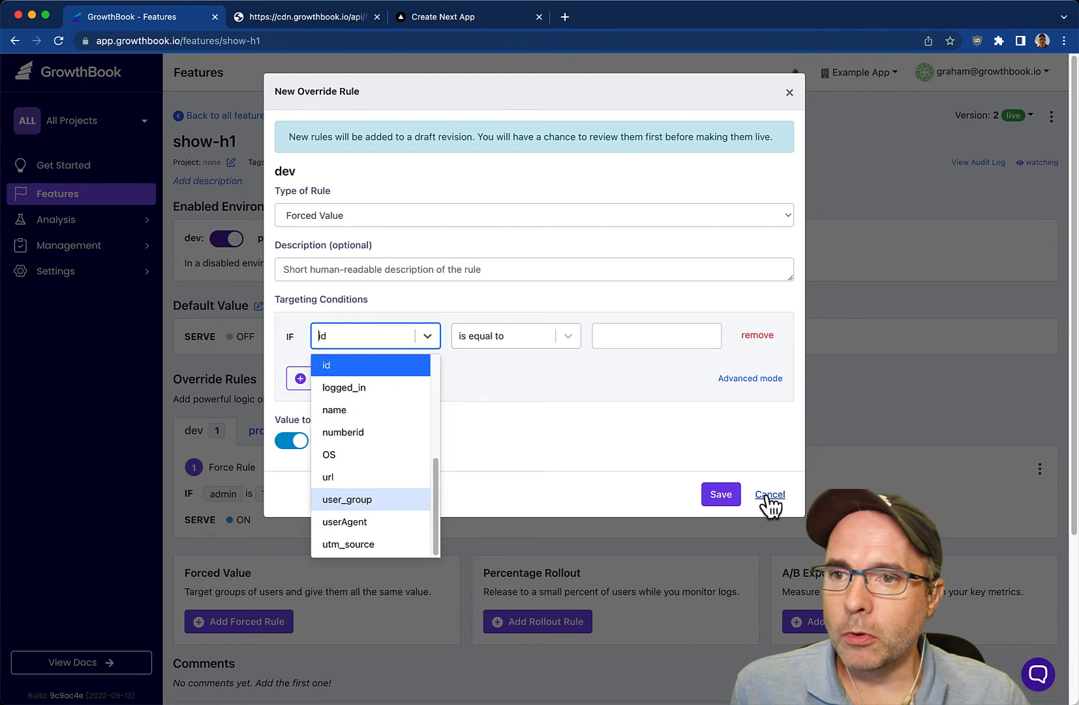
left_click(768, 494)
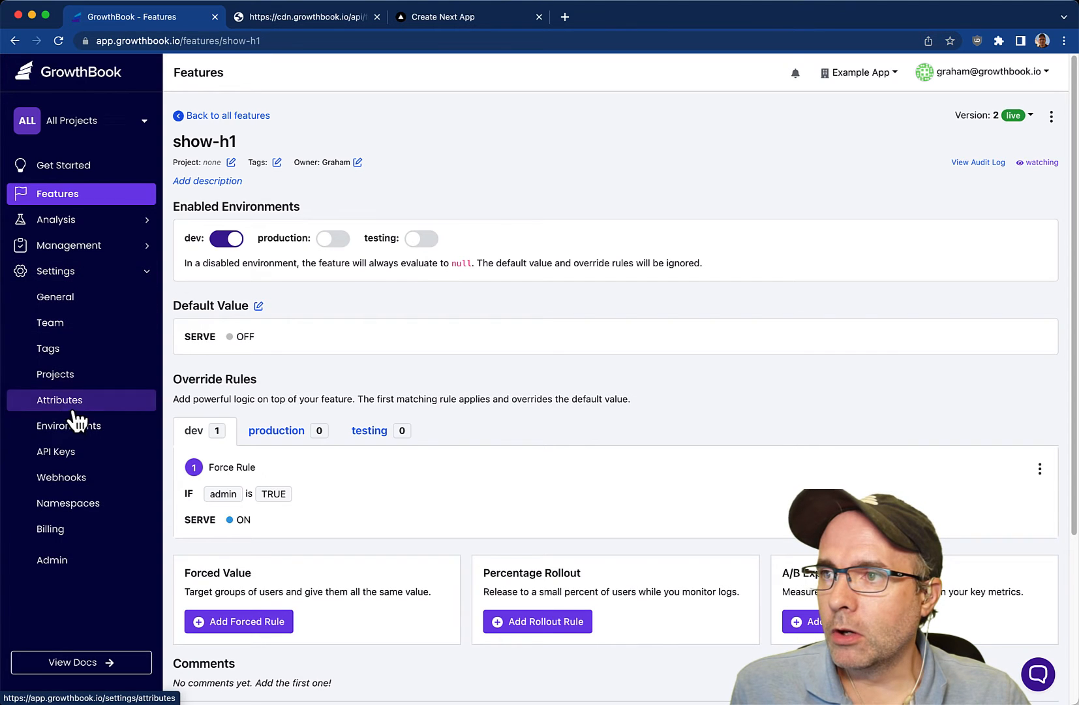
left_click(60, 399)
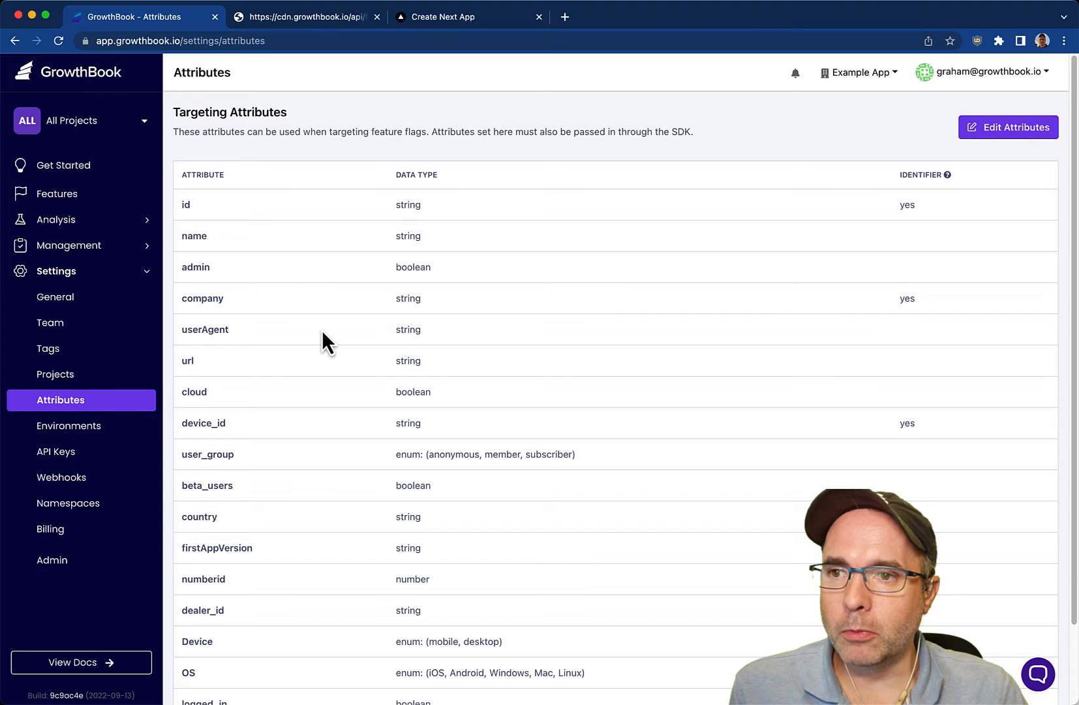
mouse_move(575, 287)
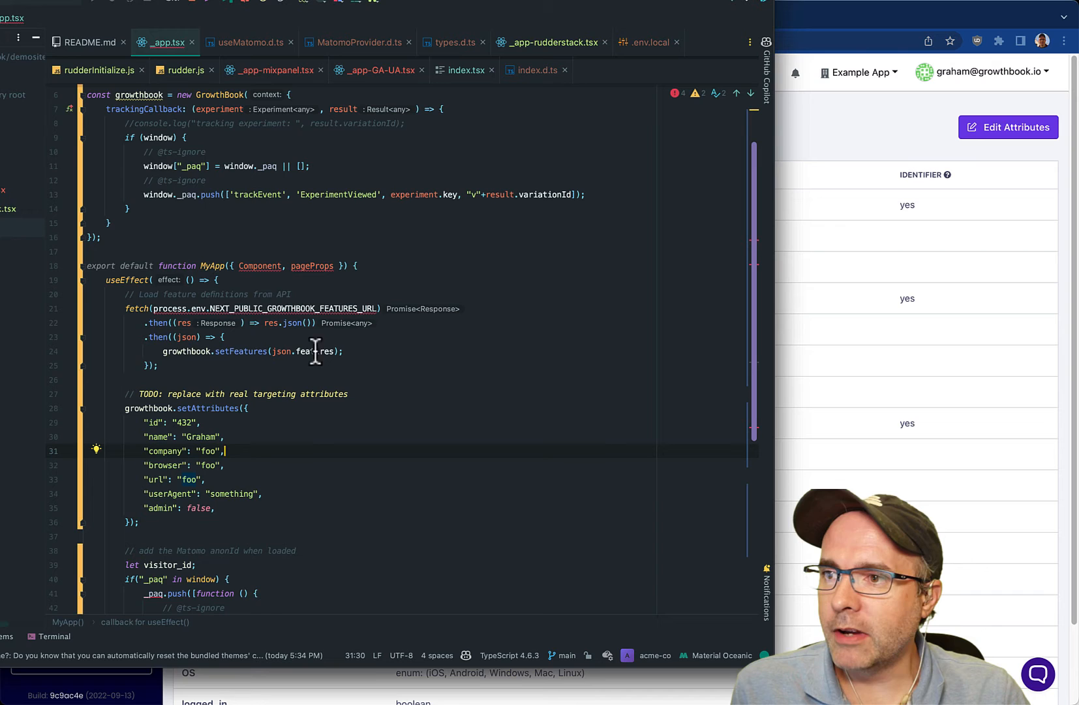
left_click_drag(248, 409, 193, 507)
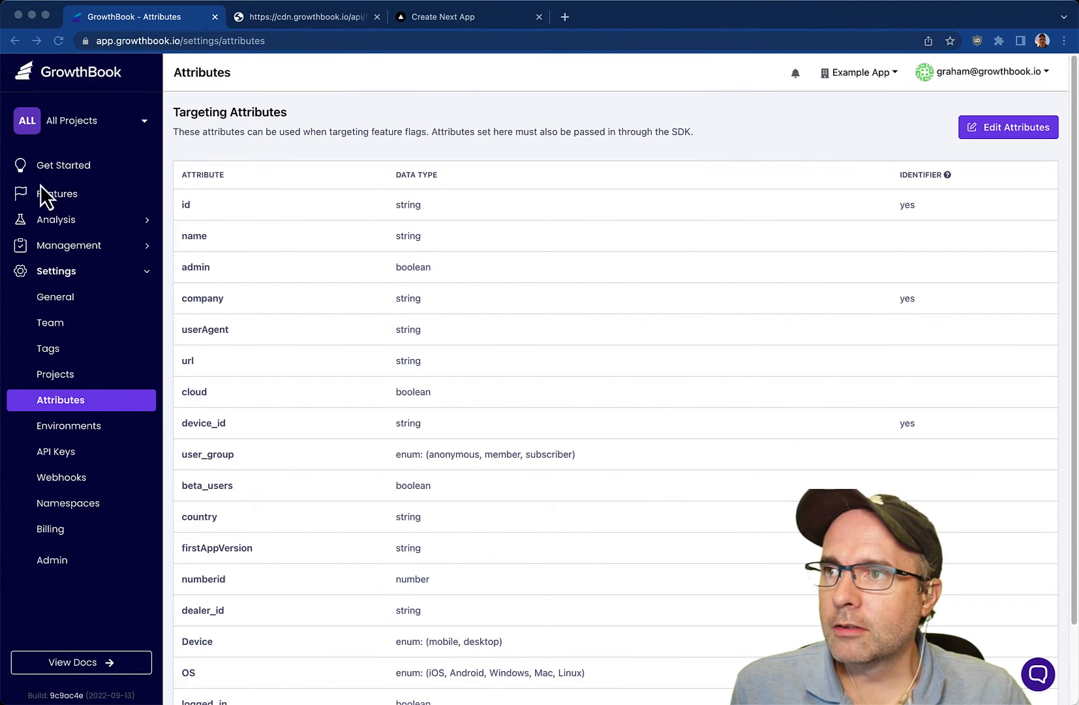
left_click(57, 193)
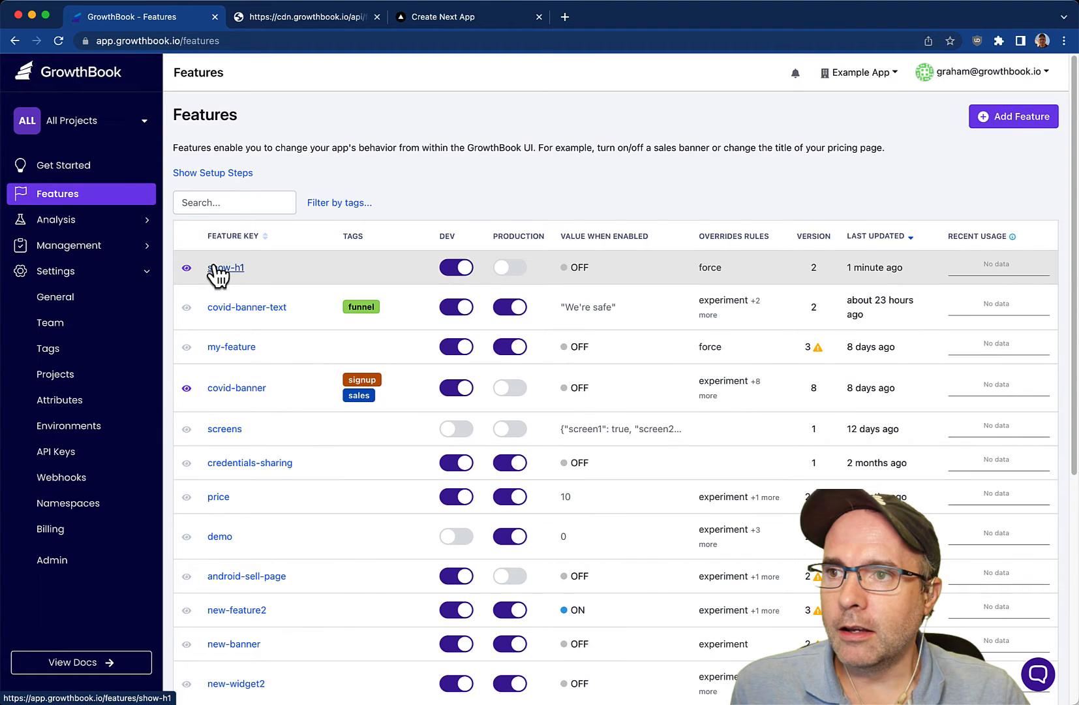
left_click(227, 268)
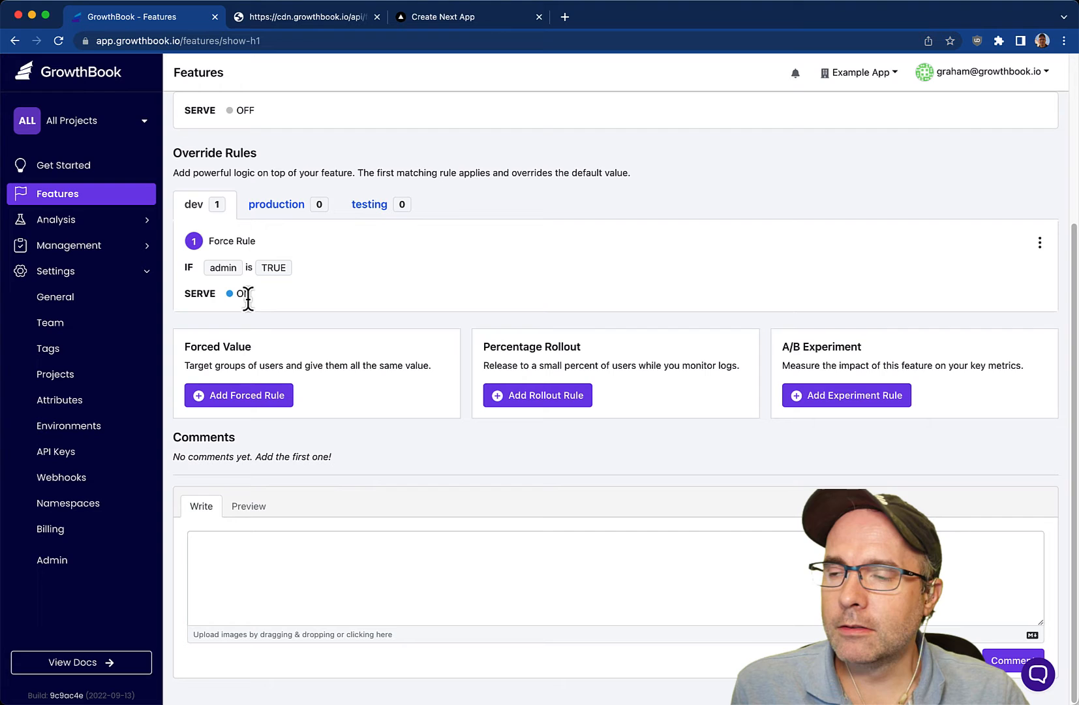
left_click(846, 396)
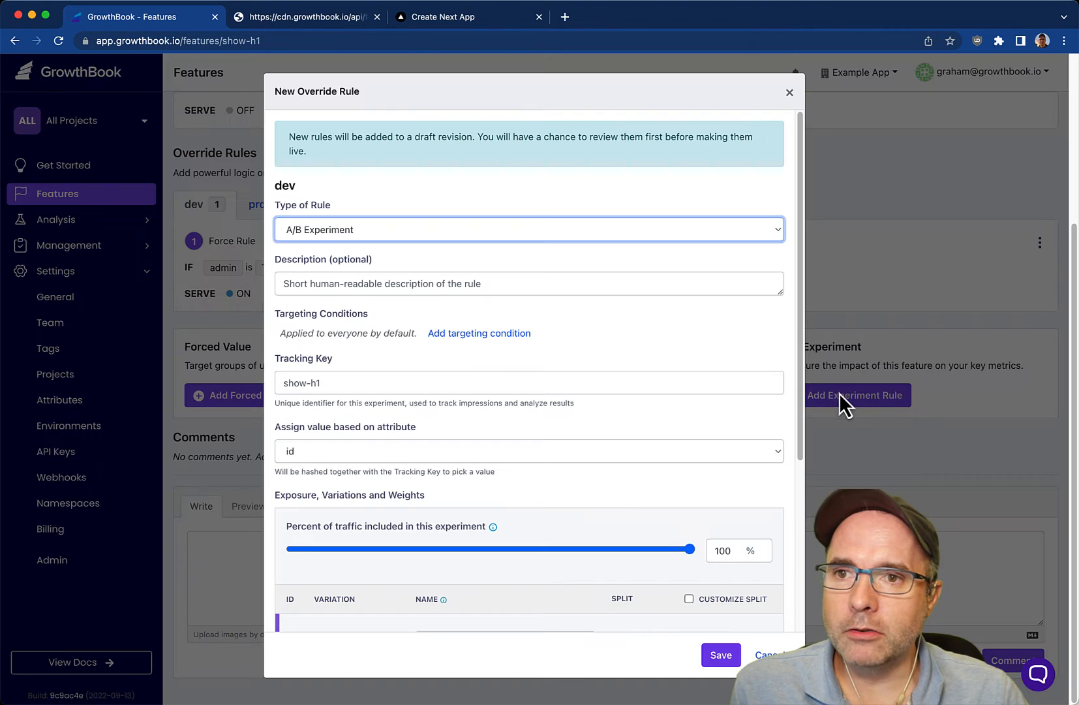
mouse_move(336, 433)
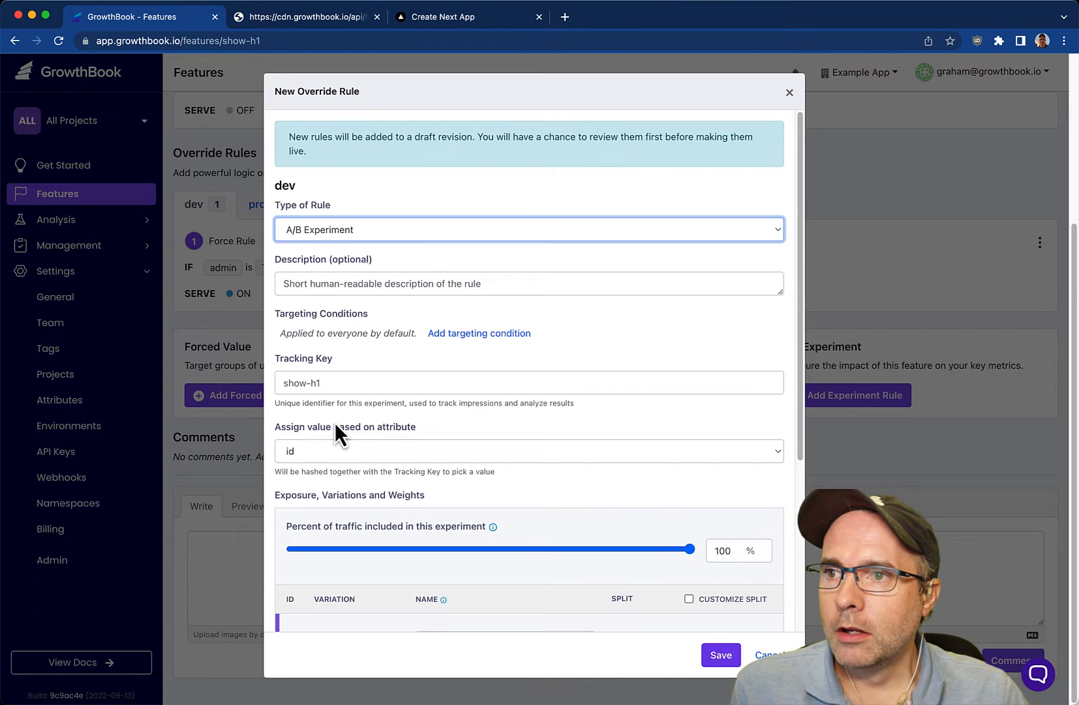
scroll("down", 3)
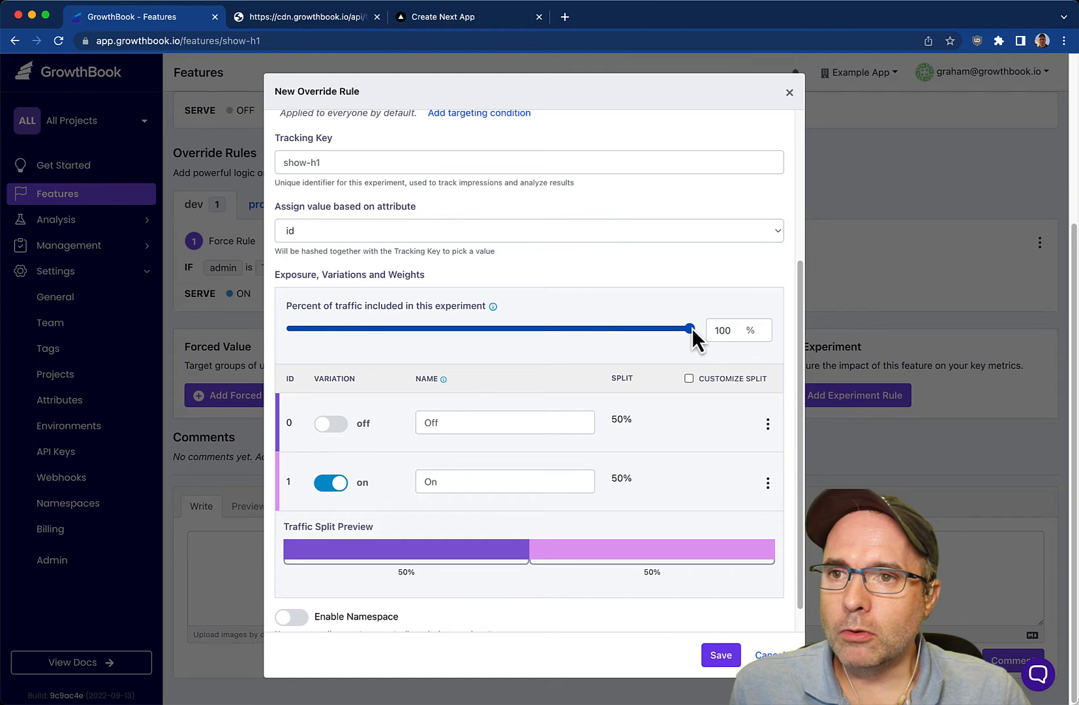
left_click_drag(691, 329, 673, 329)
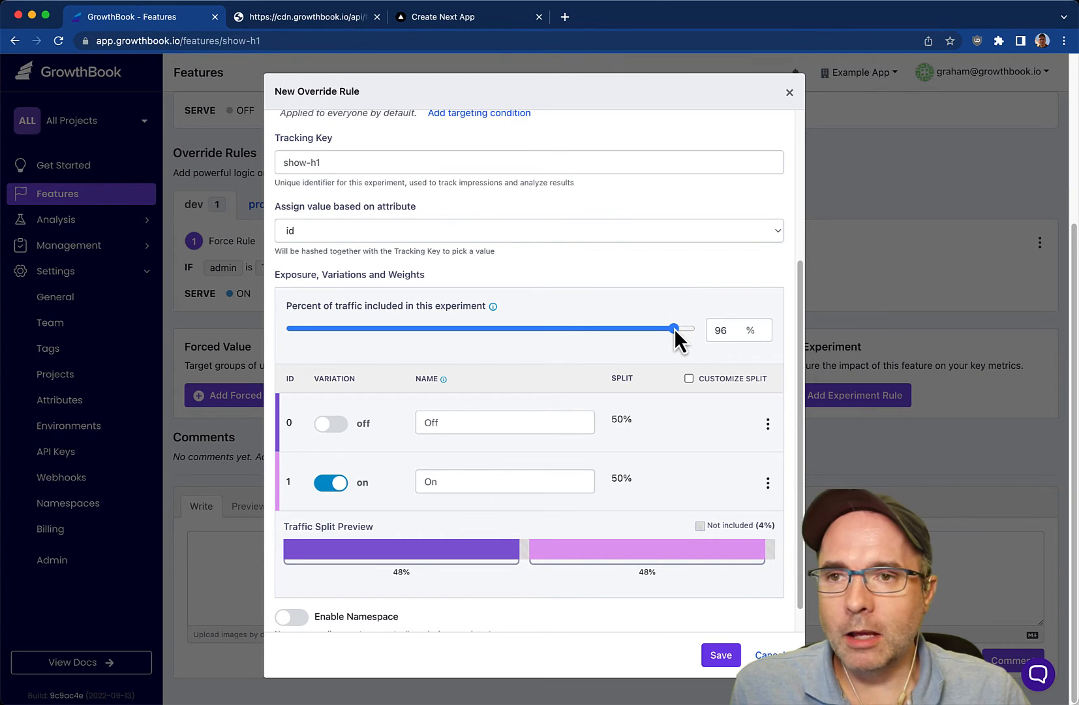
left_click_drag(673, 329, 586, 329)
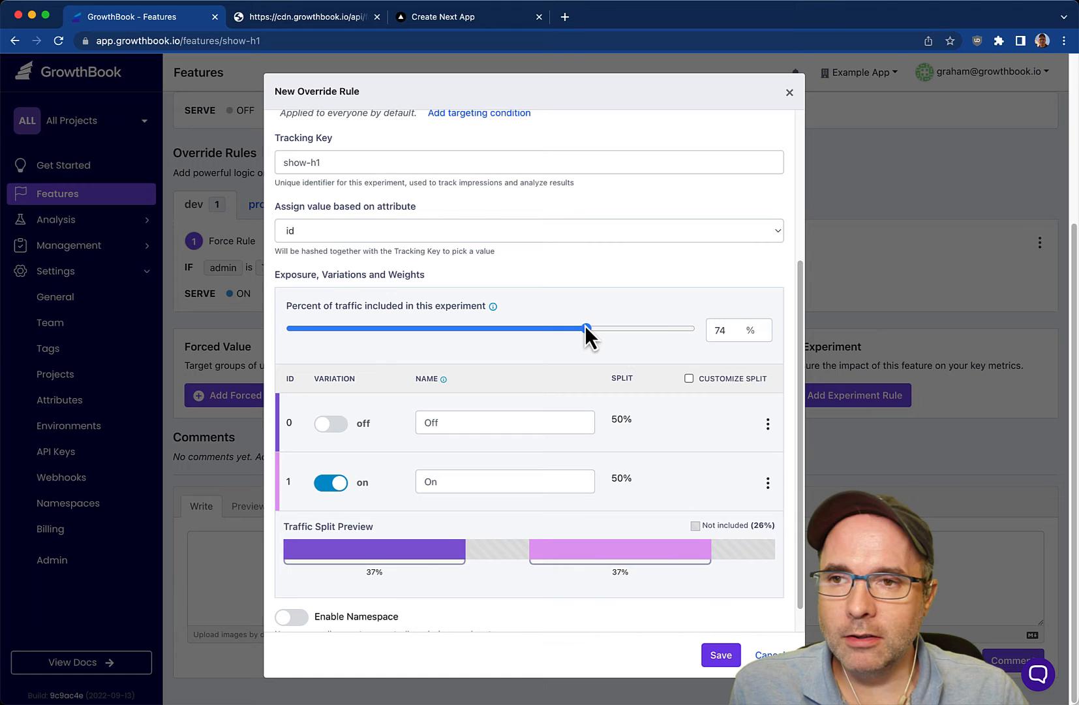
left_click_drag(588, 329, 497, 329)
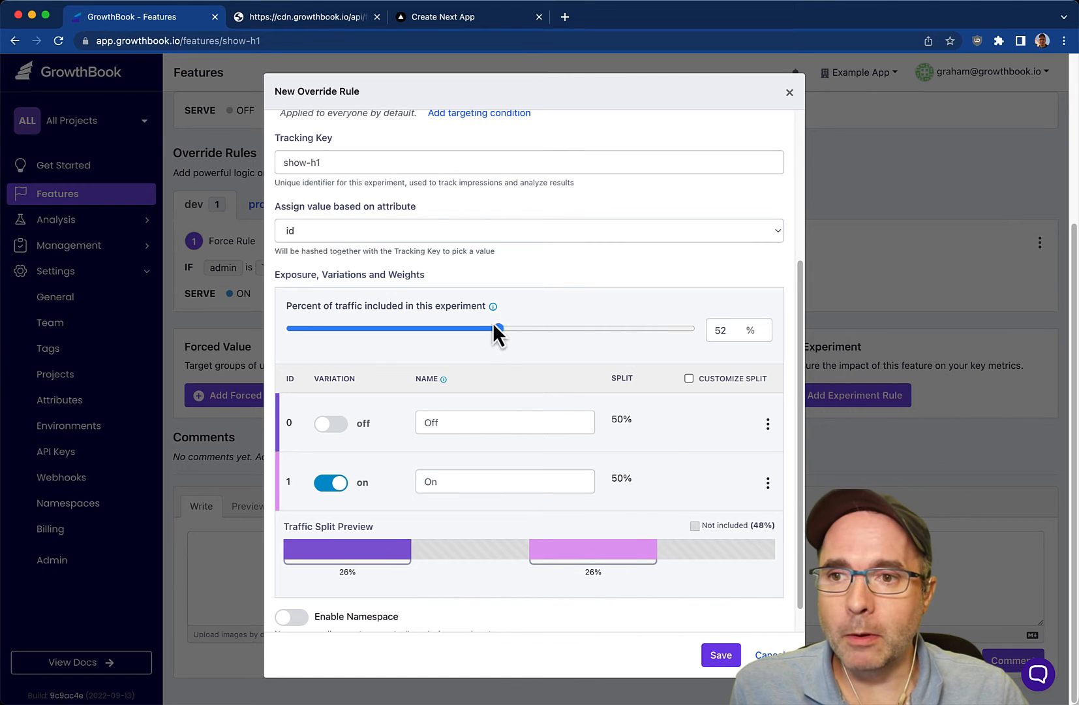
left_click_drag(497, 329, 537, 329)
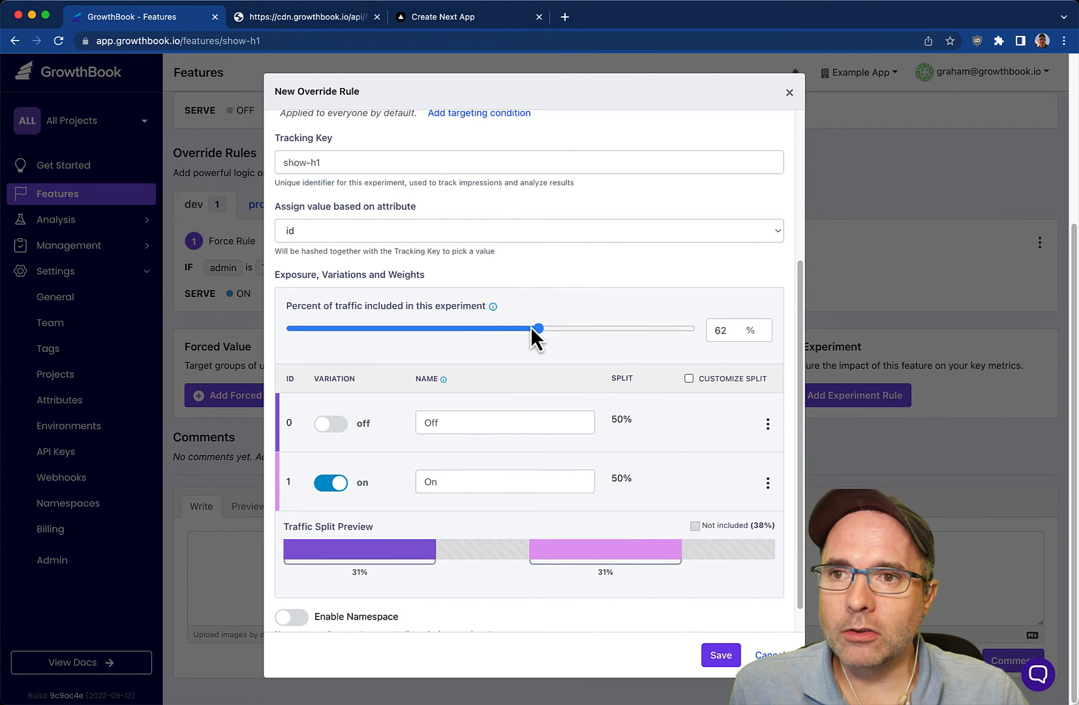
left_click_drag(536, 329, 516, 329)
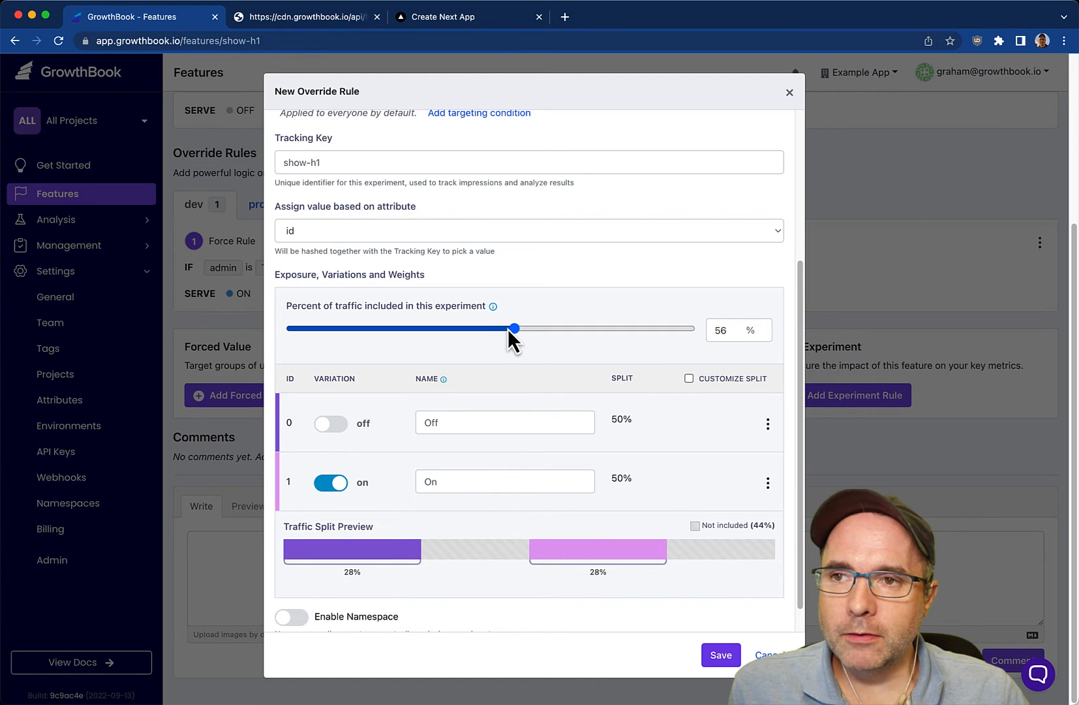
left_click_drag(516, 329, 567, 329)
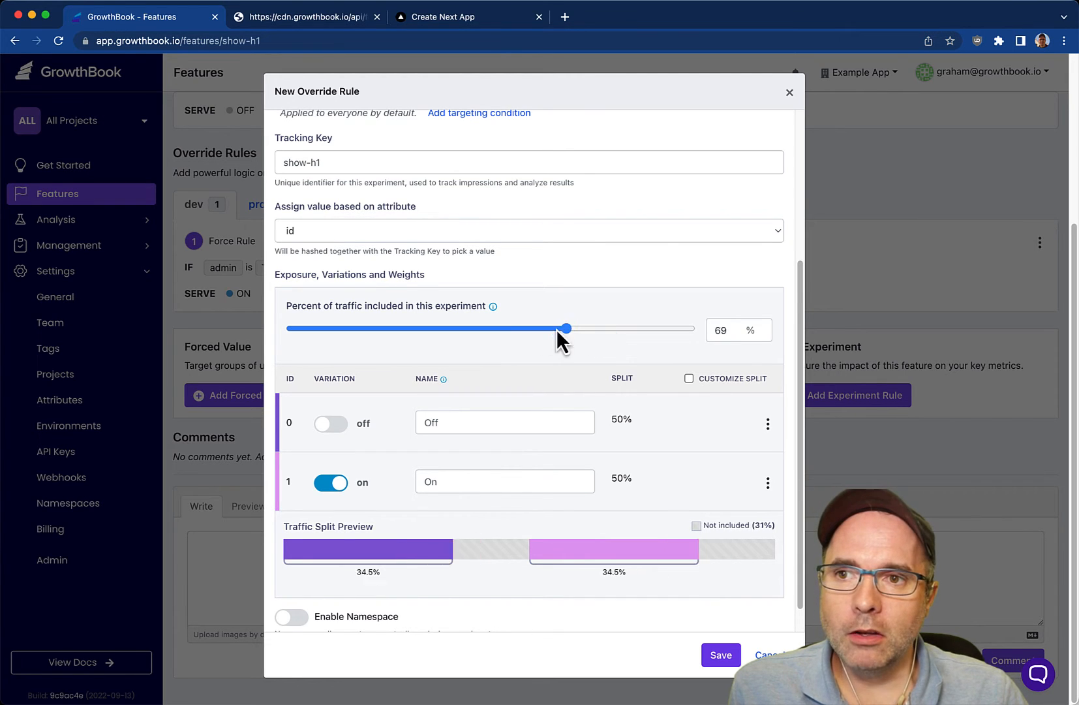
left_click_drag(565, 329, 595, 329)
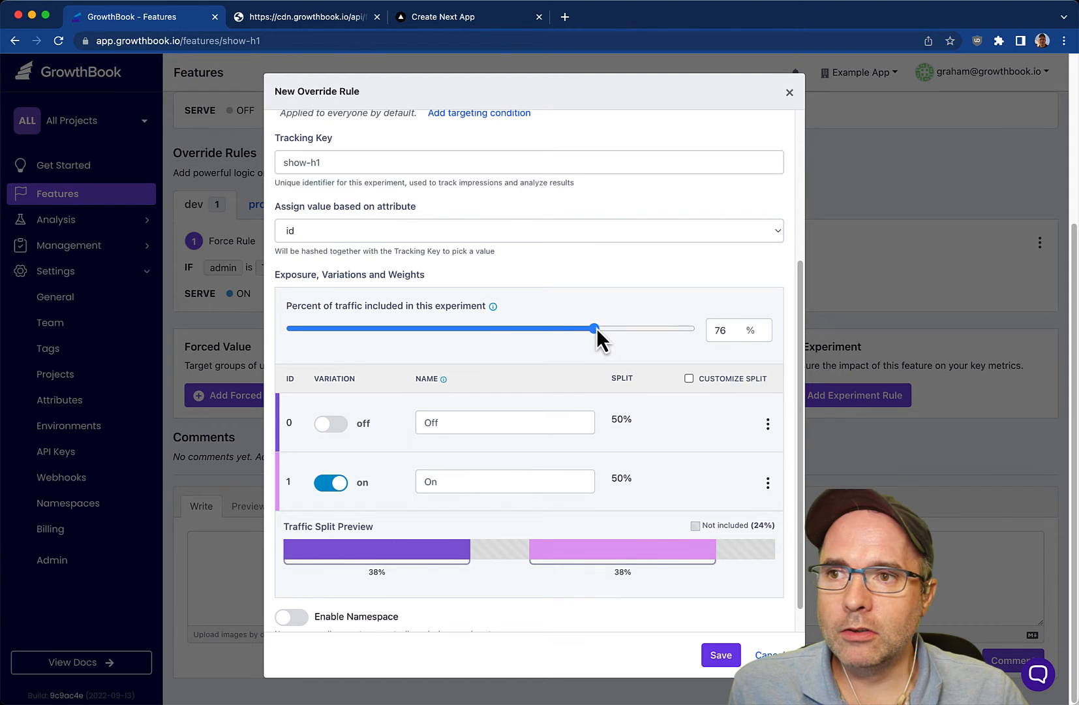
left_click_drag(596, 329, 566, 329)
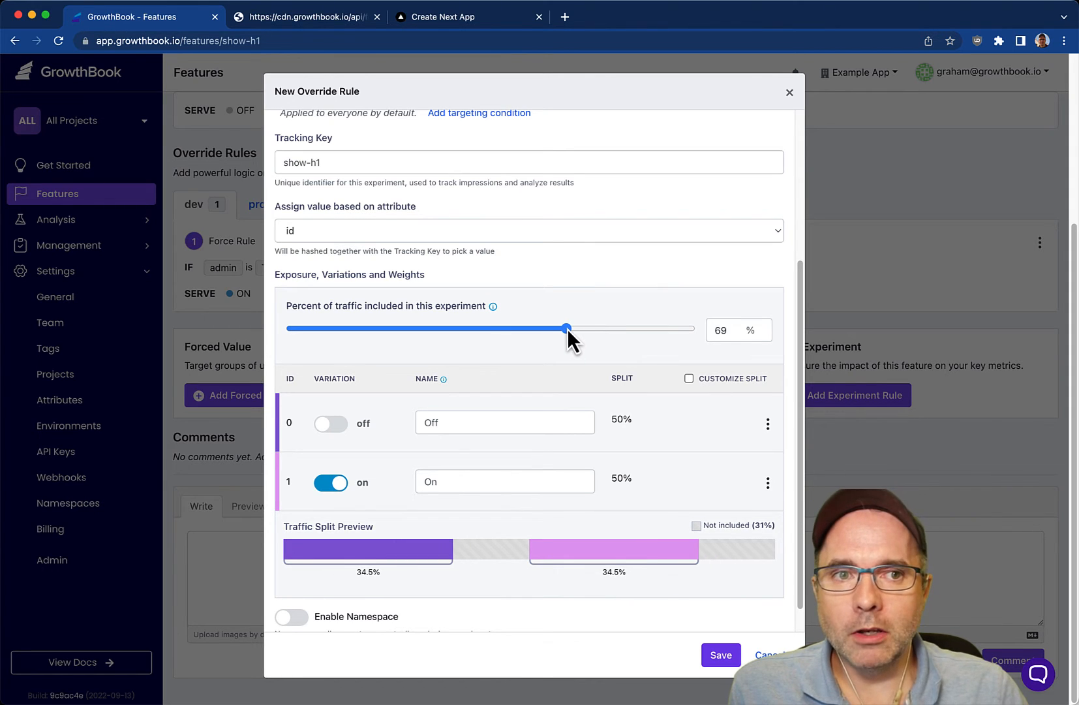
left_click_drag(566, 329, 634, 329)
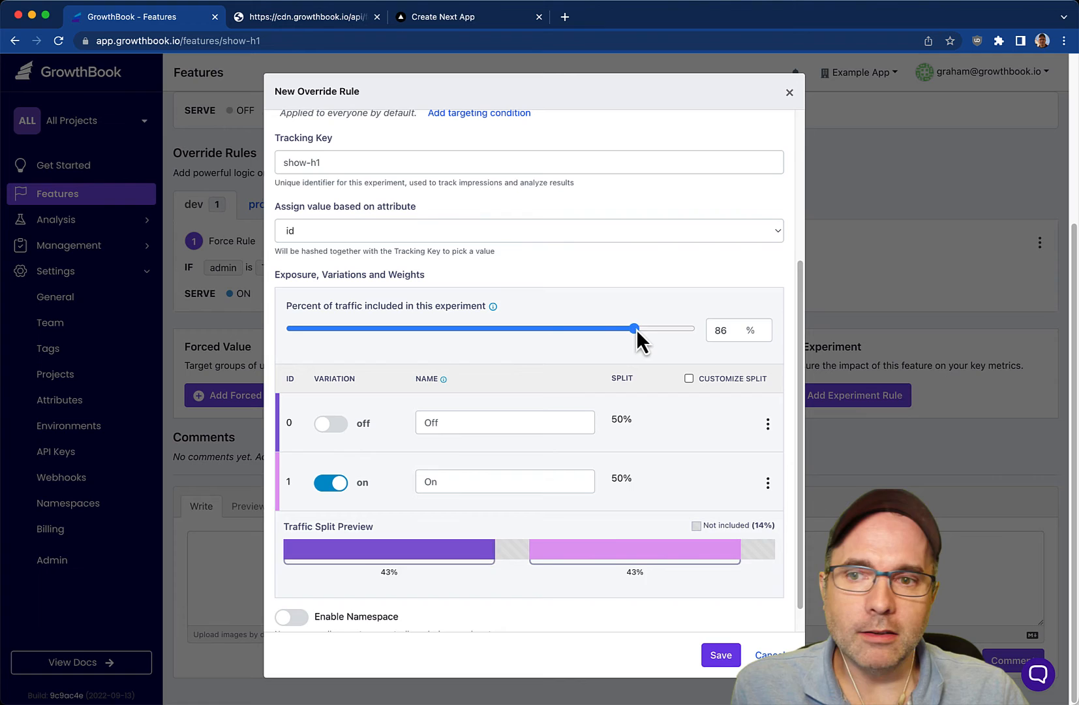
left_click_drag(635, 329, 626, 329)
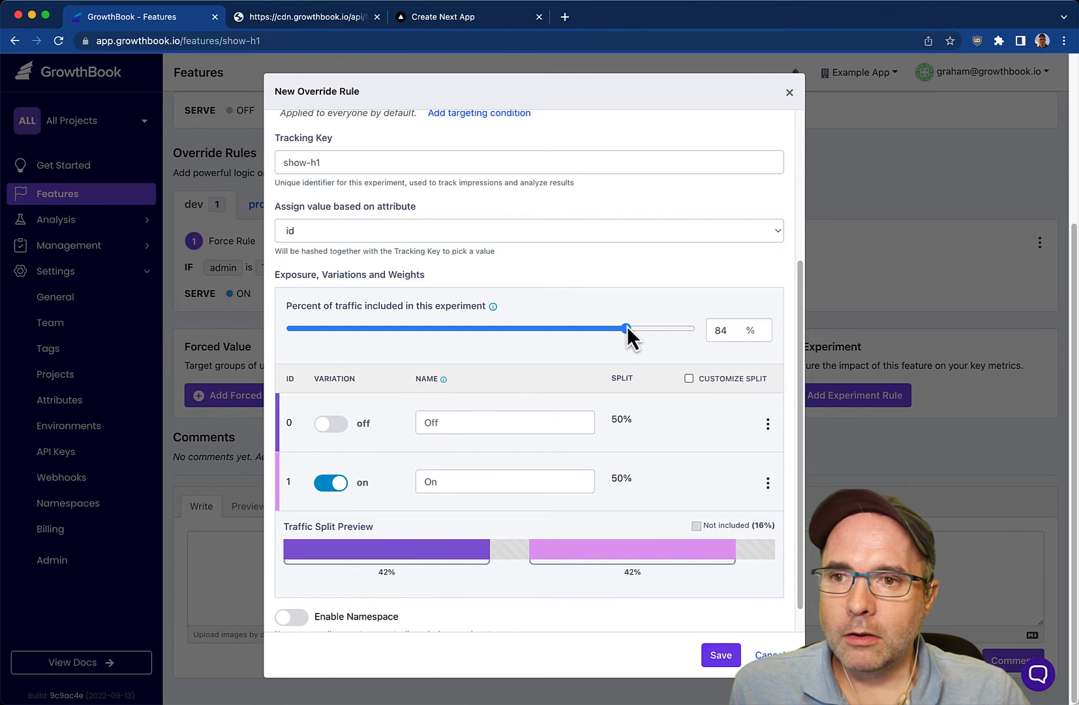
left_click_drag(625, 329, 586, 328)
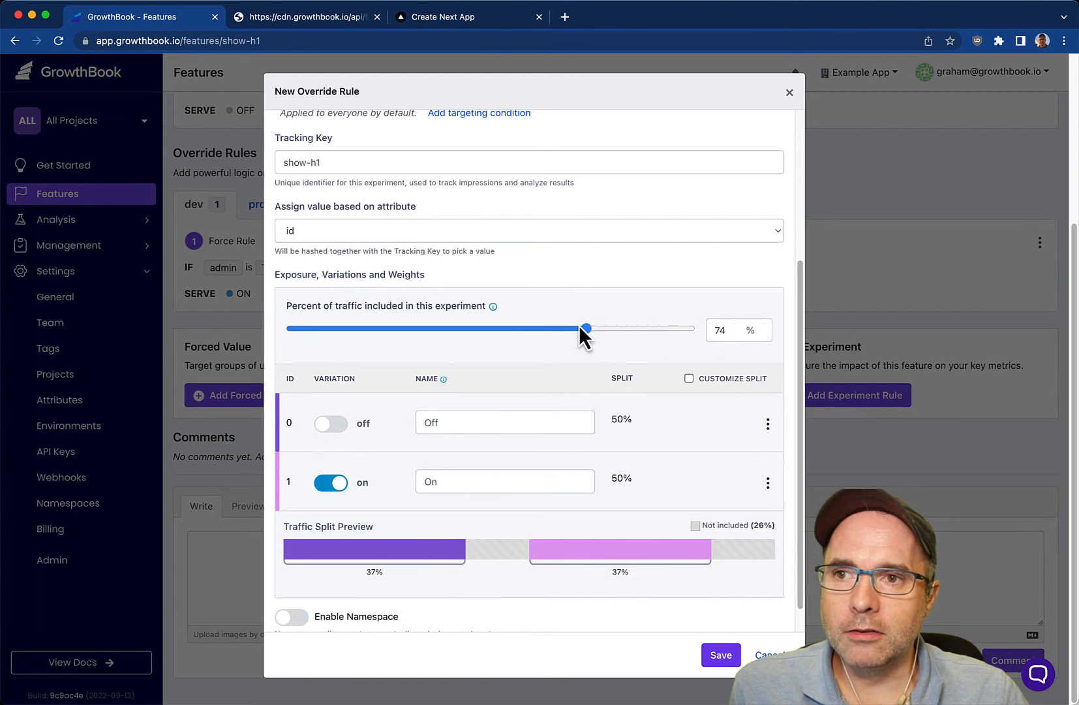
left_click_drag(585, 329, 686, 329)
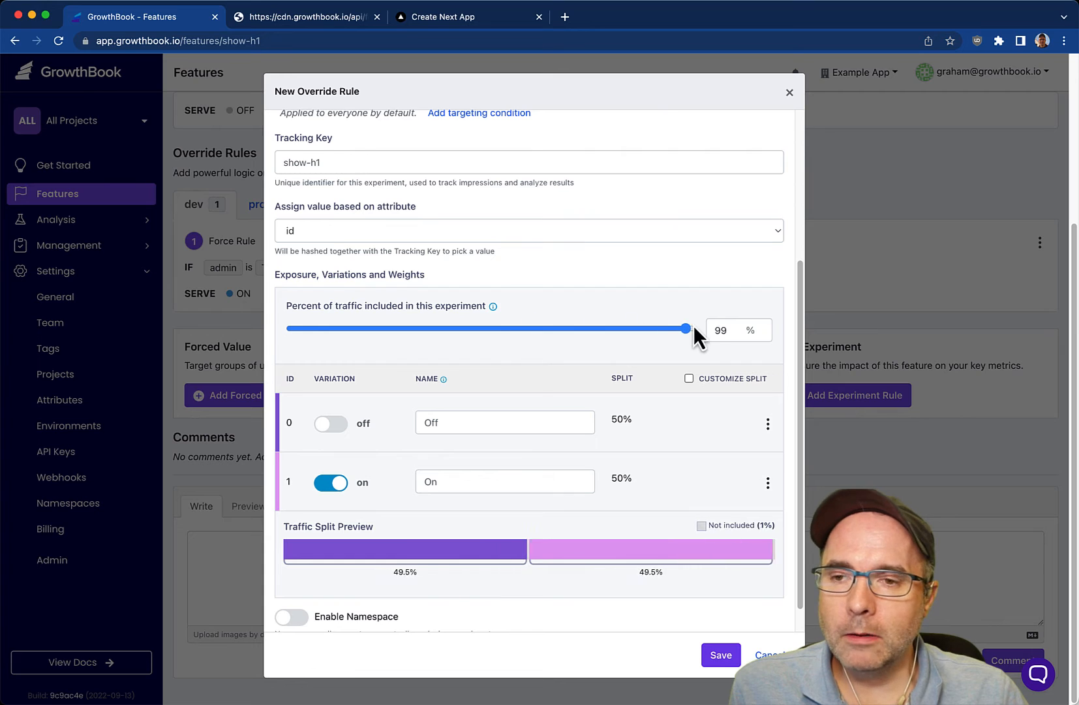
left_click(688, 378)
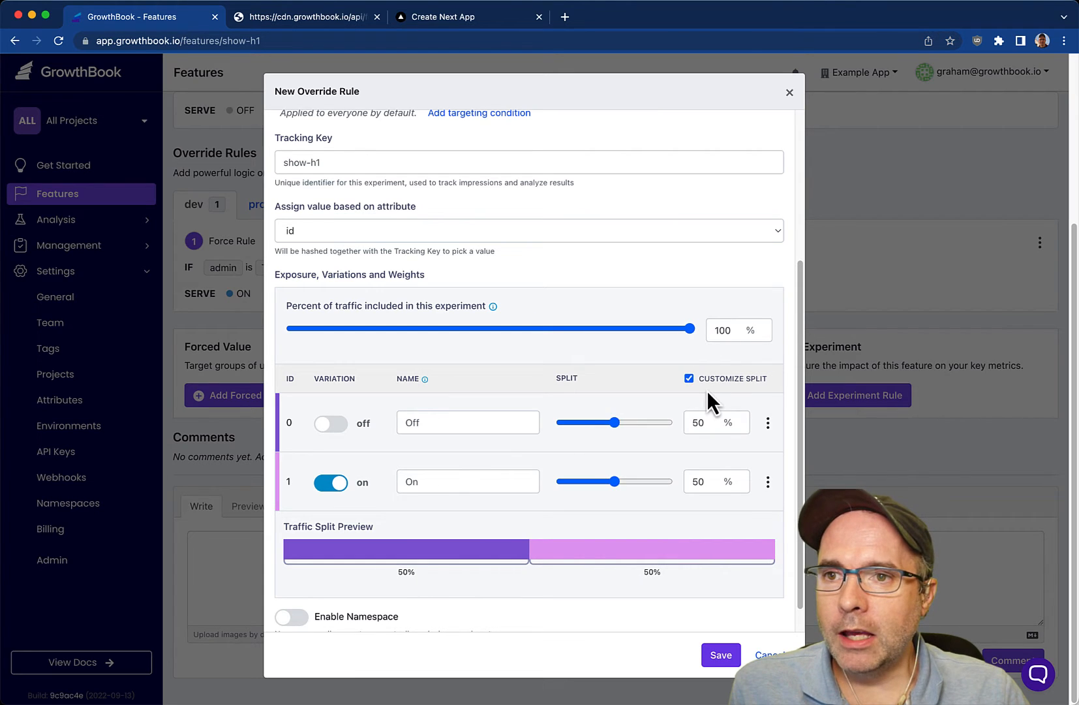
left_click_drag(612, 422, 623, 422)
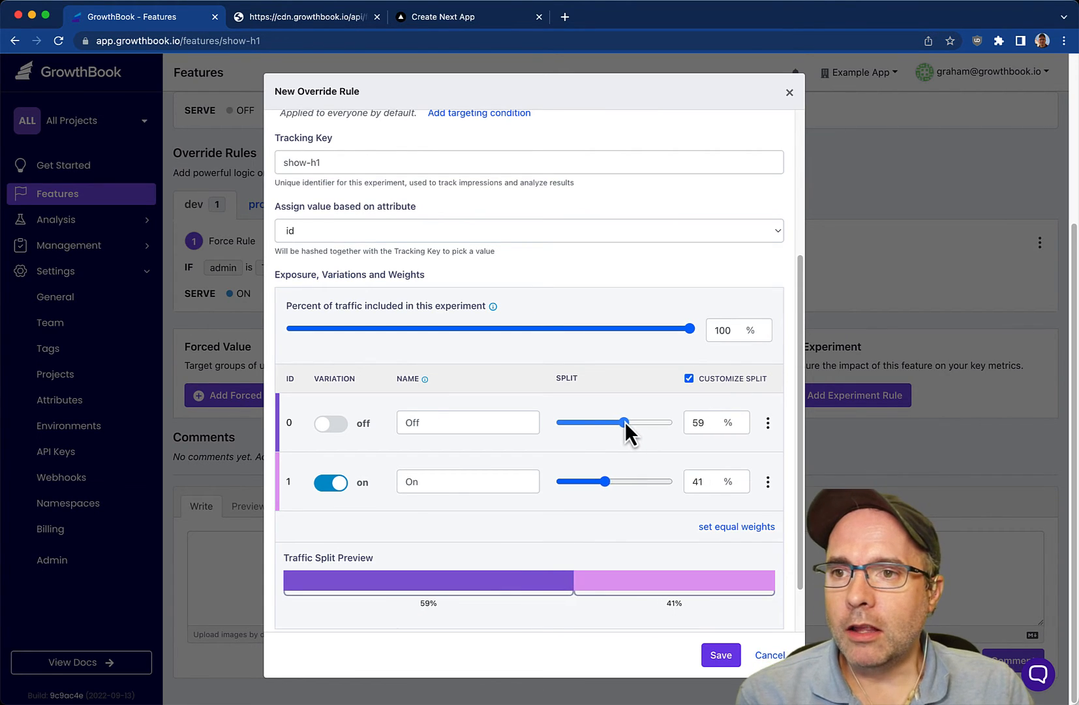
left_click_drag(623, 423, 621, 423)
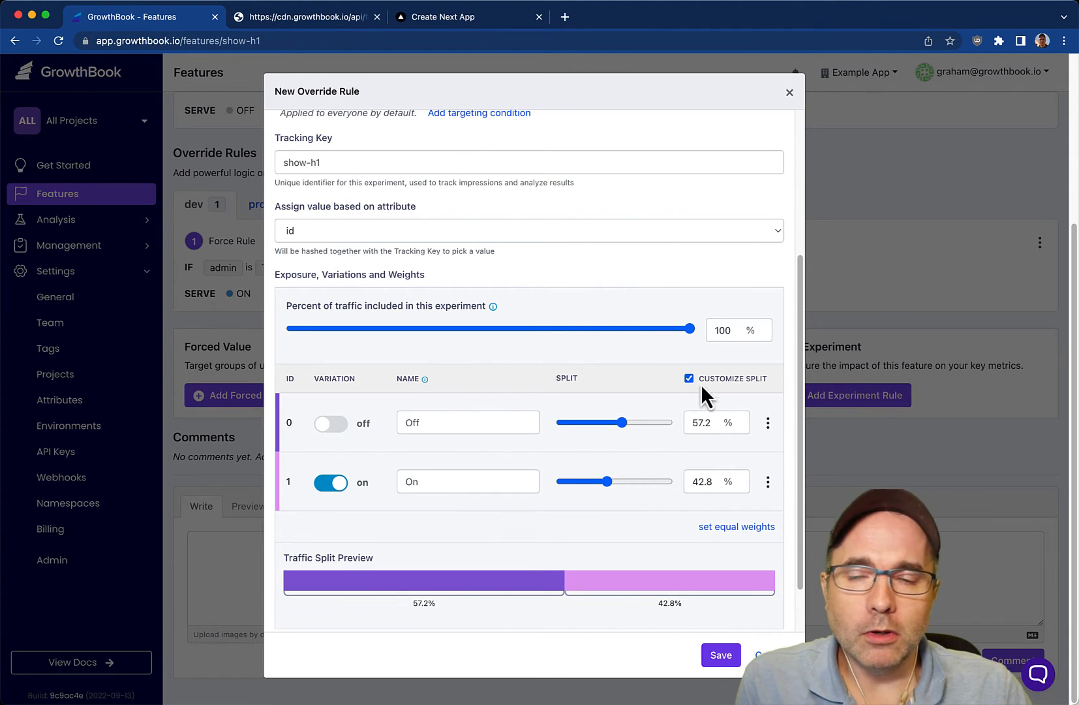
left_click(690, 379)
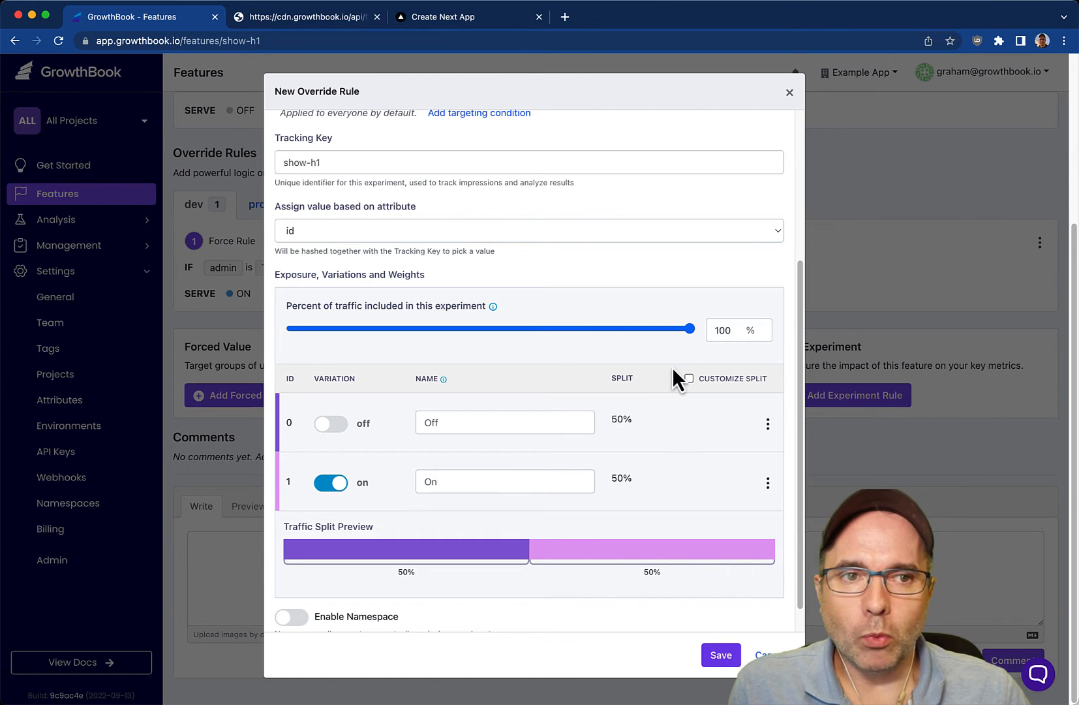
left_click_drag(694, 329, 459, 329)
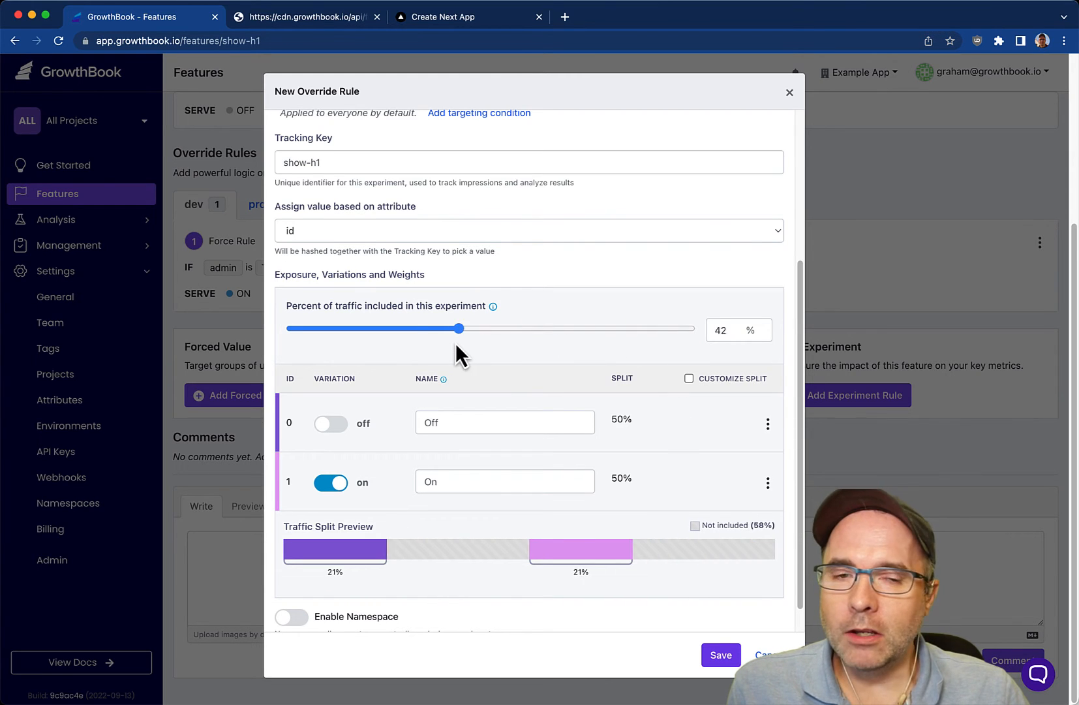
left_click_drag(459, 328, 443, 329)
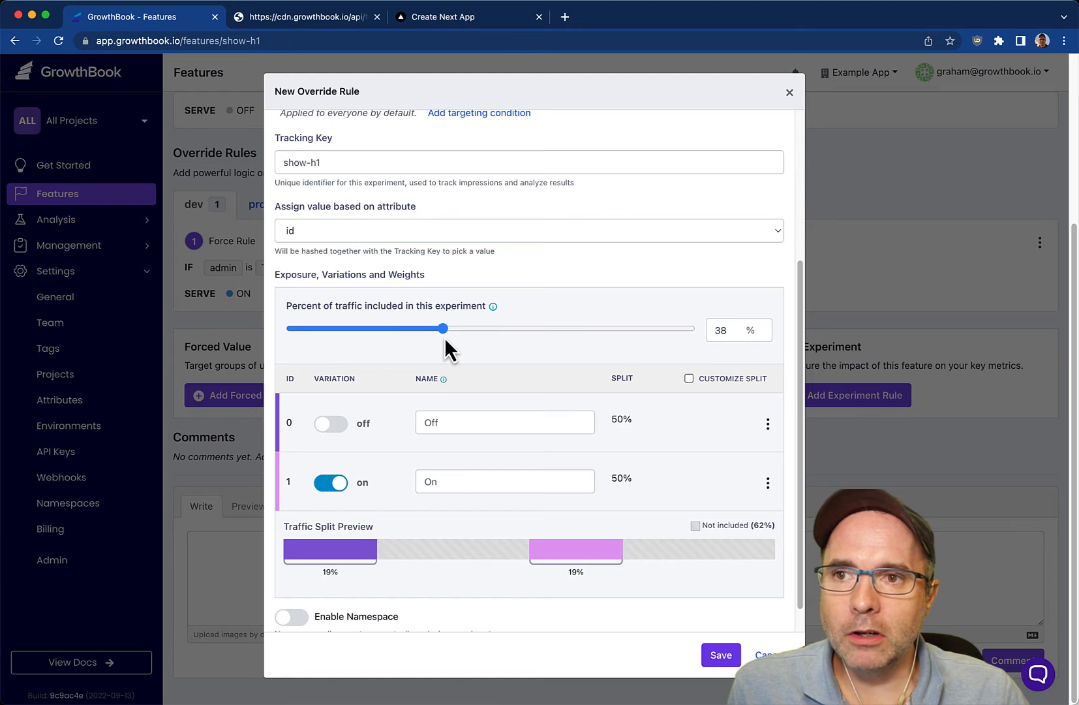
left_click_drag(444, 329, 695, 329)
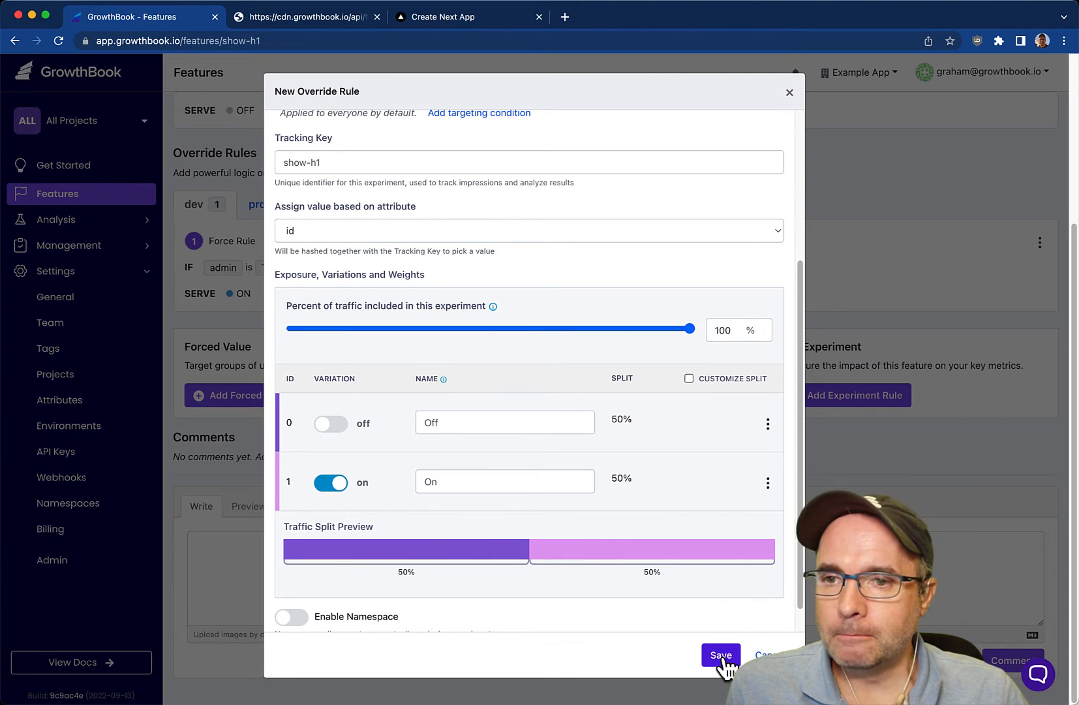
Save the 50/50 OFF/ON experiment rule and publish the draft changes
left_click(721, 655)
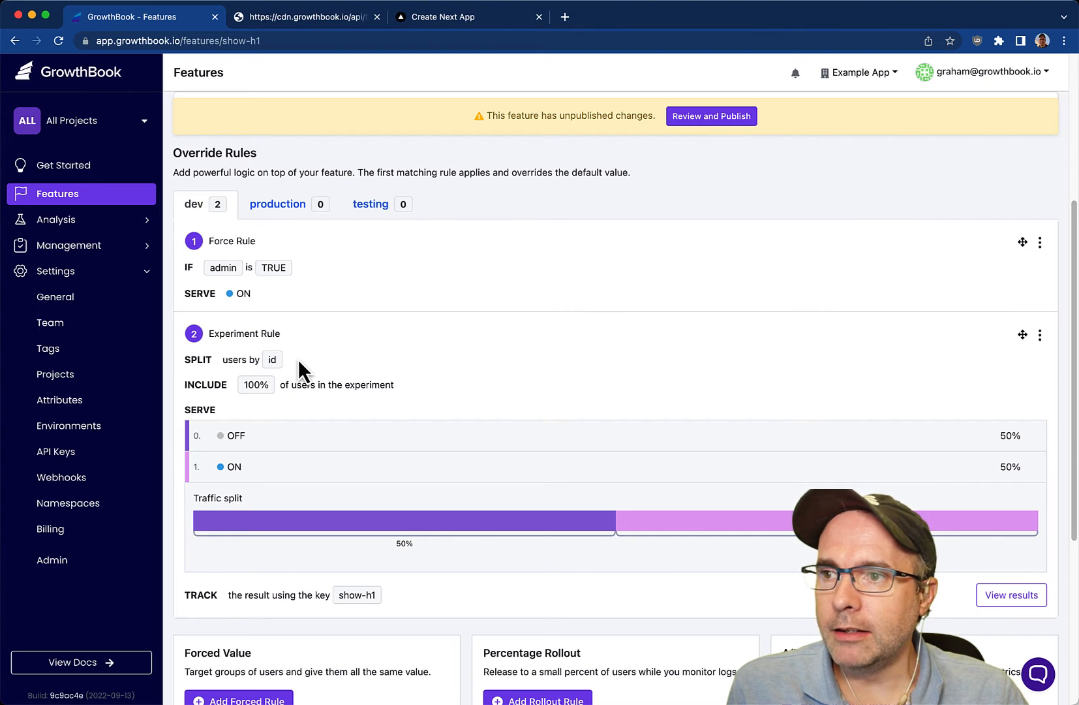
mouse_move(241, 444)
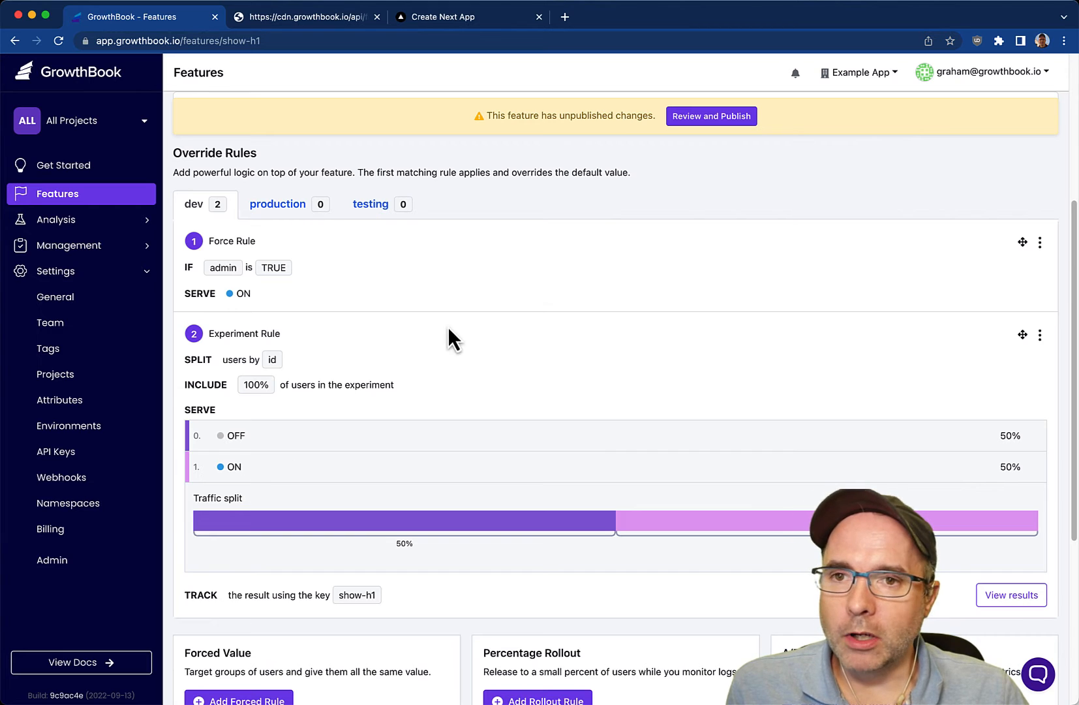
left_click(712, 117)
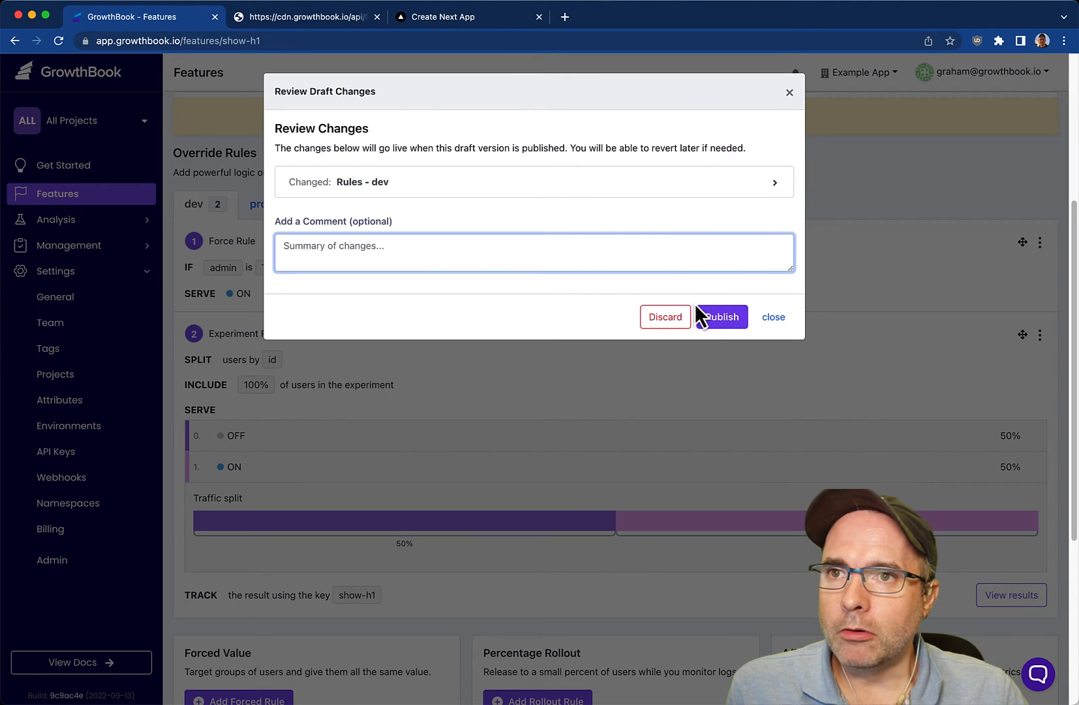
left_click(721, 318)
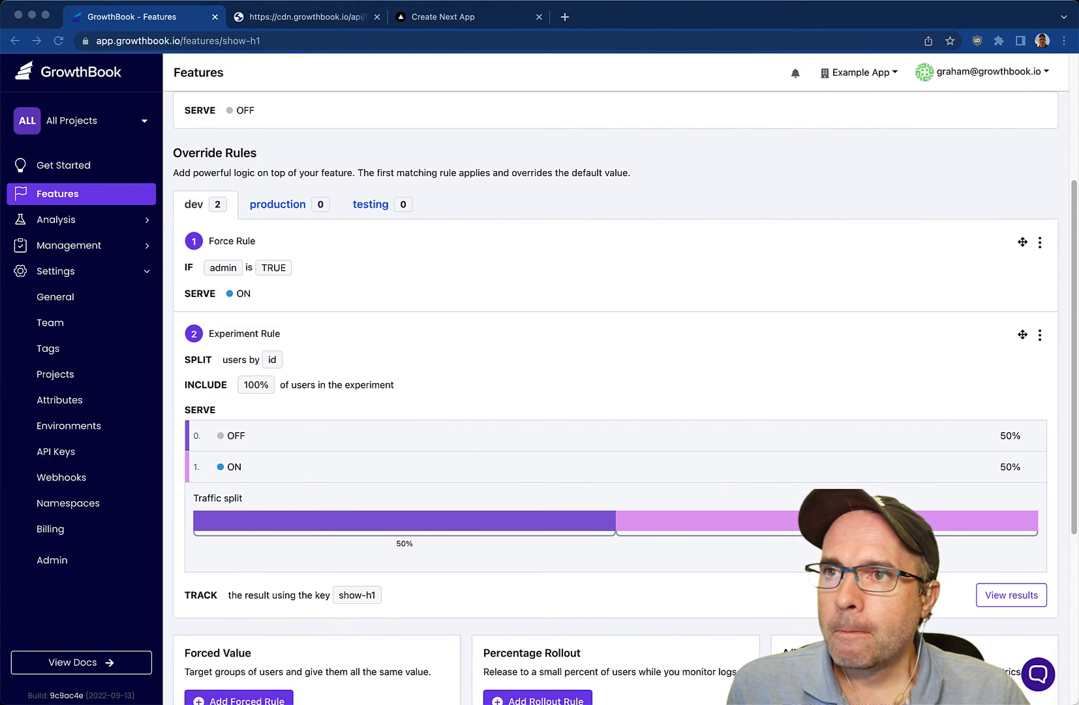
left_click(470, 17)
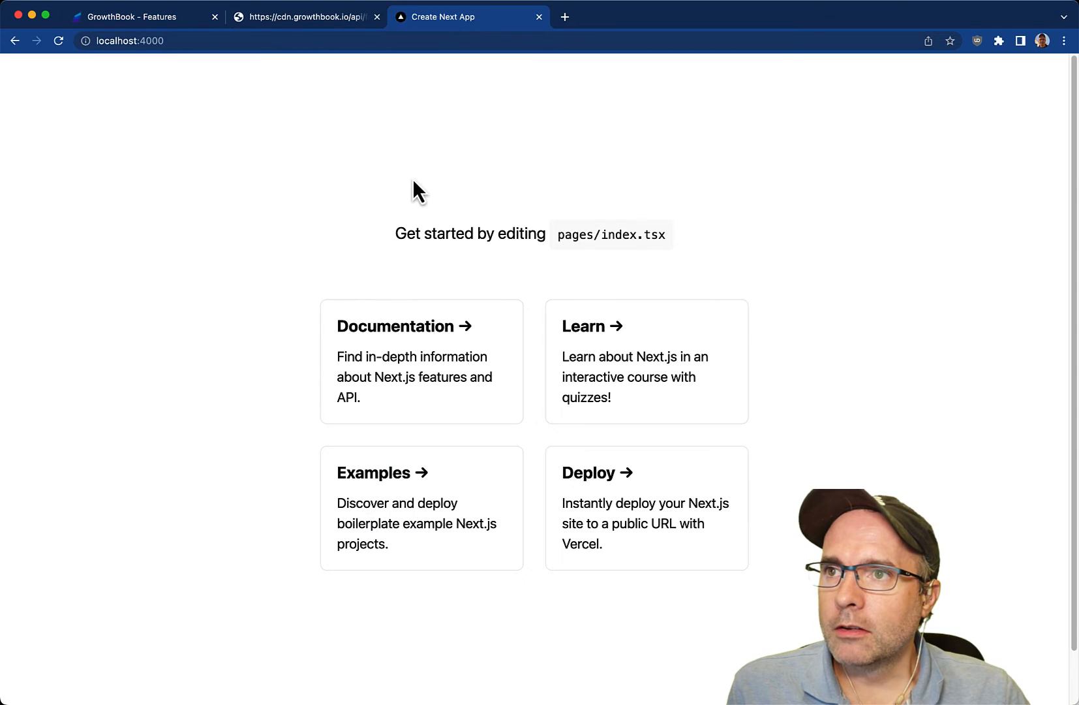
left_click(58, 41)
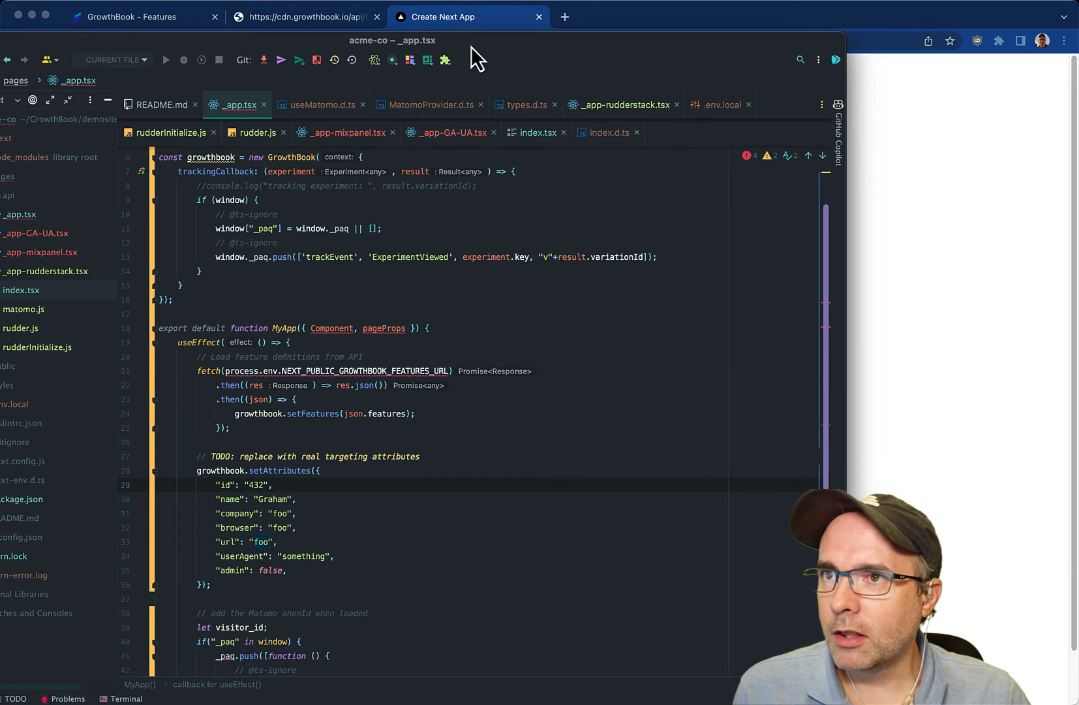
left_click(469, 17)
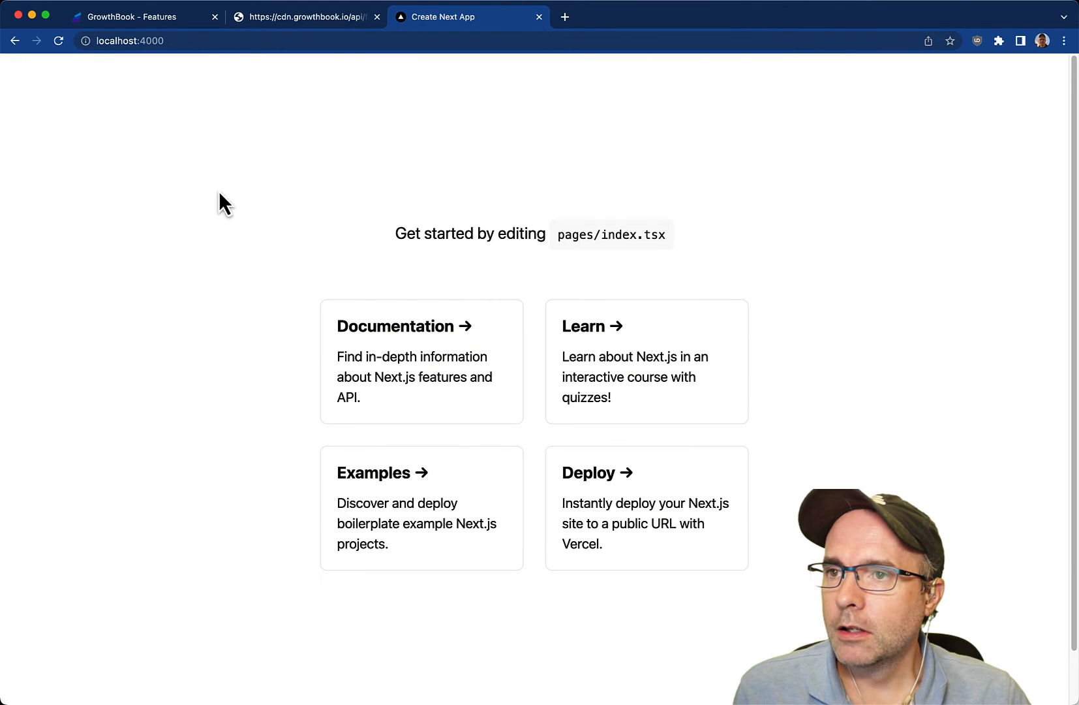
Override show-h1 to true via the GrowthBook DevTools panel so the Welcome to Next.js! heading appears
right_click(223, 203)
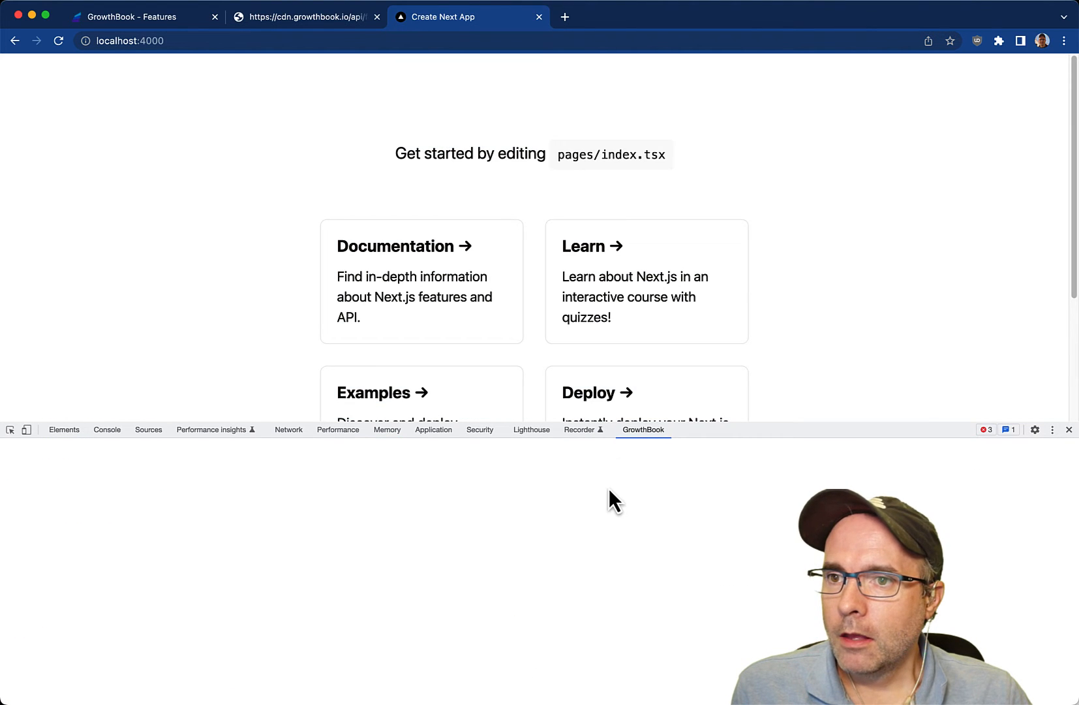
left_click(643, 429)
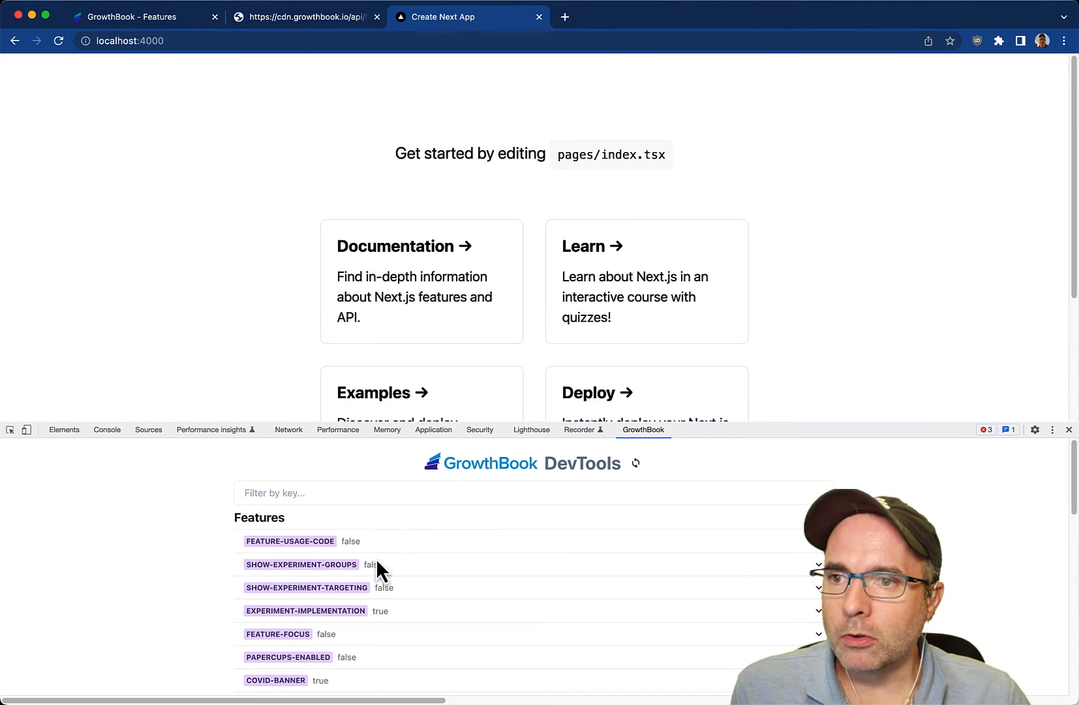
scroll("down", 3)
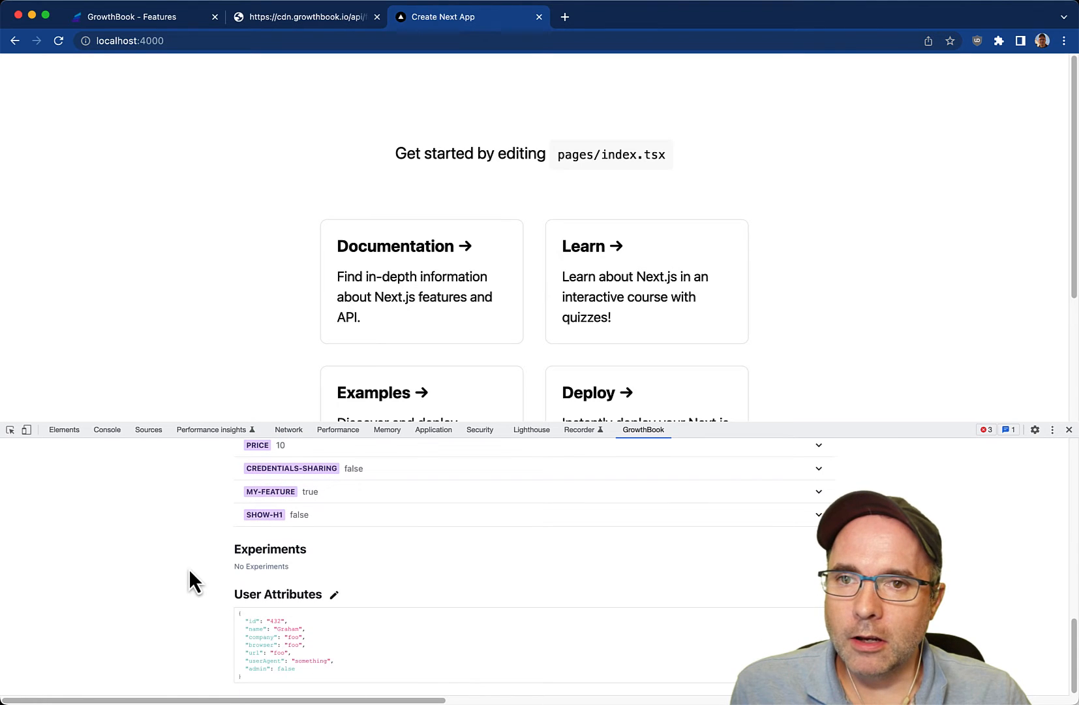
left_click(265, 514)
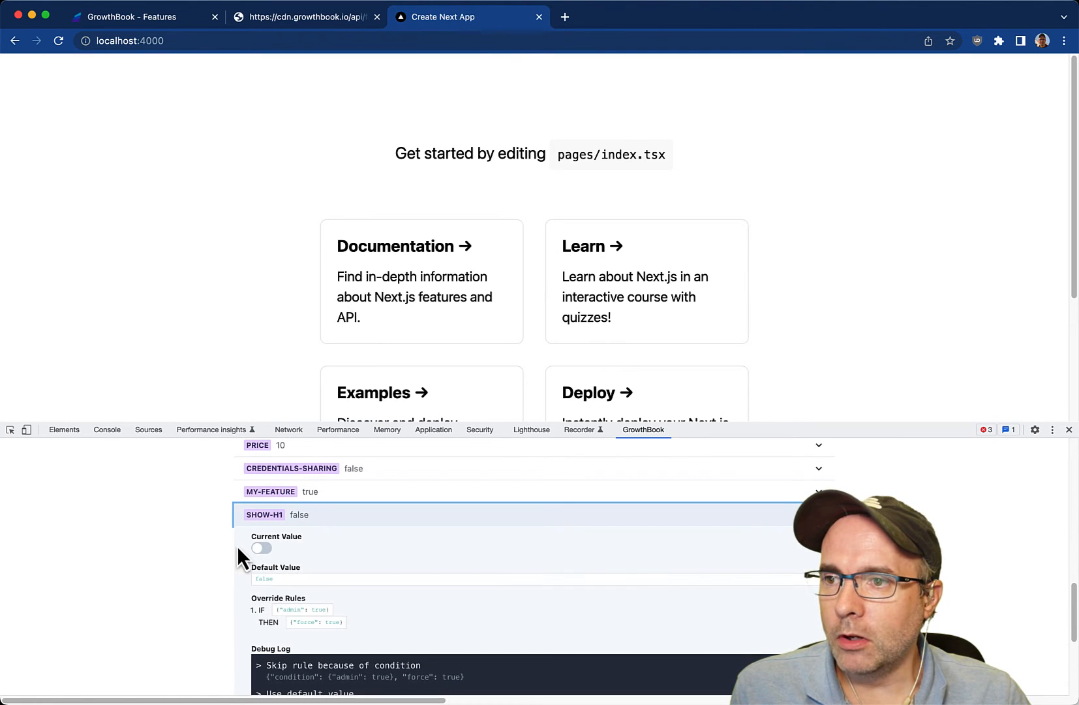
scroll("down", 3)
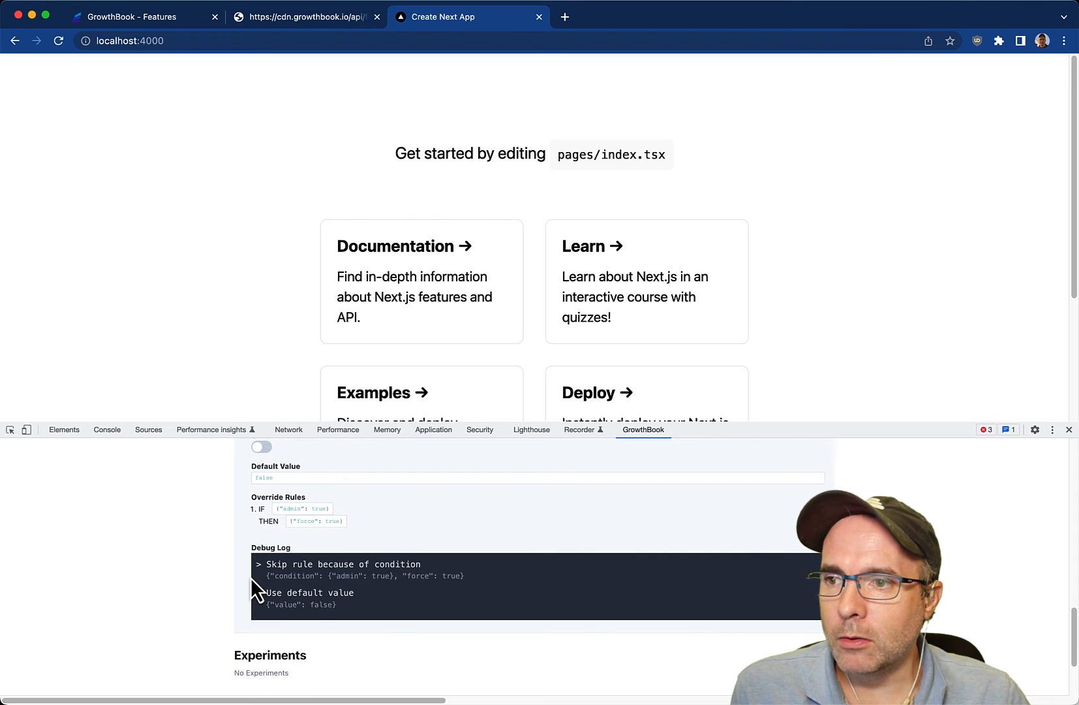
mouse_move(340, 601)
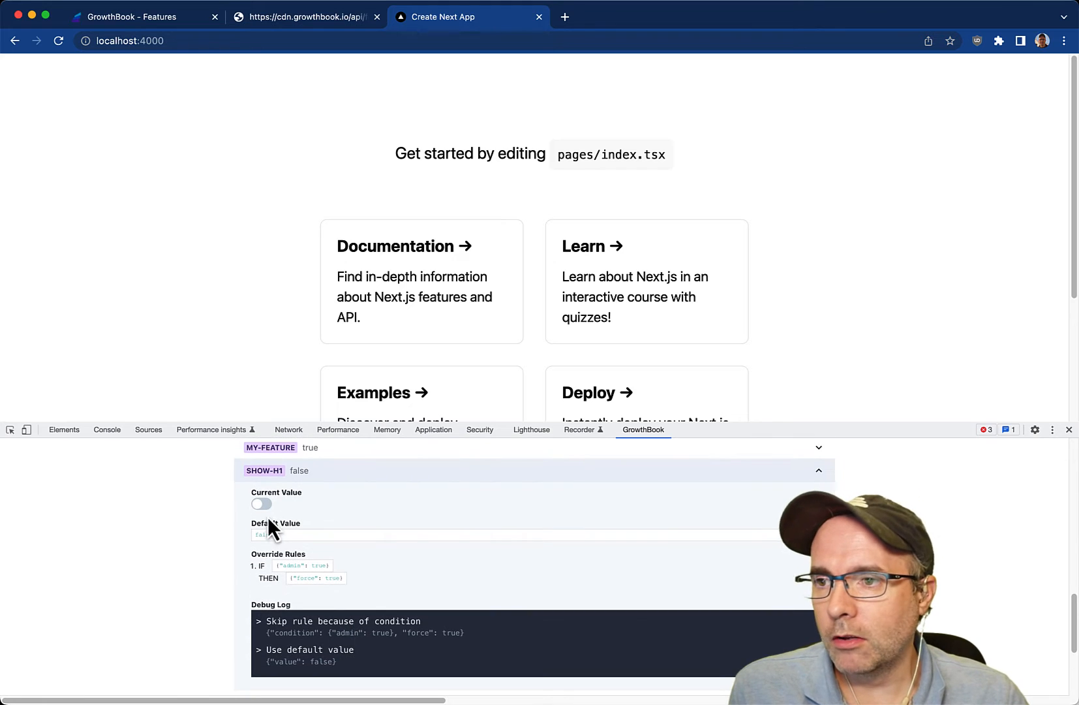
left_click(261, 504)
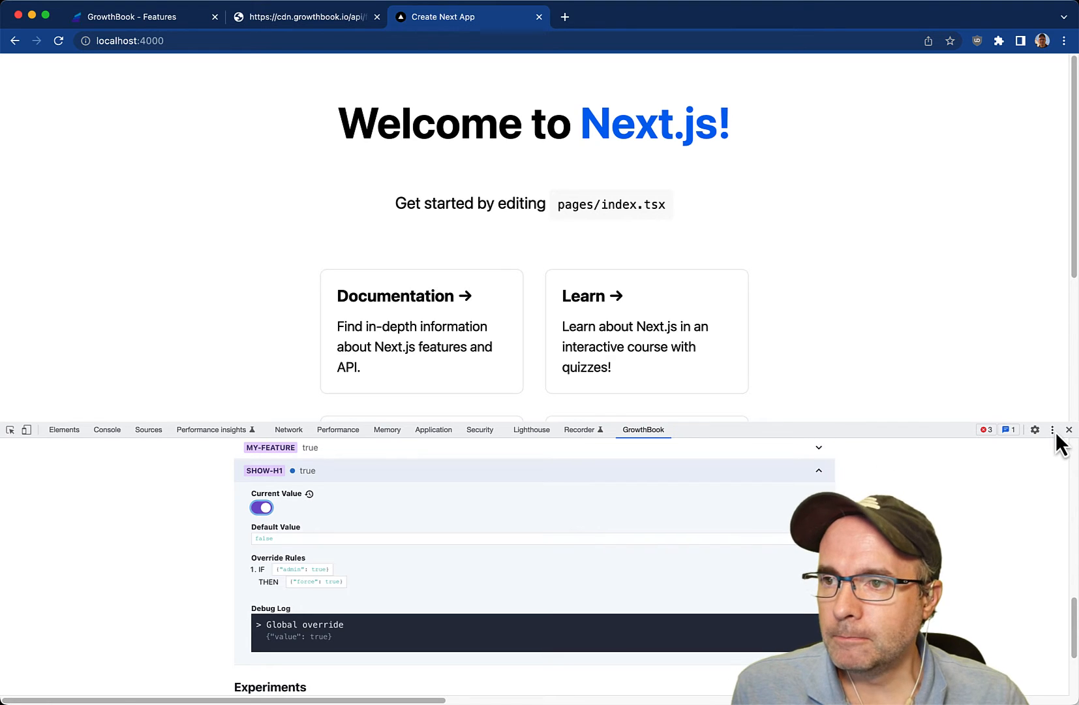
left_click(1069, 430)
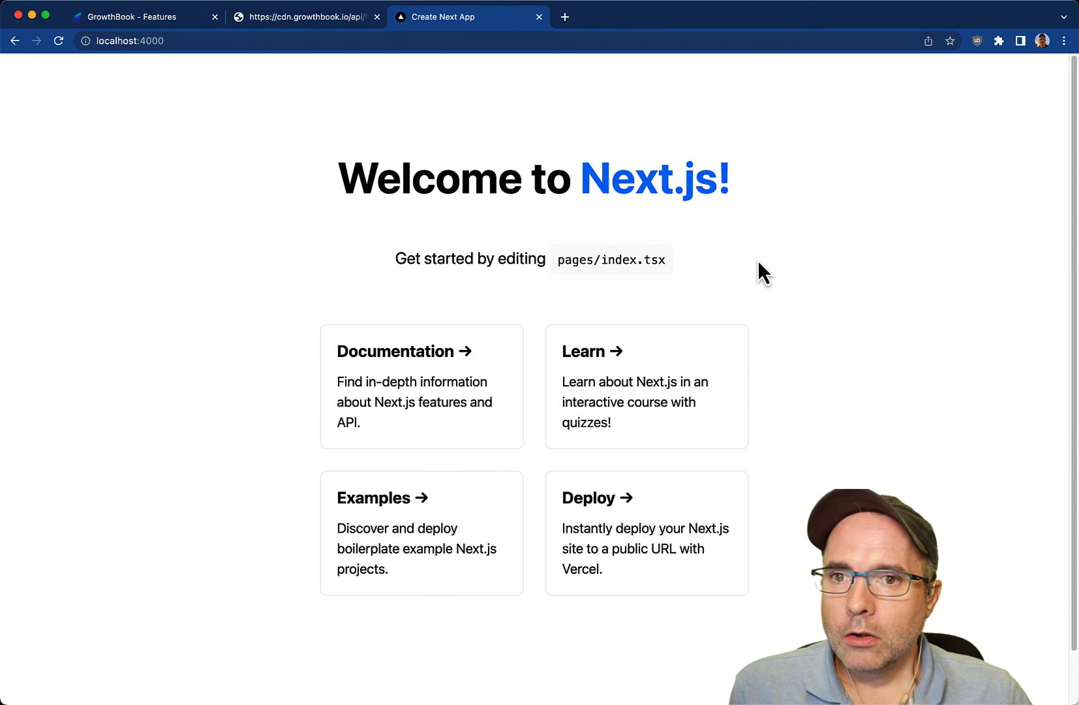
Review show-h1's dev override rules: the admin force rule and the 50/50 experiment
left_click(137, 17)
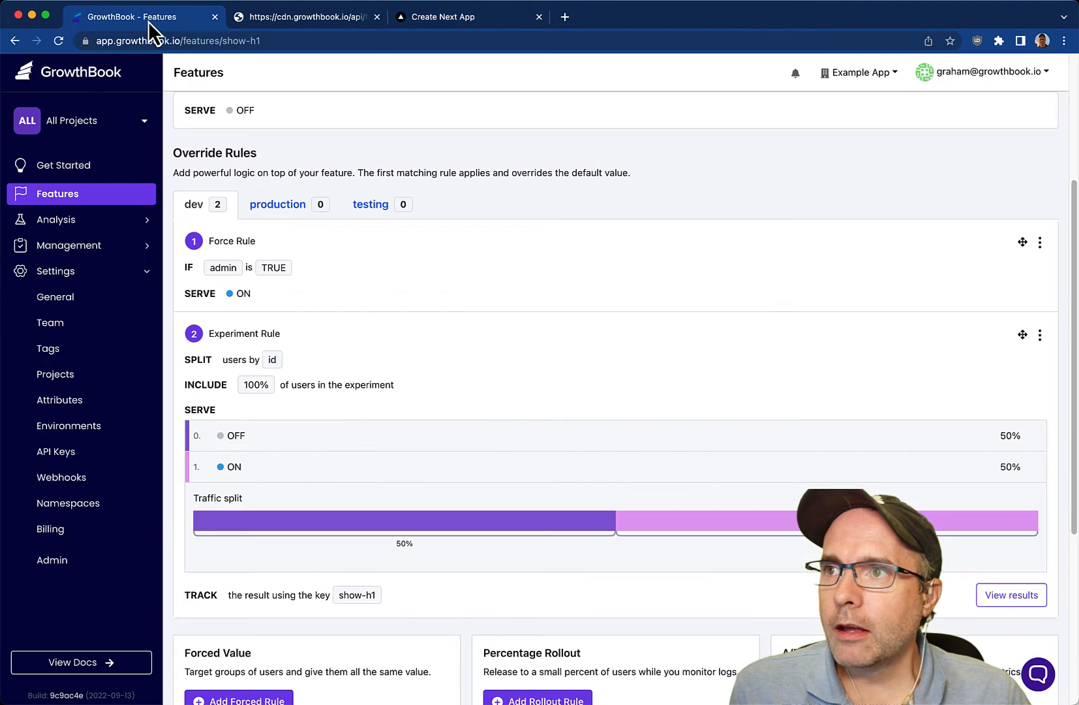
mouse_move(458, 492)
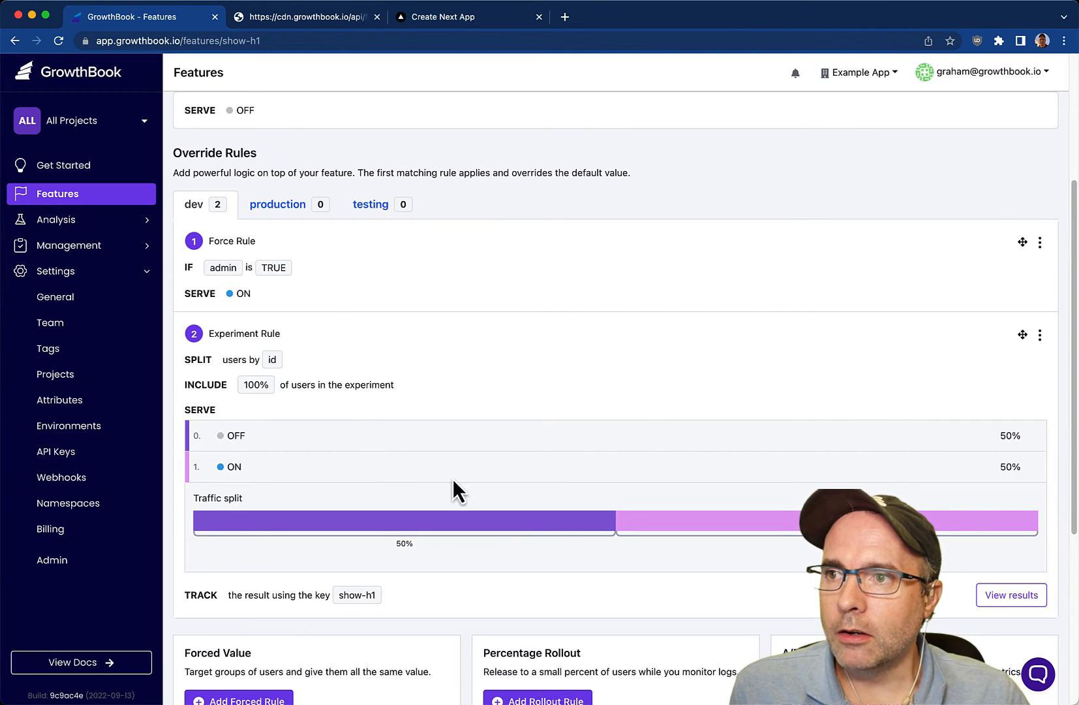
mouse_move(428, 255)
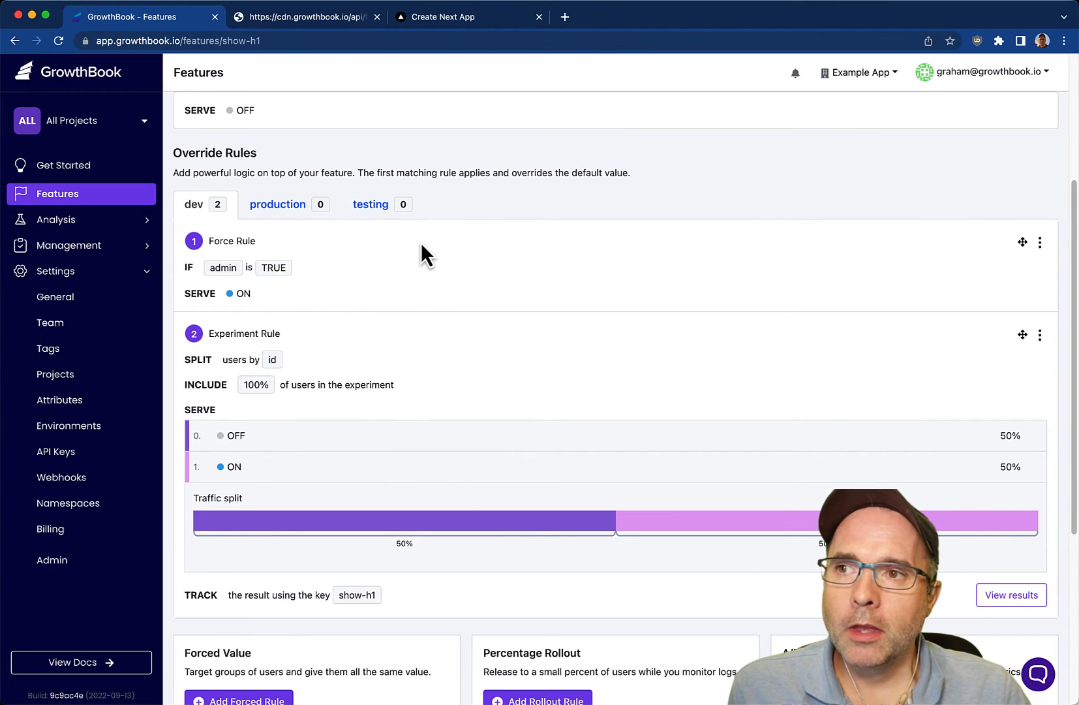
mouse_move(250, 160)
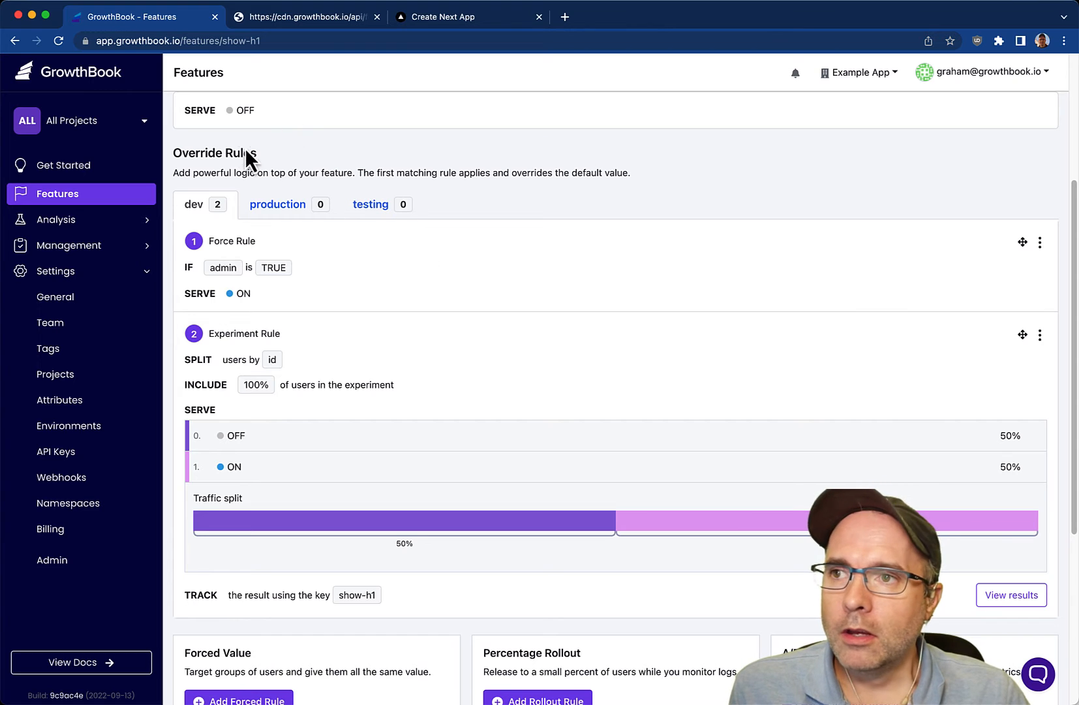
double_click(241, 241)
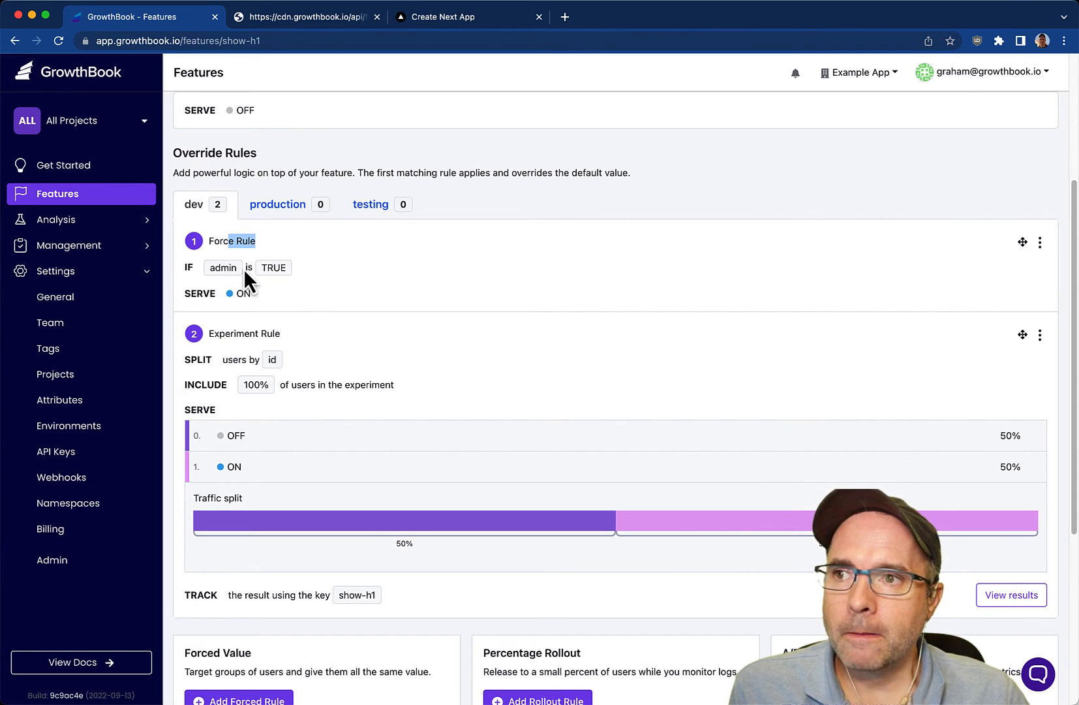
mouse_move(393, 287)
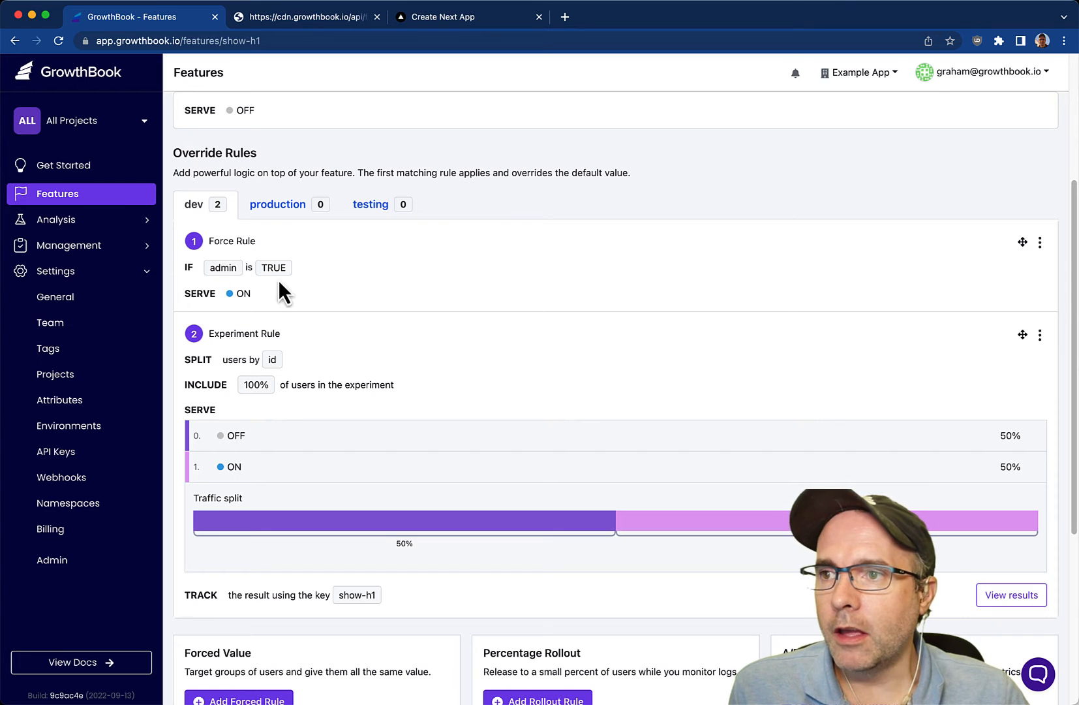
mouse_move(422, 425)
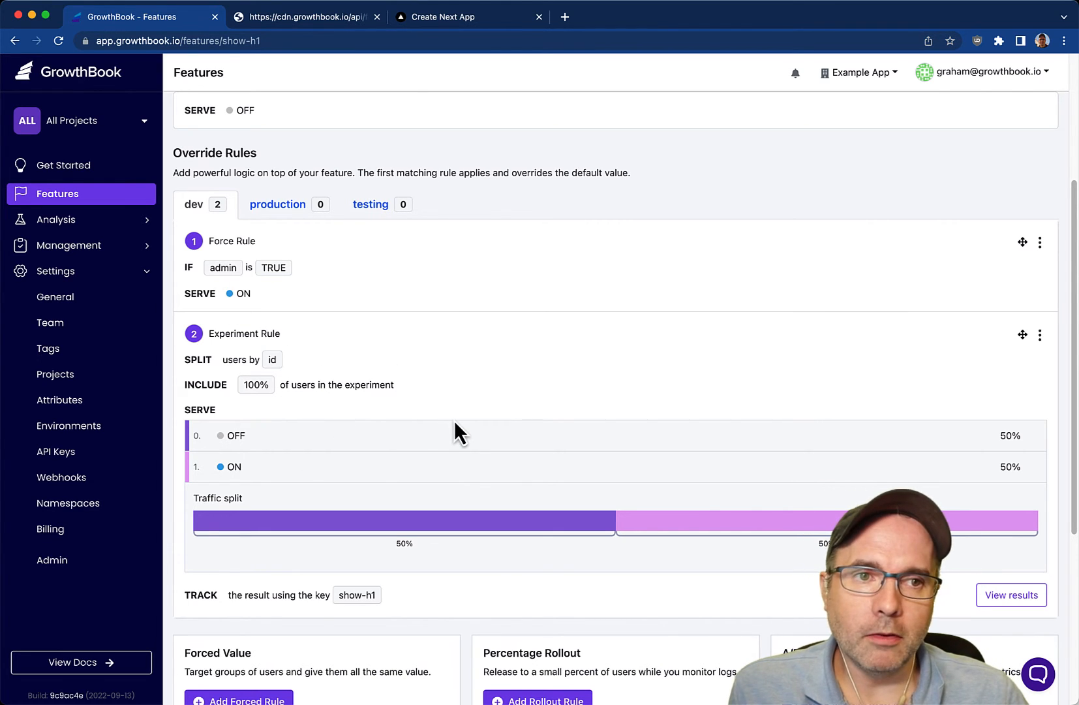
mouse_move(488, 610)
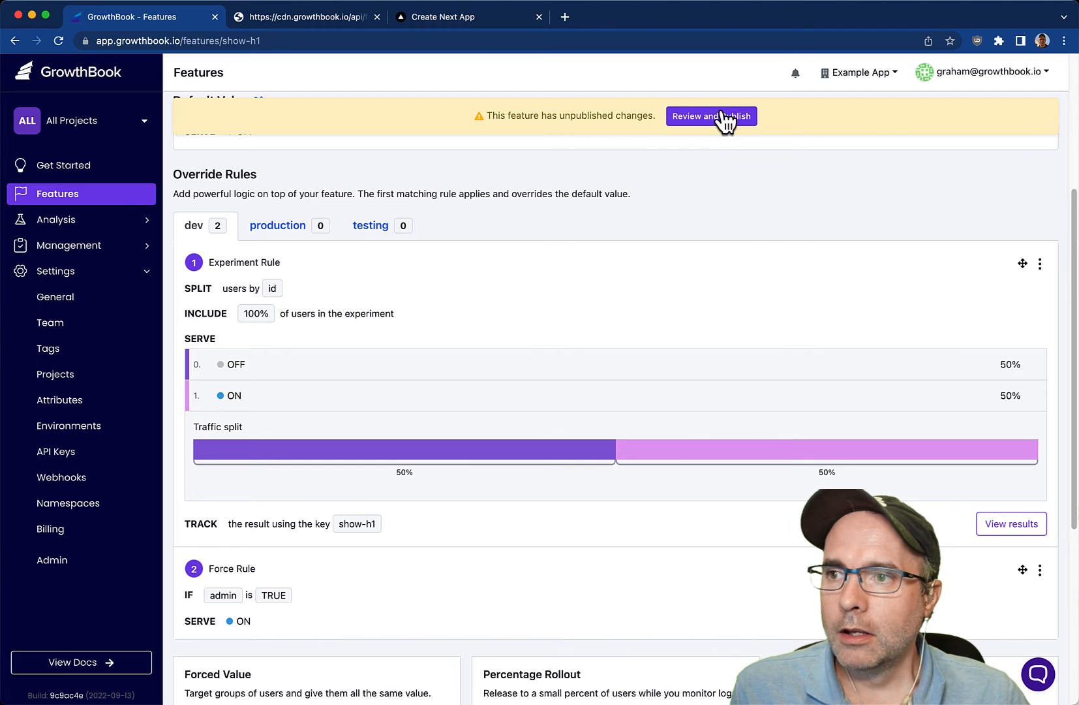
mouse_move(913, 272)
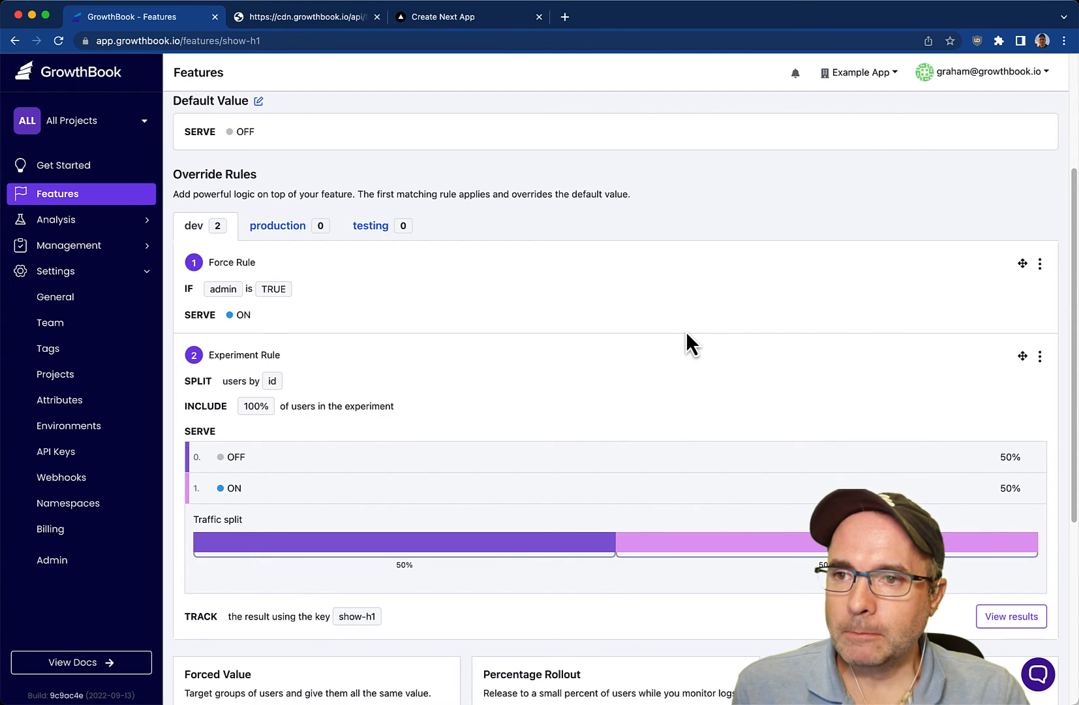
mouse_move(1026, 269)
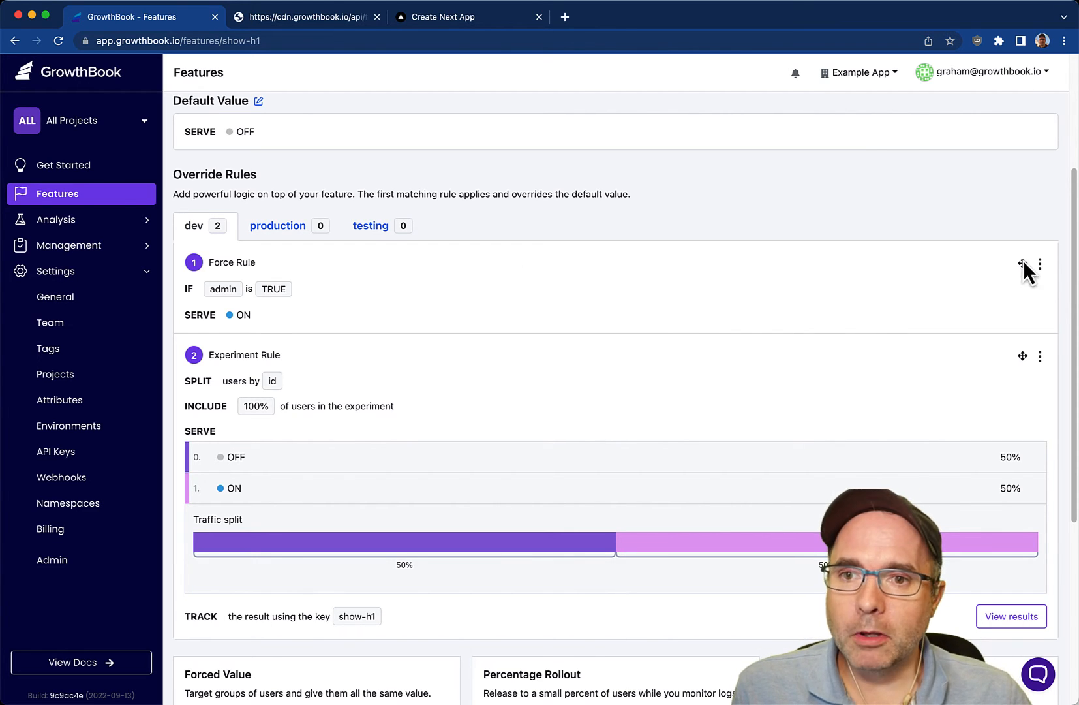
Copy the experiment rule to production, enable show-h1 there, and publish as version 4
left_click(1040, 262)
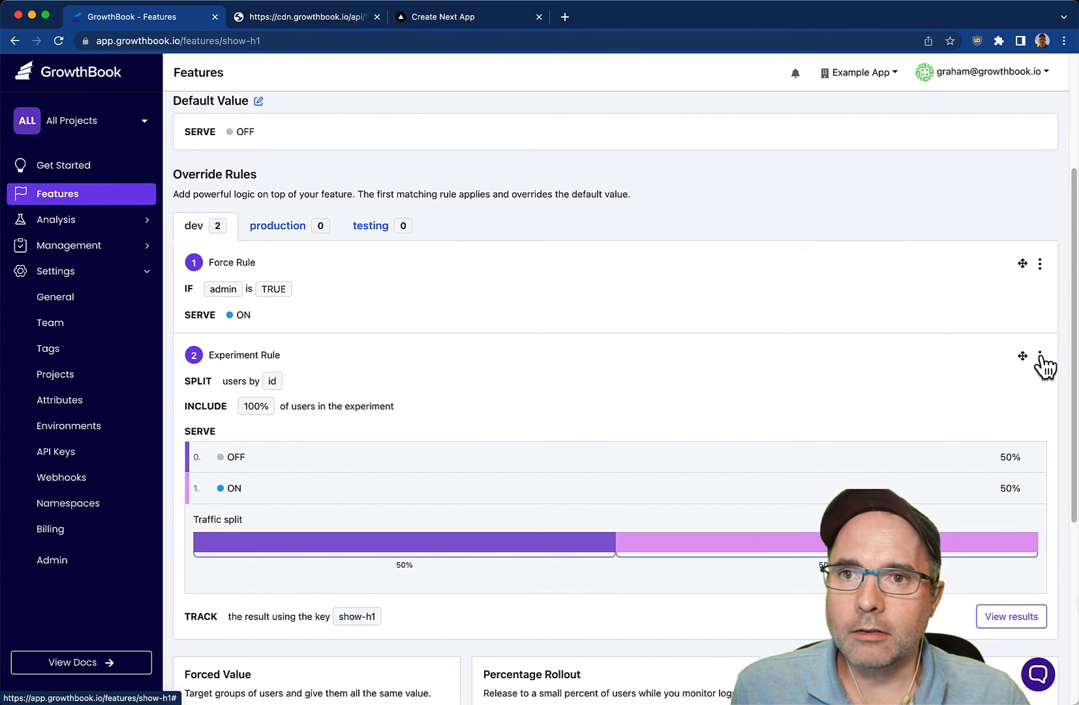
mouse_move(982, 438)
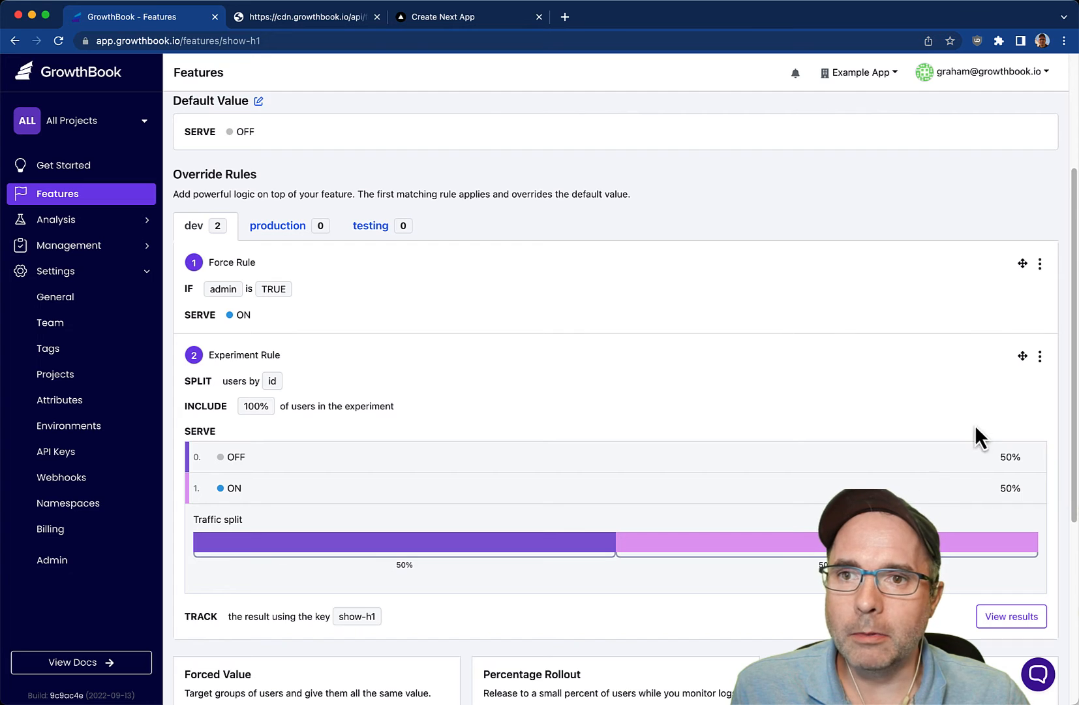
left_click(278, 224)
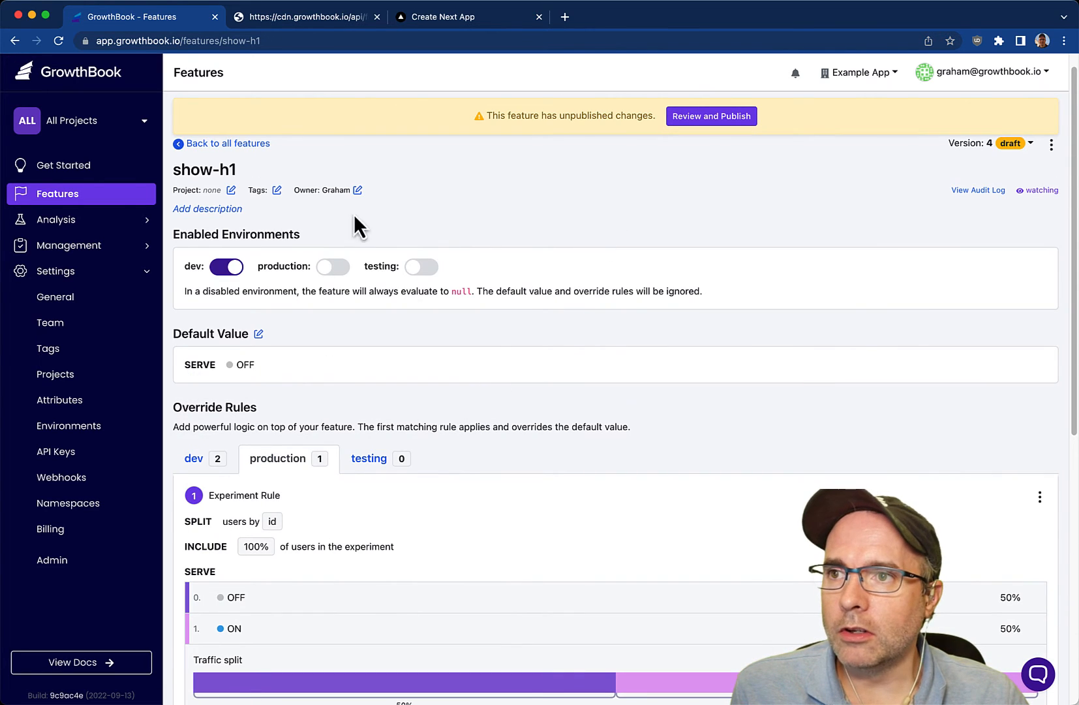
left_click(333, 266)
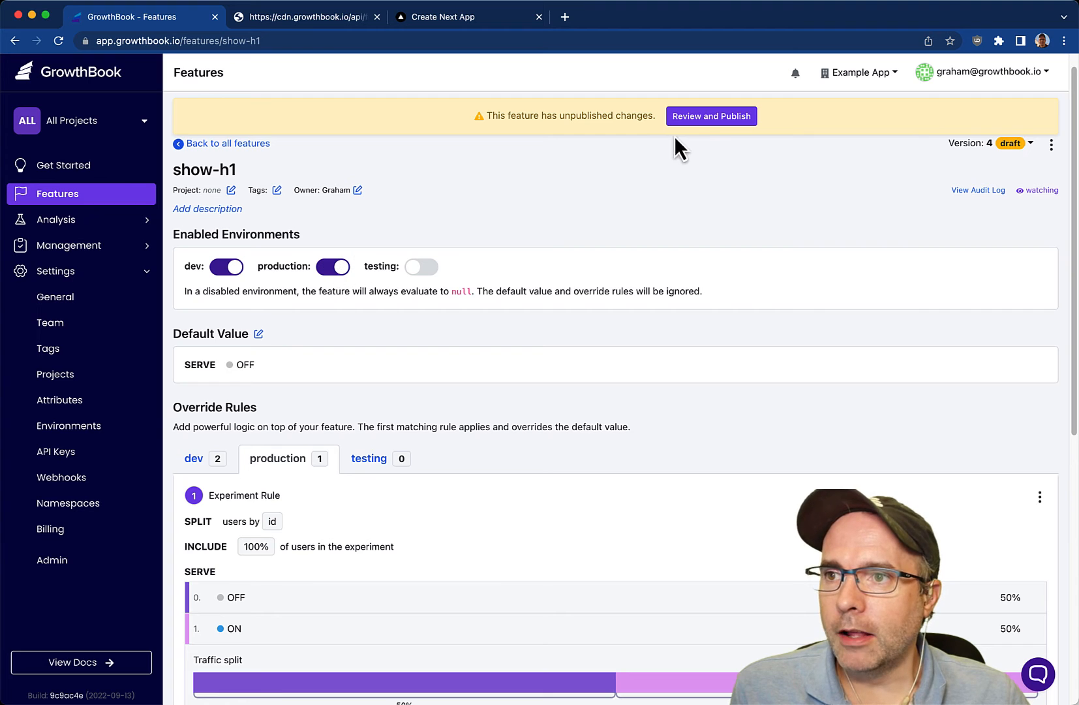
left_click(711, 116)
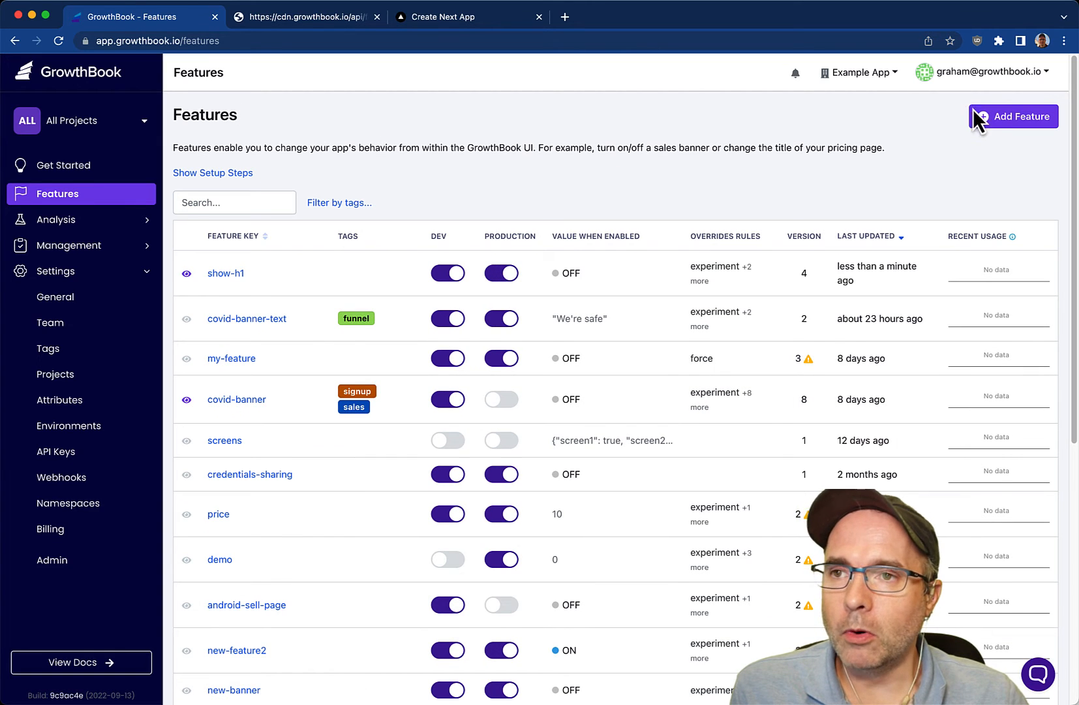
Create string feature h1-title, enabled in dev only, with default value 'Welcome to our app!'
left_click(1013, 116)
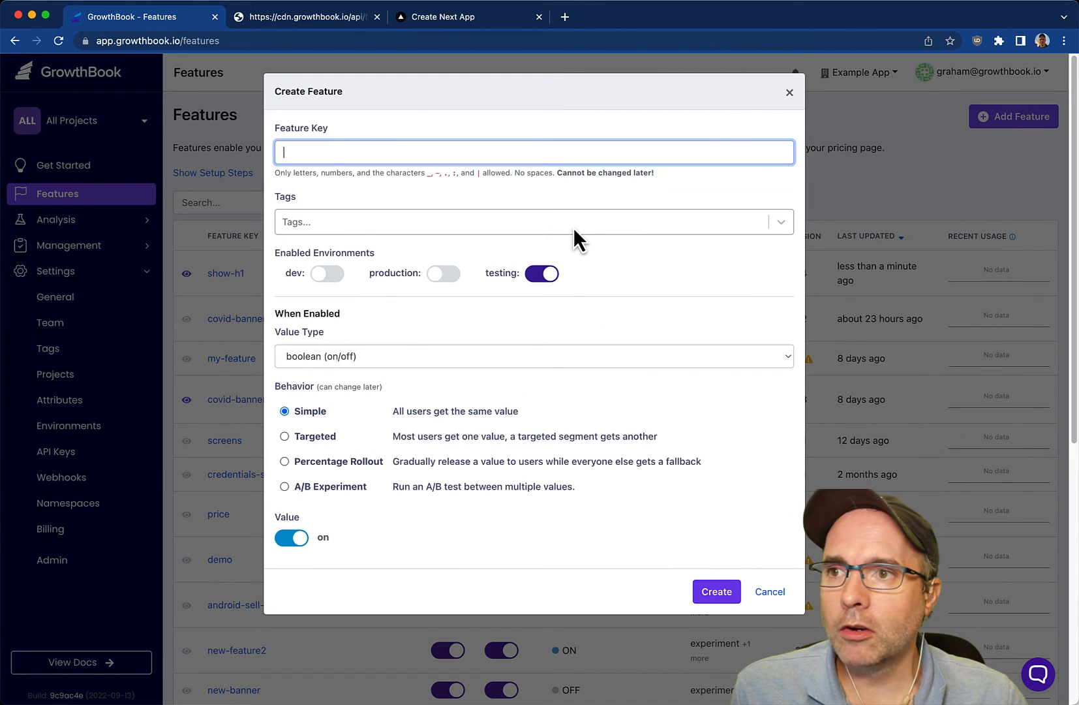
type("h1-title")
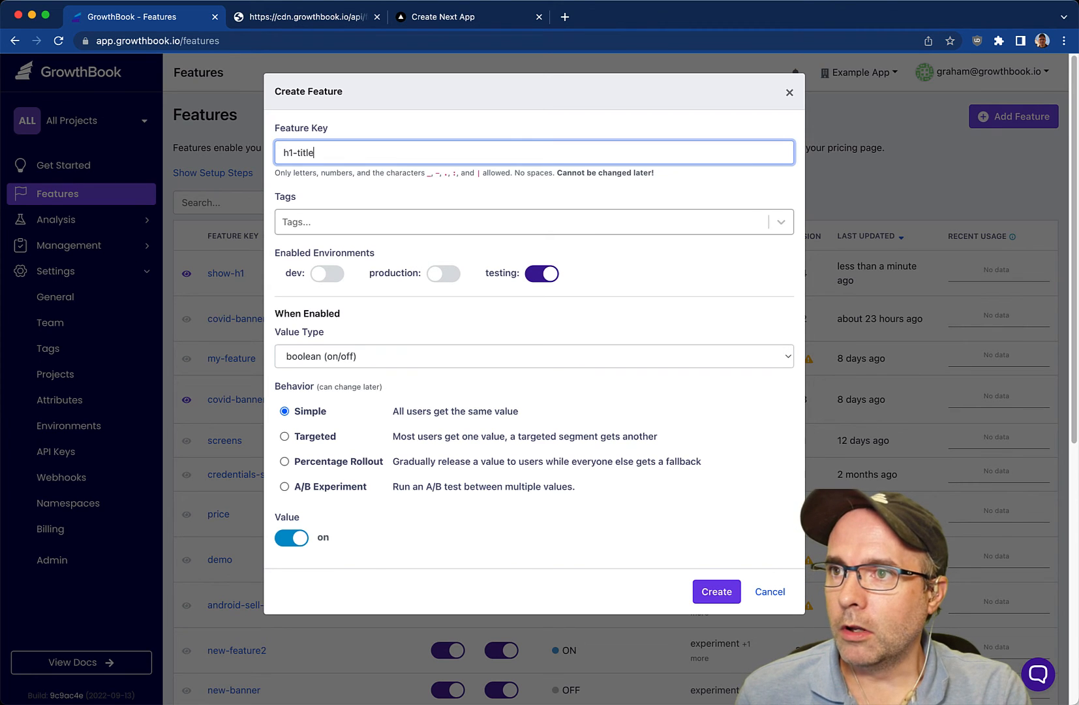
left_click(327, 273)
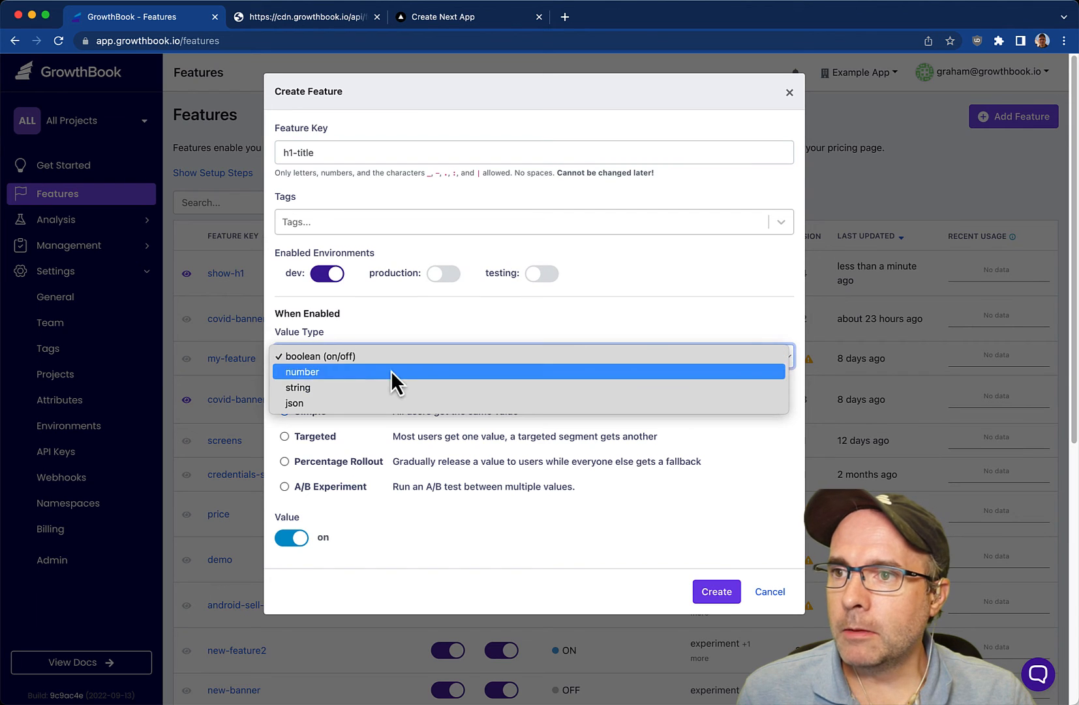
left_click(297, 386)
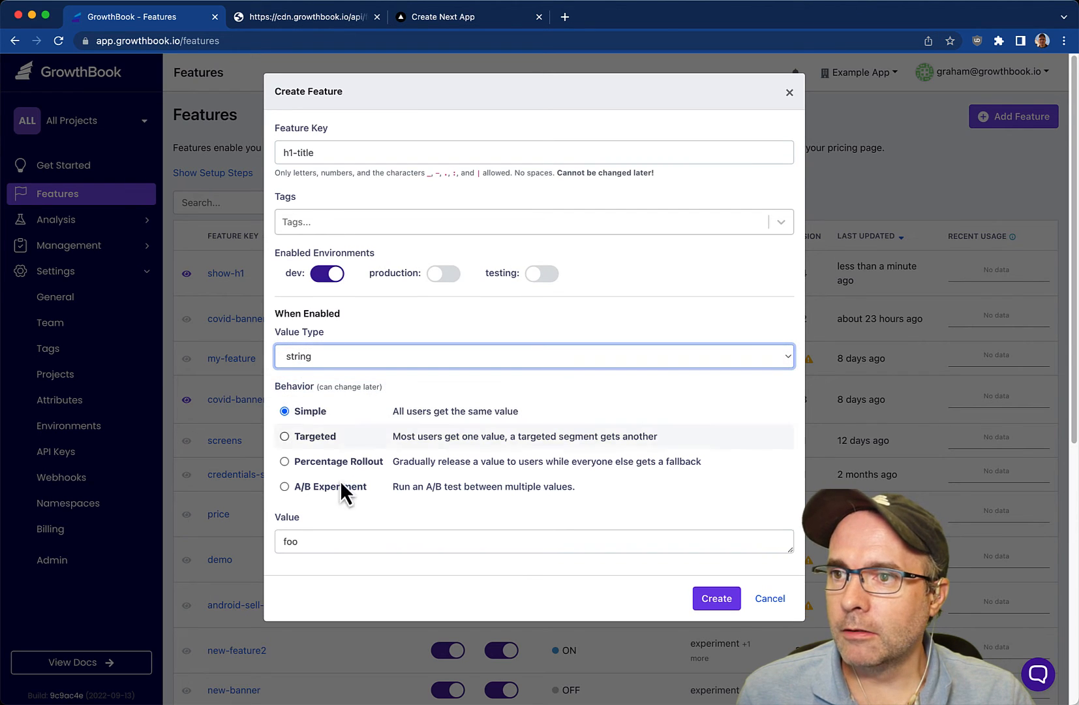
type("W")
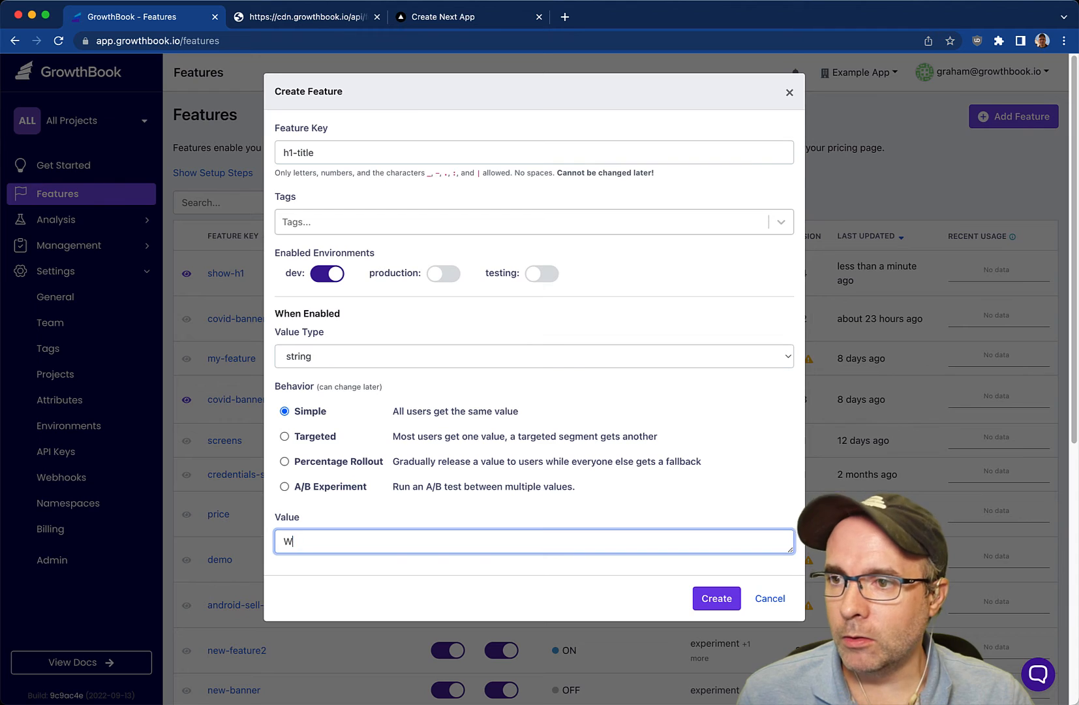
type("elcome to our")
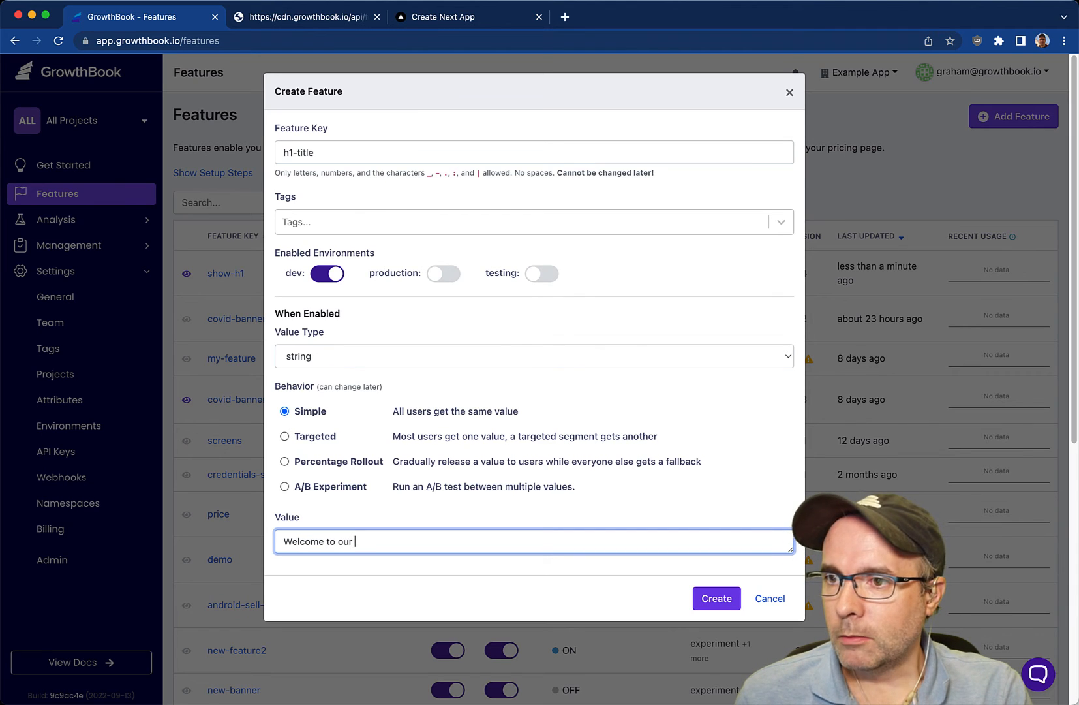
type("app!")
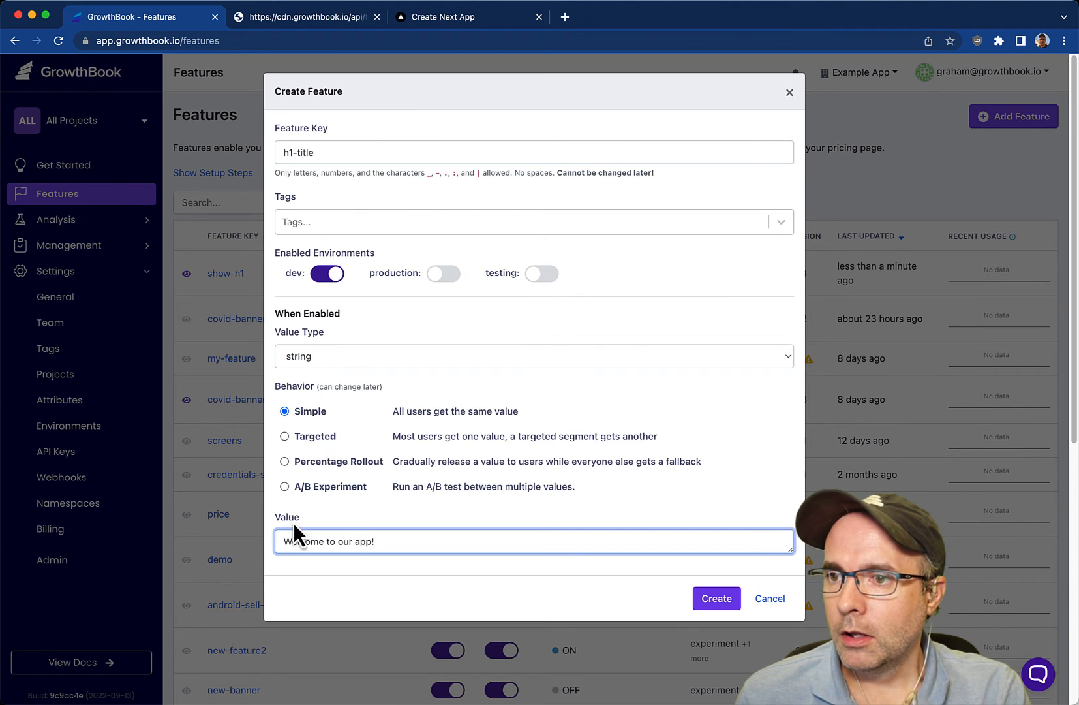
left_click(717, 598)
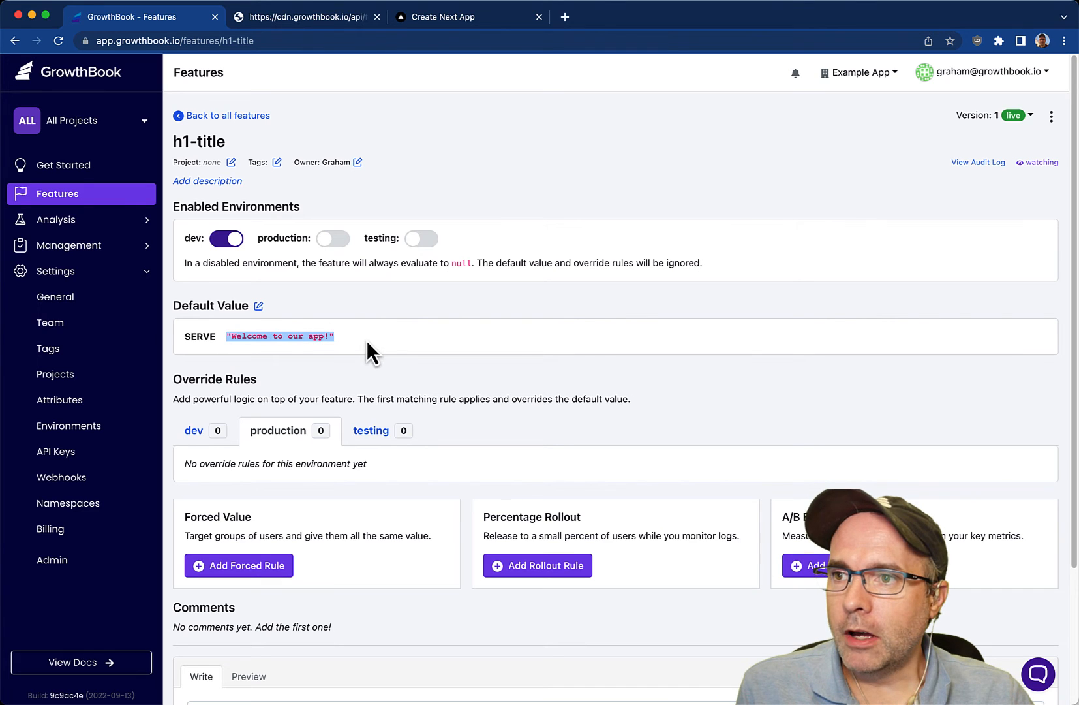
In index.tsx read the h1-title feature into h1value with 'Welcome to GrowthBook' fallback and render {h1value} in the h1
left_click(194, 431)
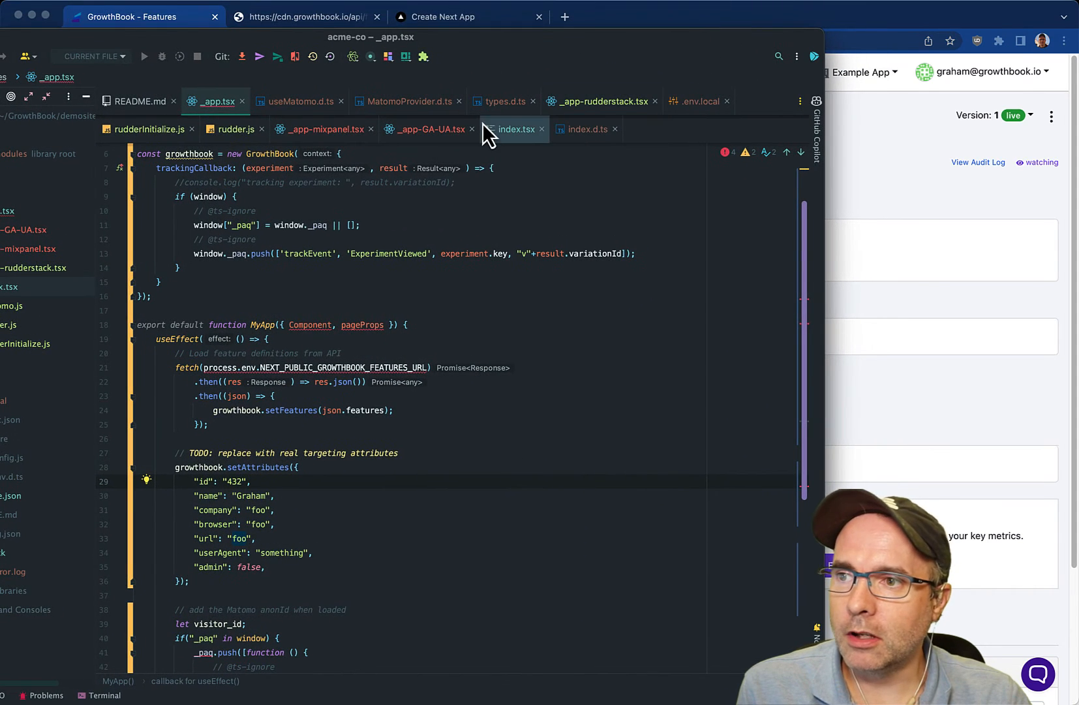
left_click(512, 129)
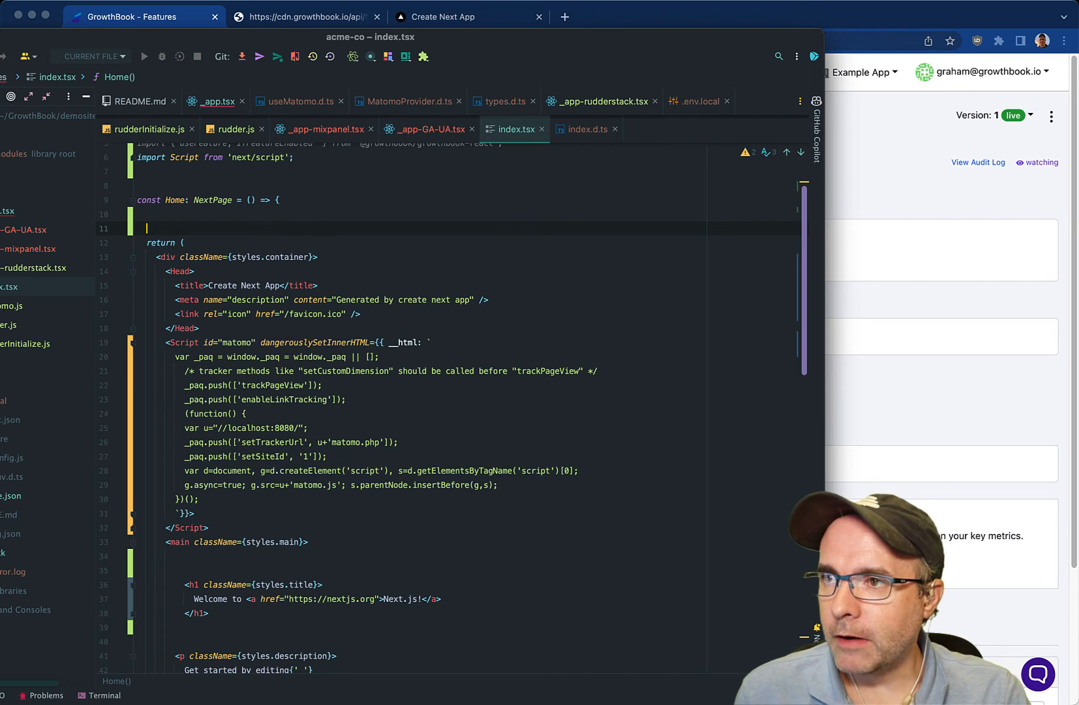
type("const feature = useFeature(\"test_feature\");")
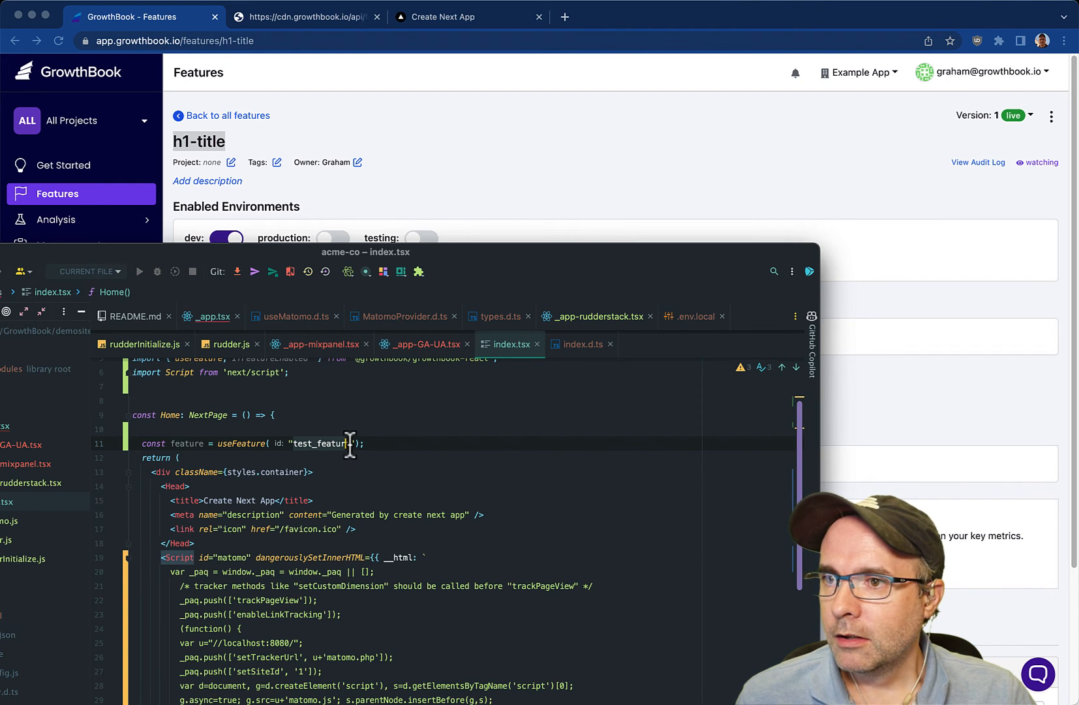
type("h1-title")
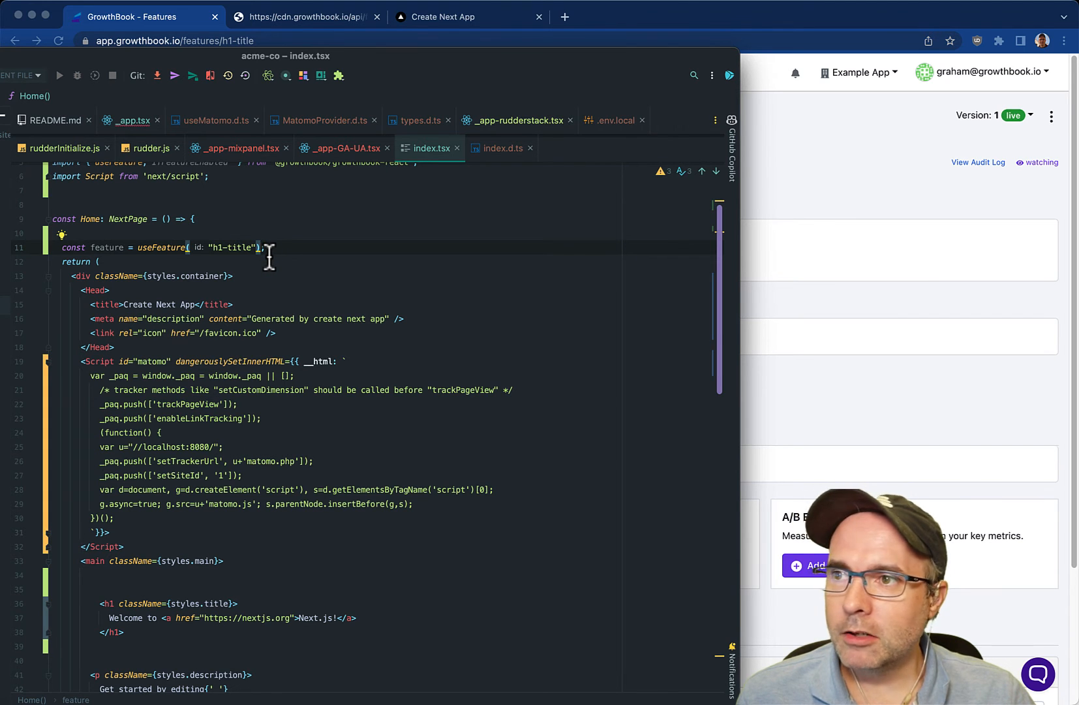
type(".")
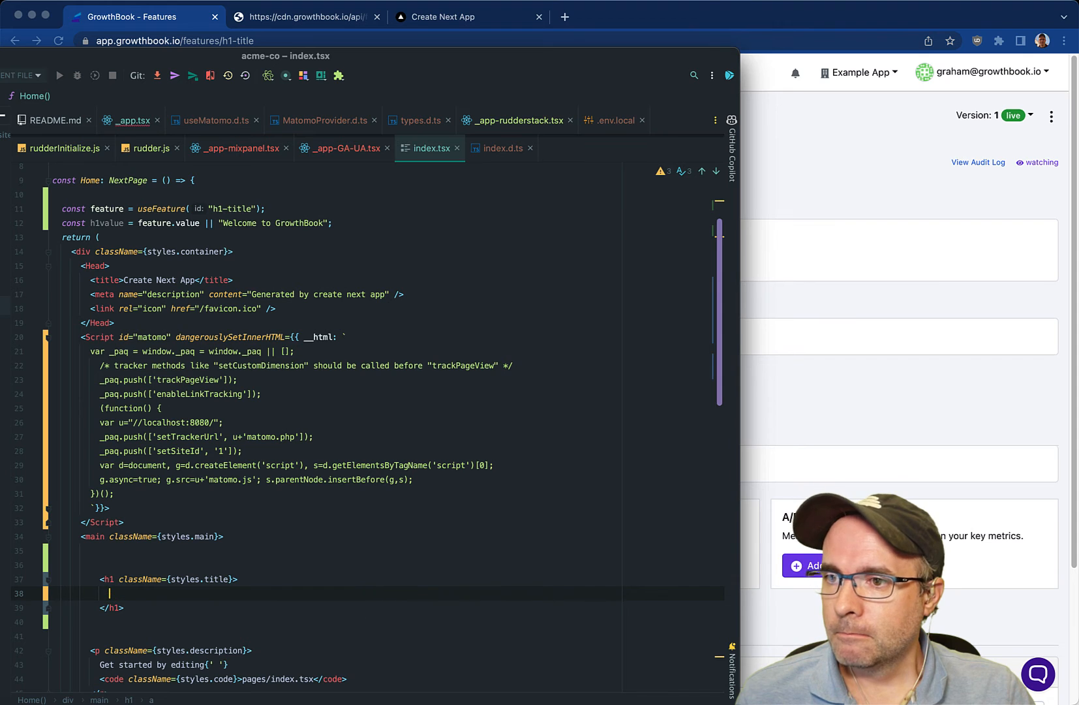
type("{h1value}")
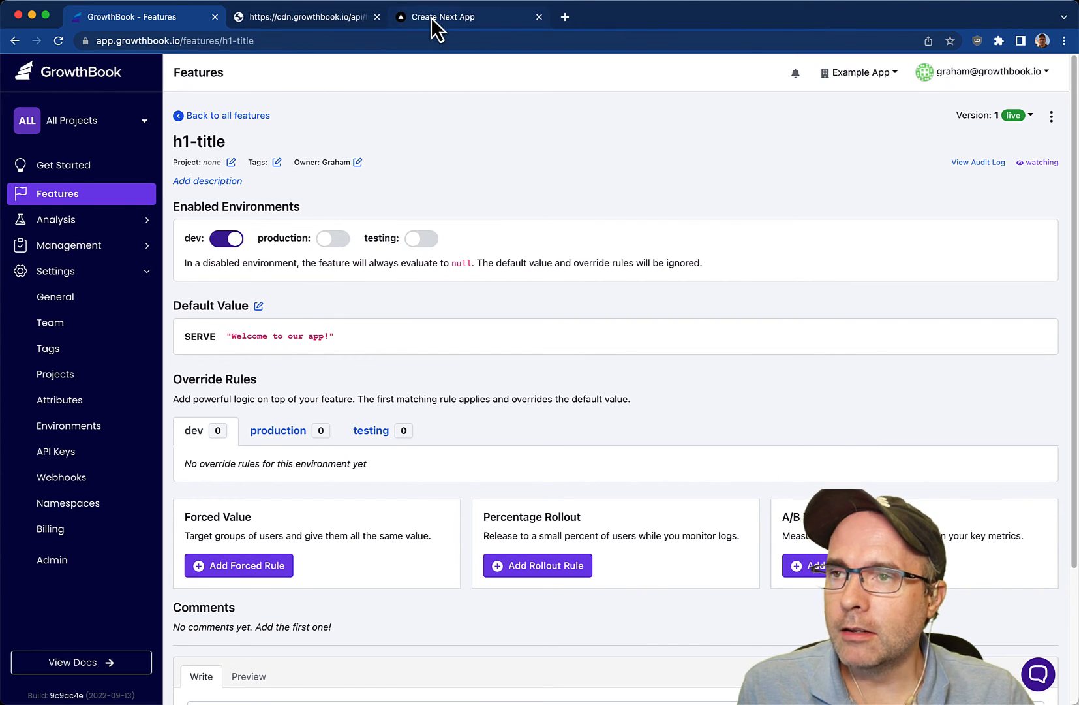
Change h1-title's default value to 'Welcome to our app!!!', publish as version 2, and verify the localhost heading
left_click(456, 17)
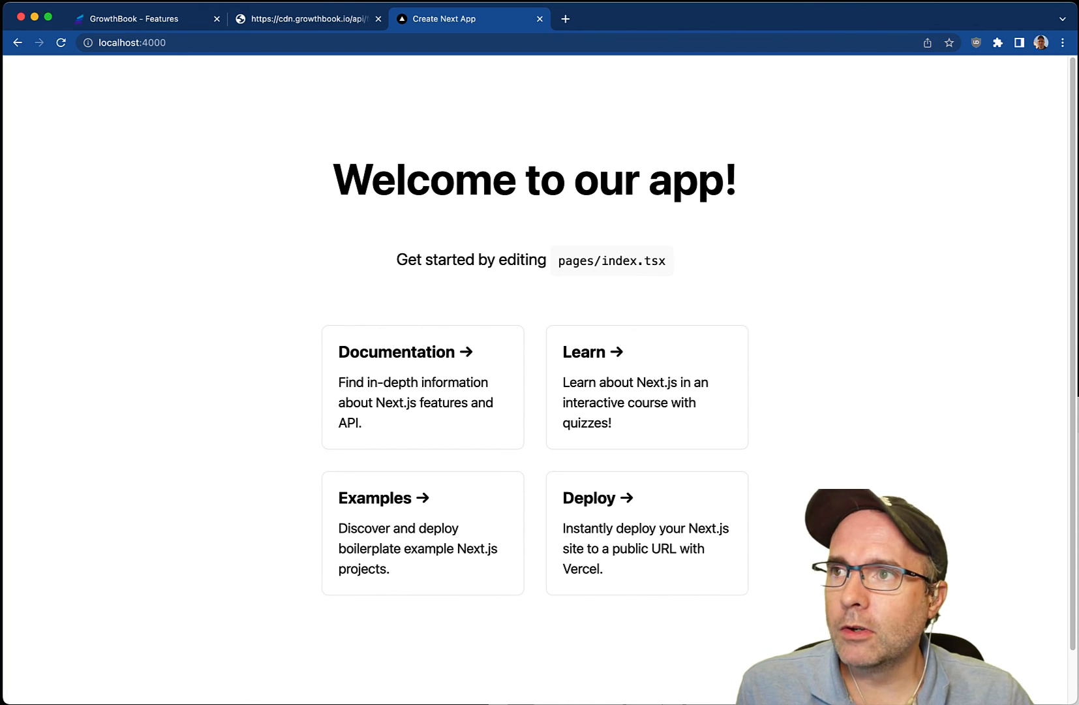
left_click(137, 17)
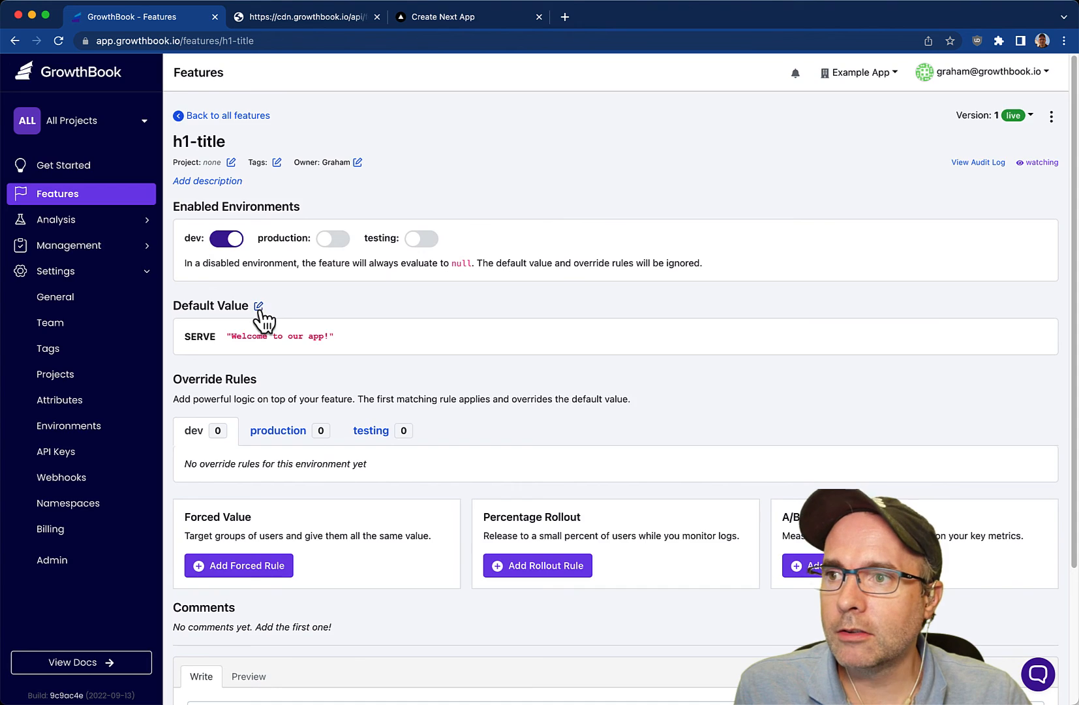
left_click(258, 306)
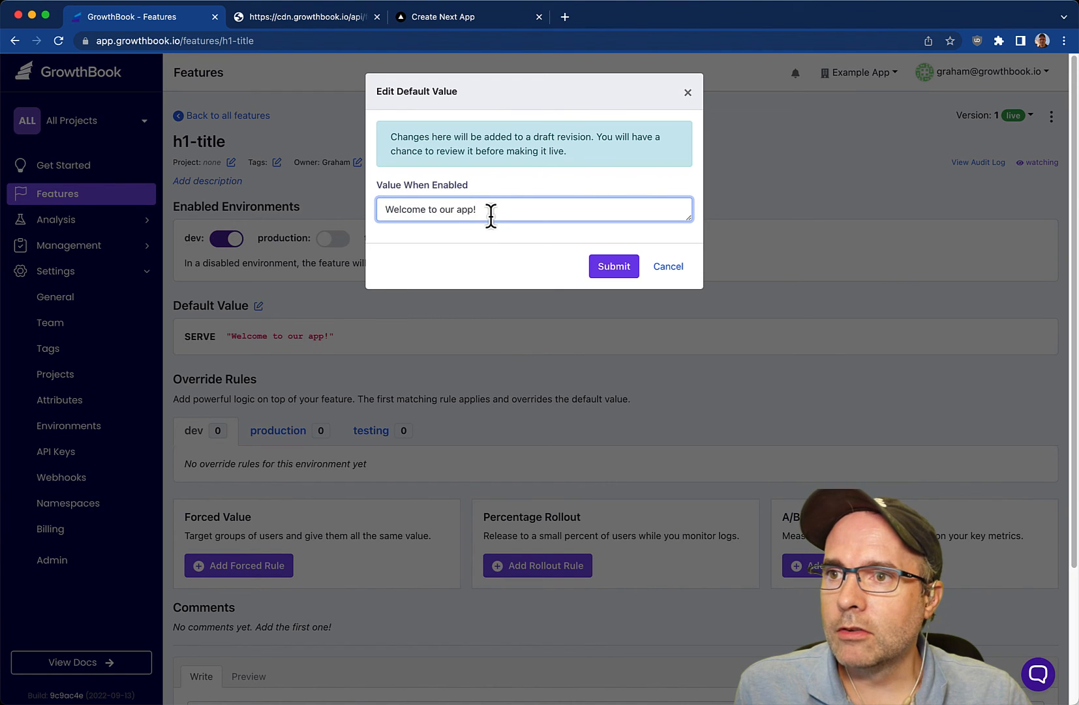
left_click(613, 266)
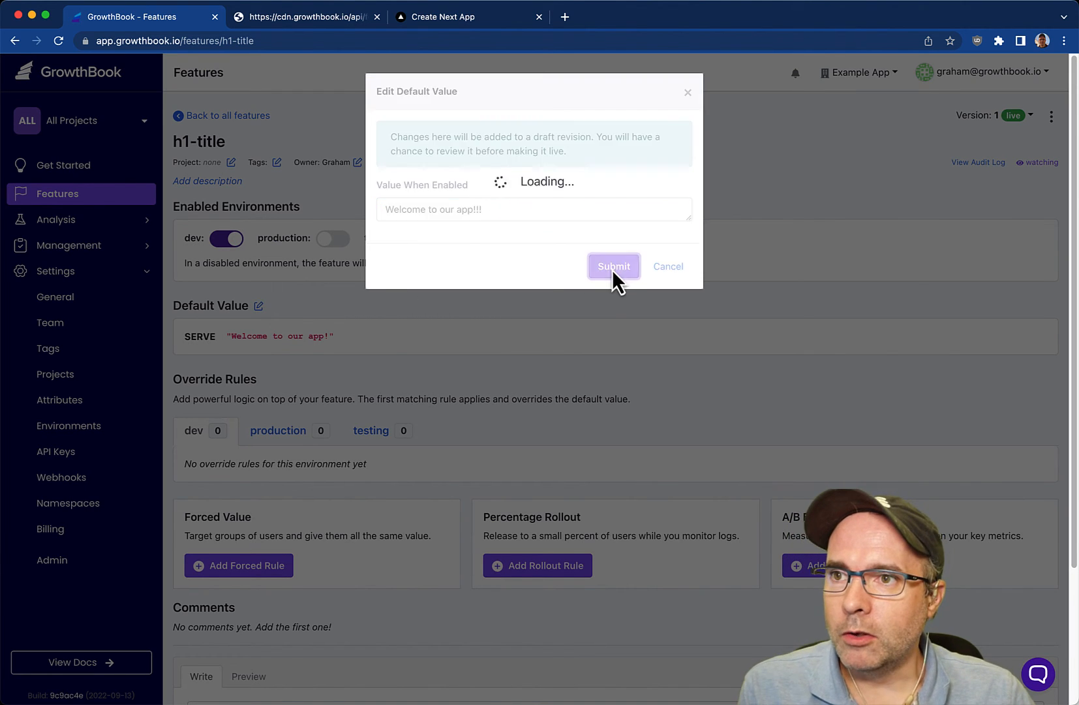
left_click(612, 266)
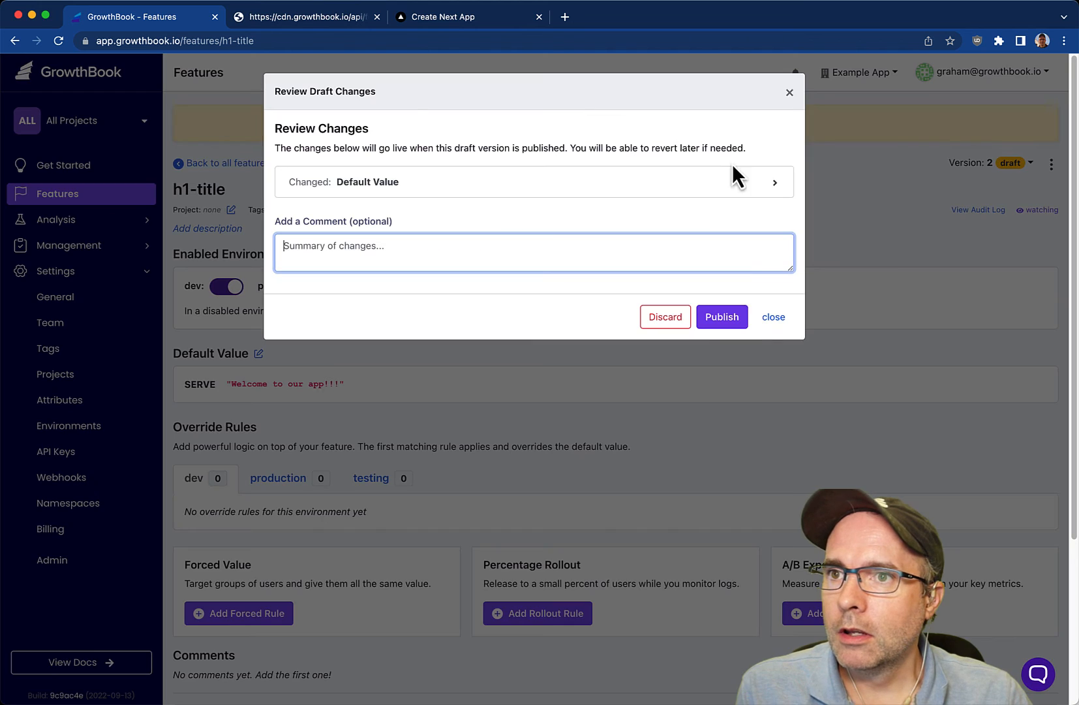
left_click(722, 318)
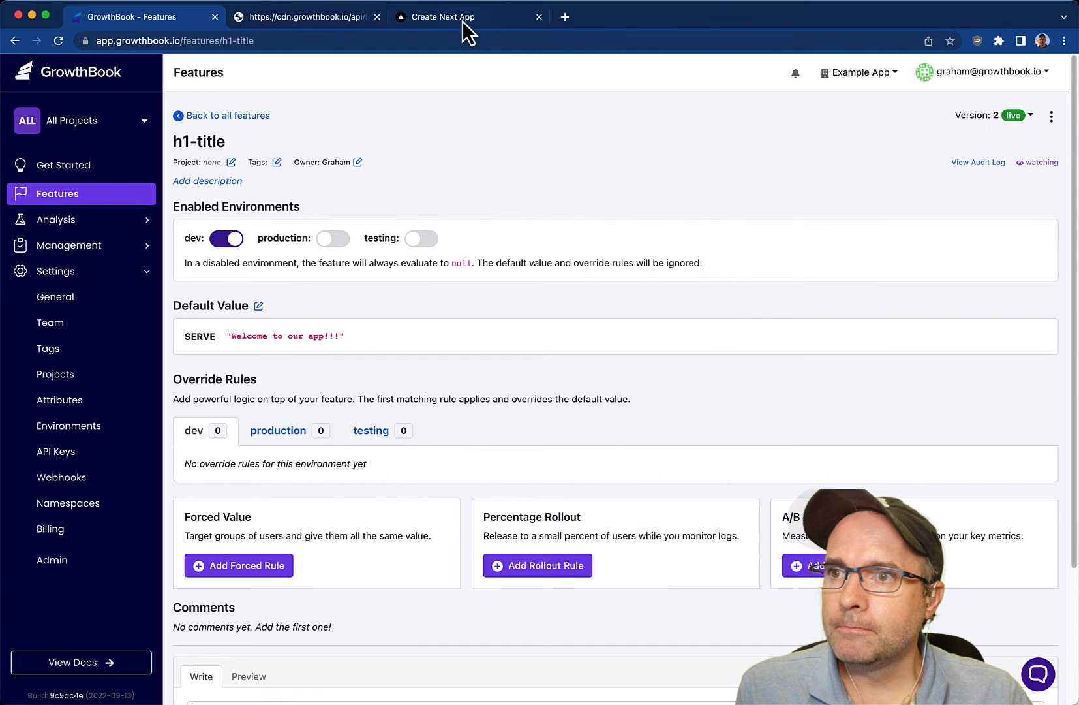
left_click(447, 17)
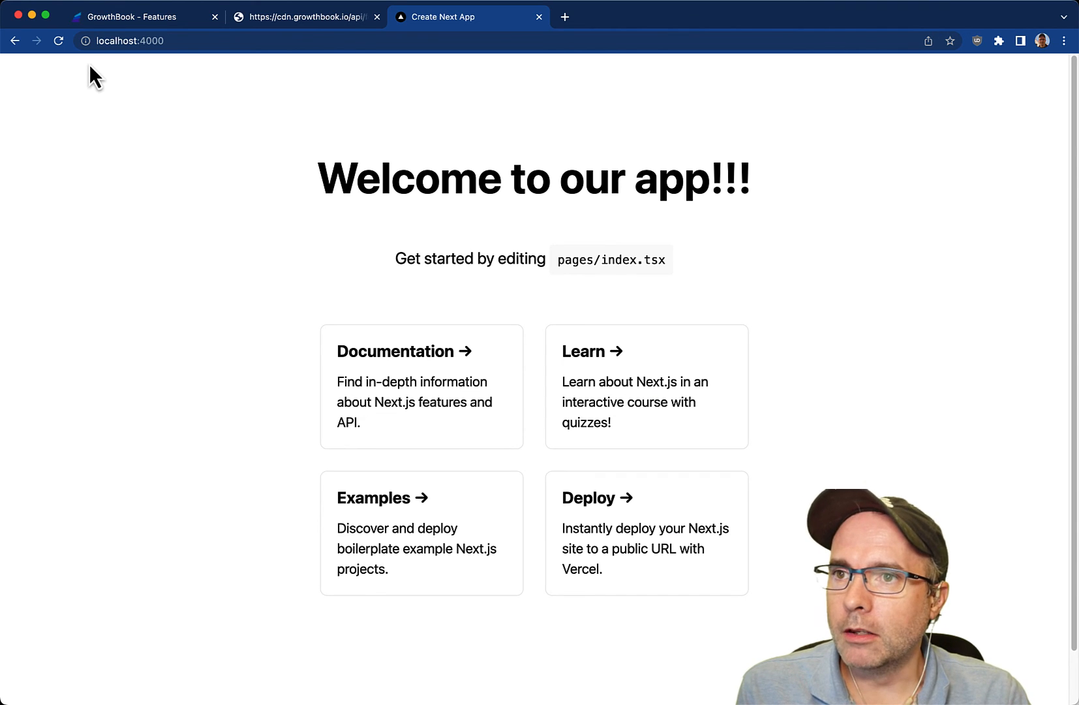
left_click(131, 17)
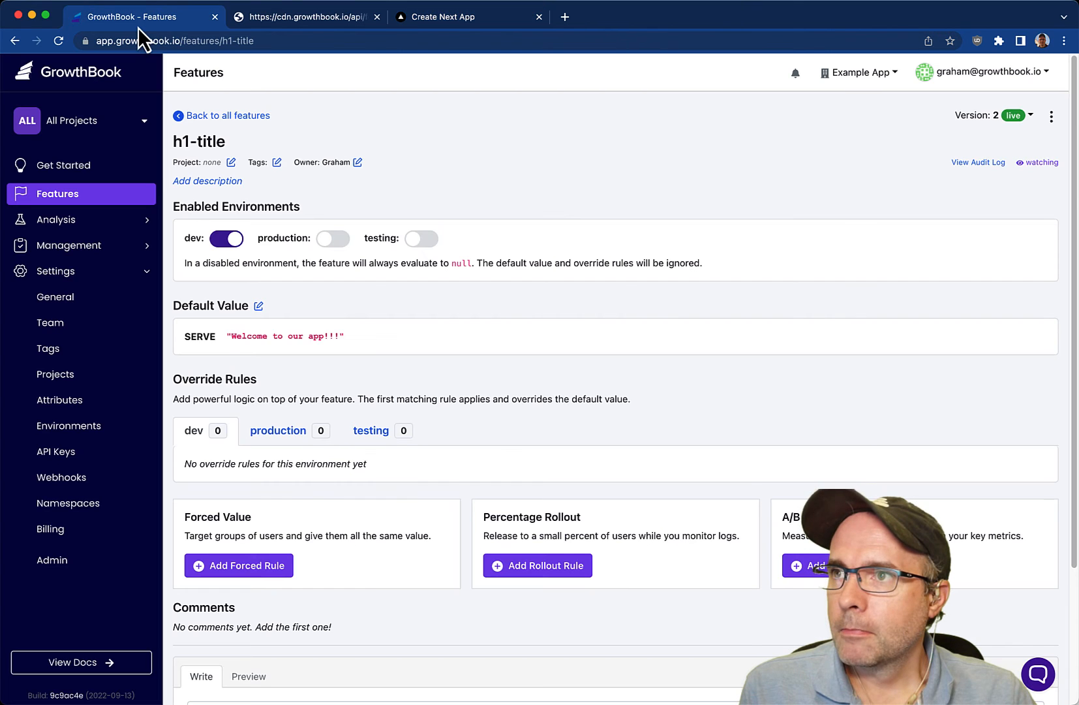
mouse_move(270, 85)
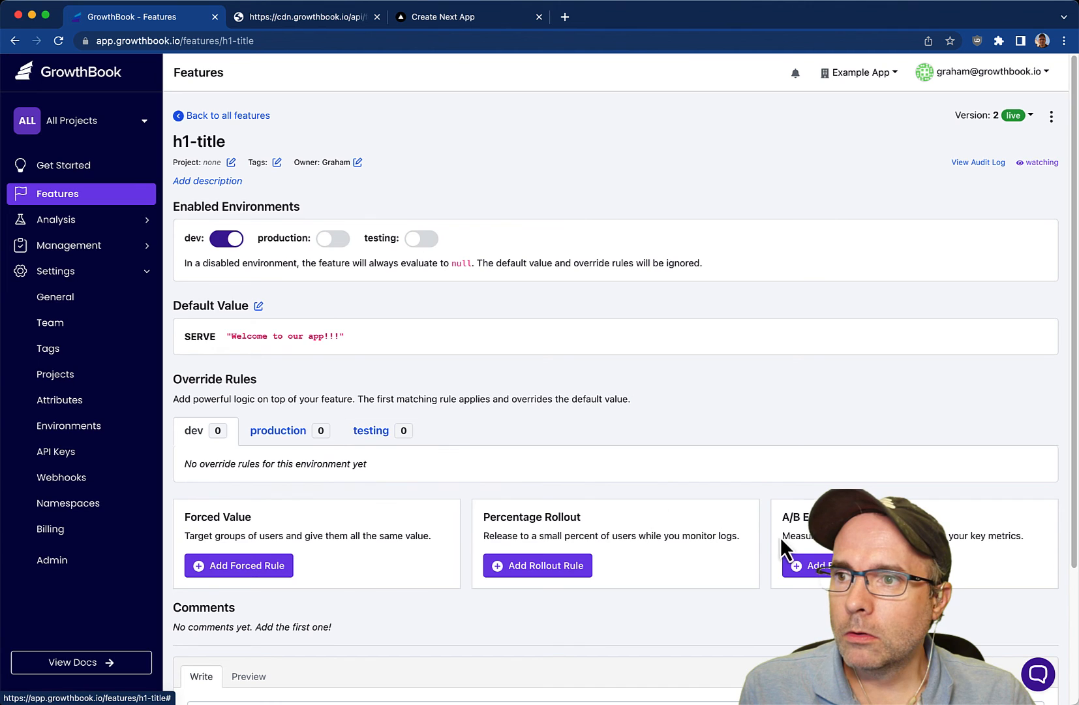
Add a 50/50 dev experiment rule: 'Welcome to our app!!!' versus 'Our app is great!' and save it
left_click(821, 565)
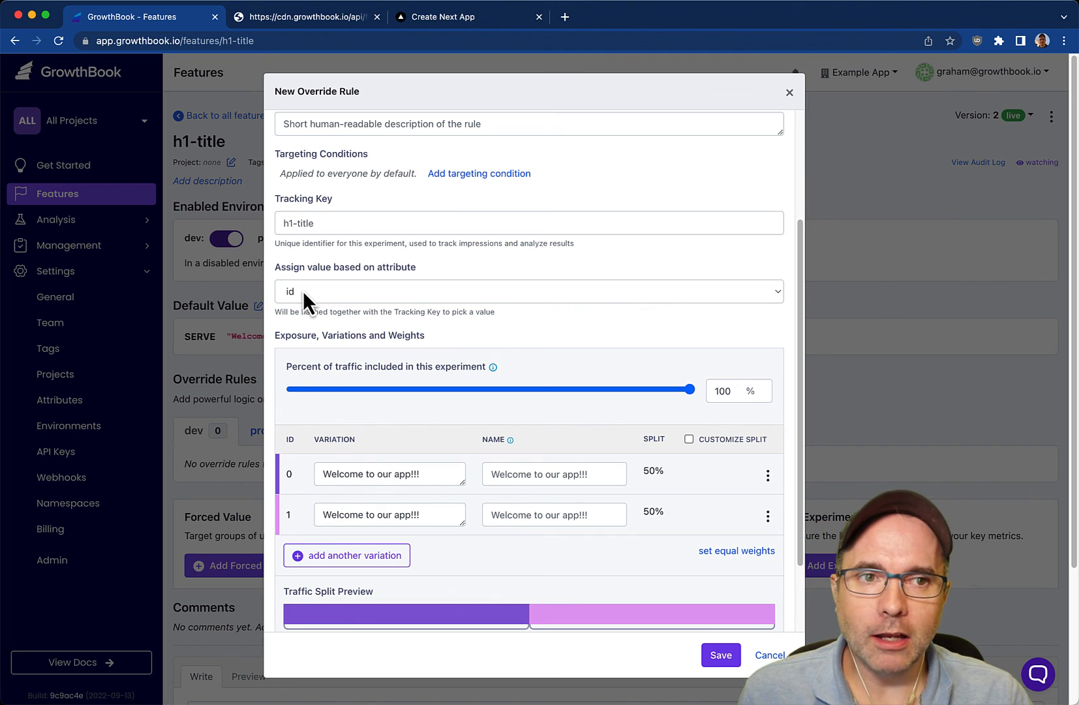
scroll("down", 3)
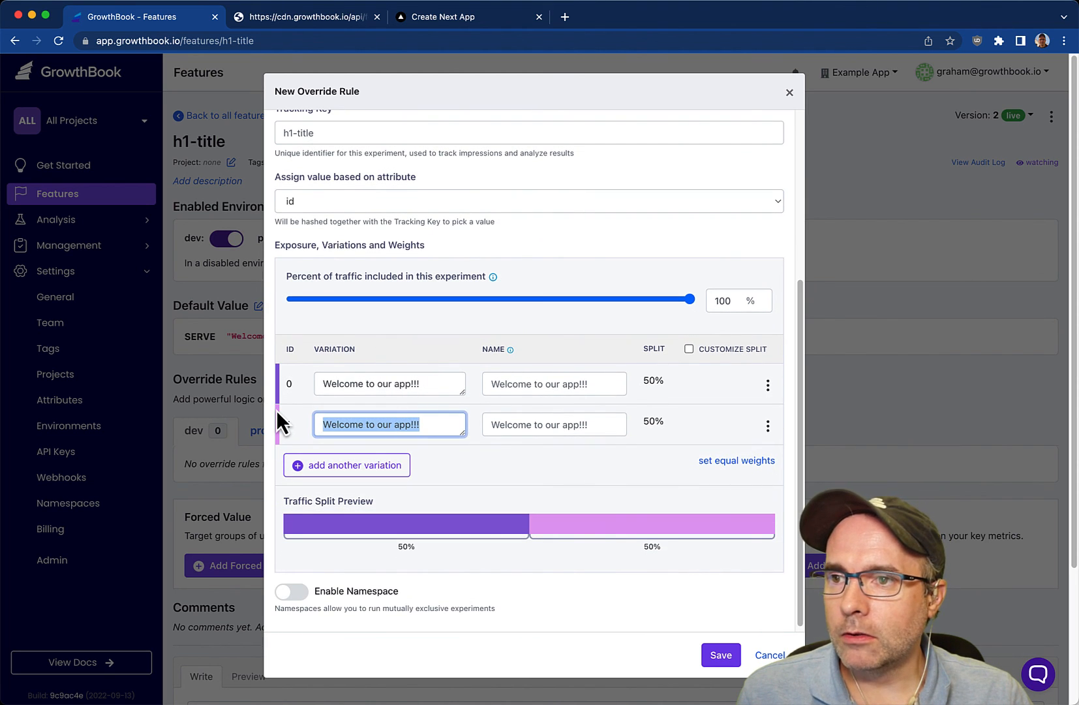
type("Our app is great")
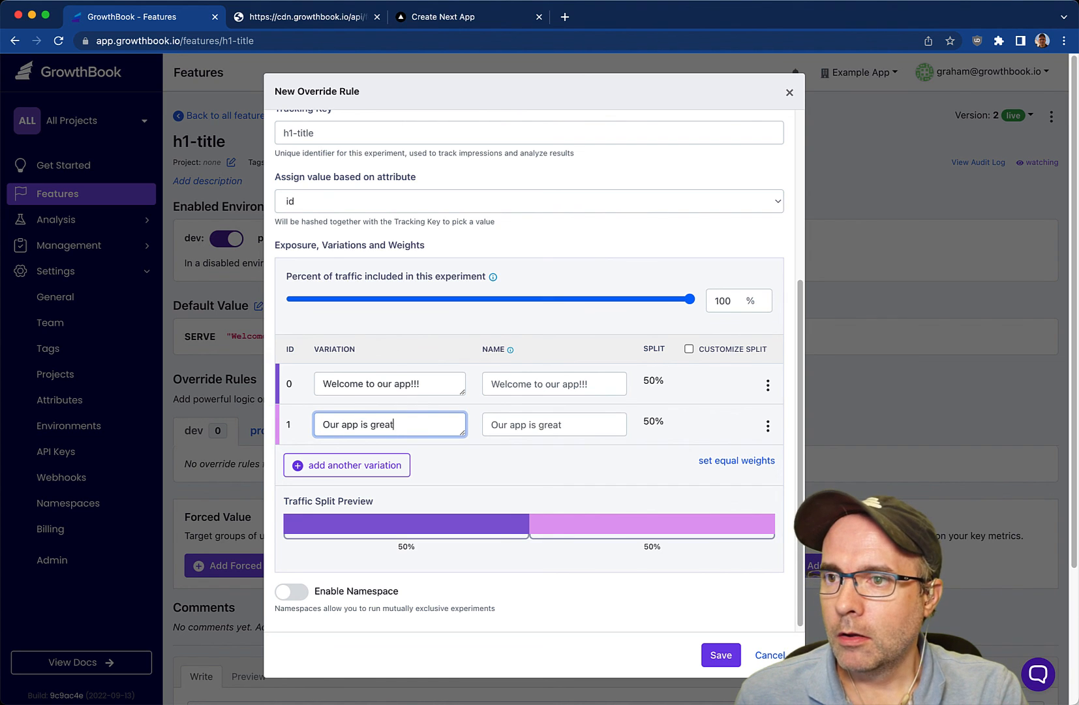
type("!")
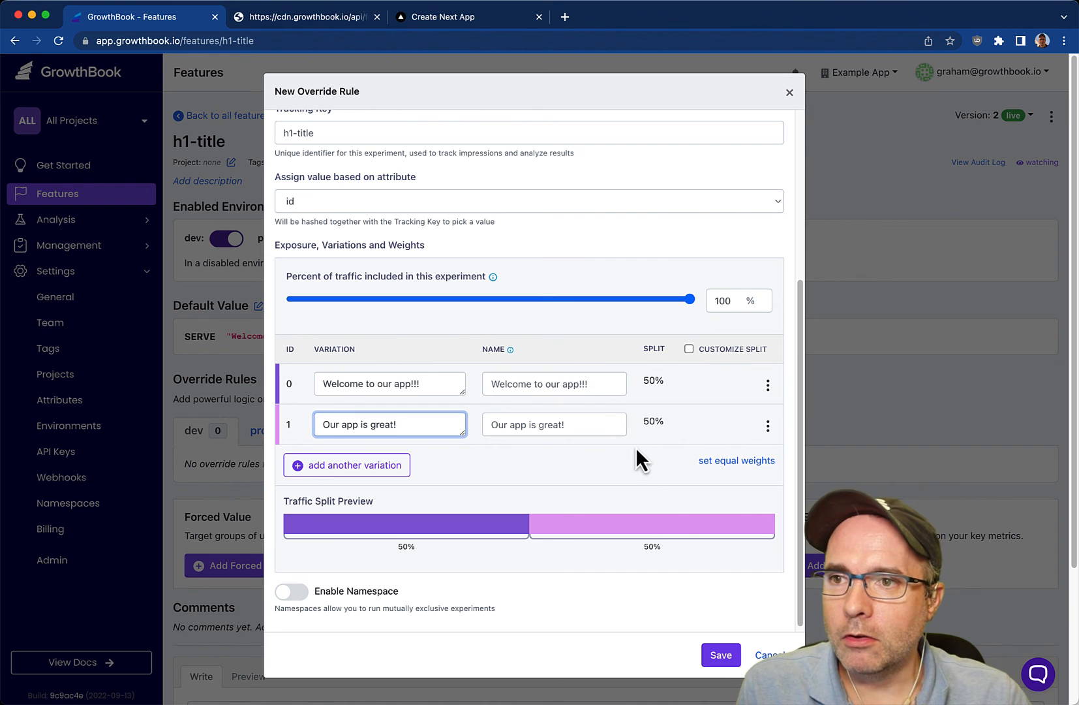
left_click(720, 655)
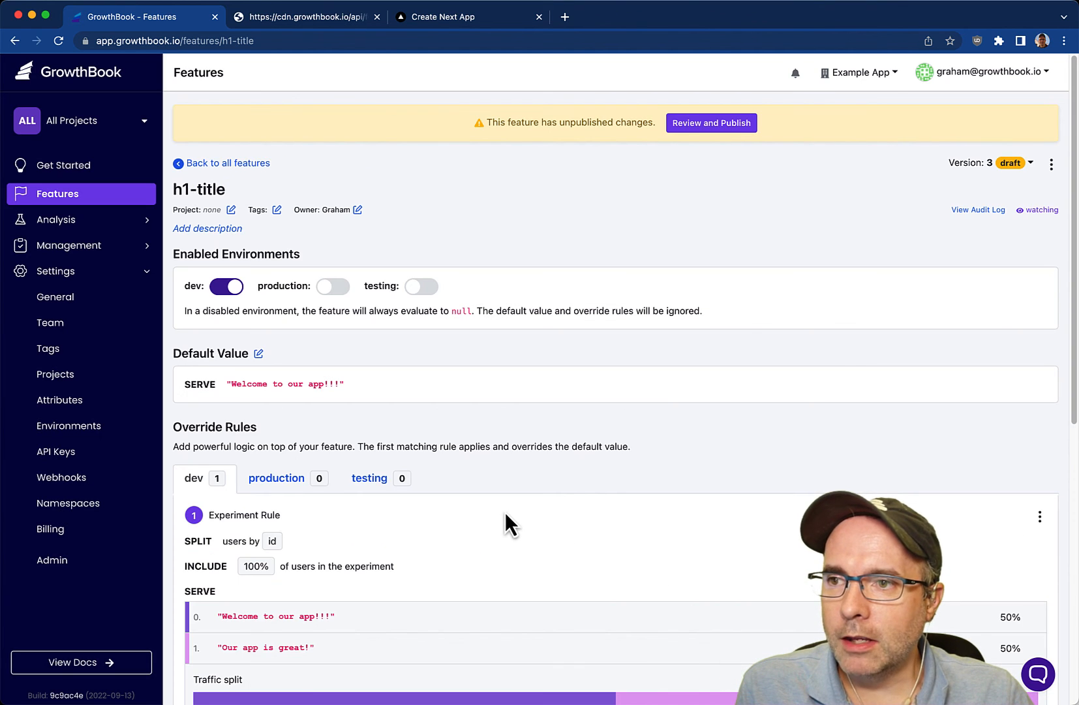
scroll("down", 3)
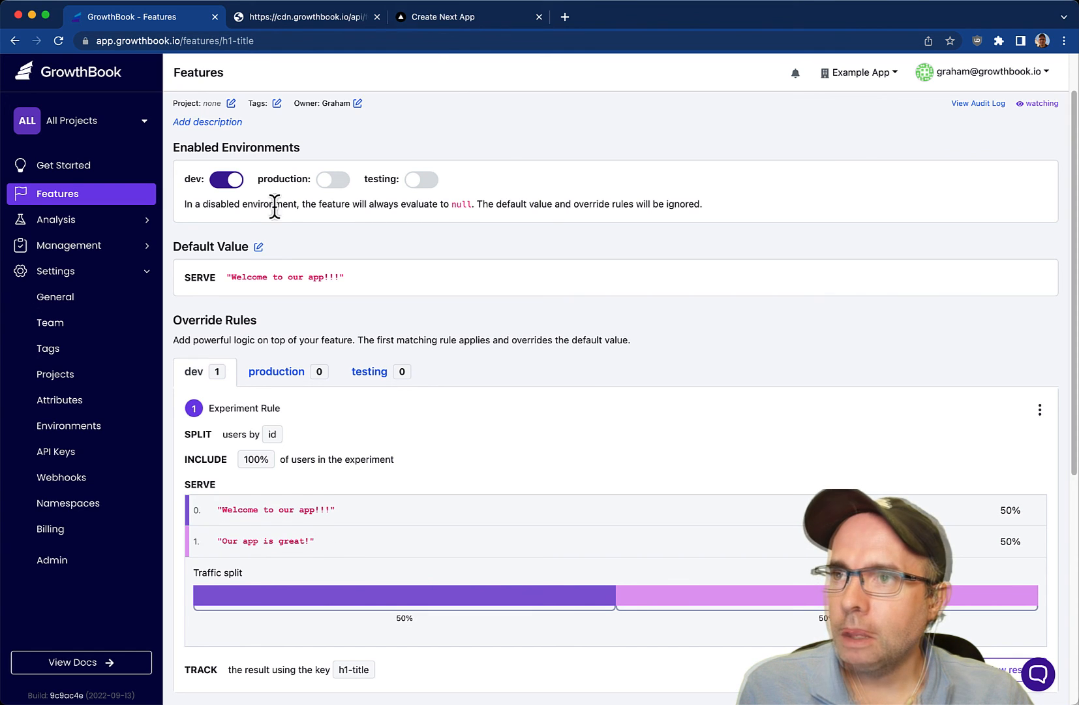
mouse_move(405, 273)
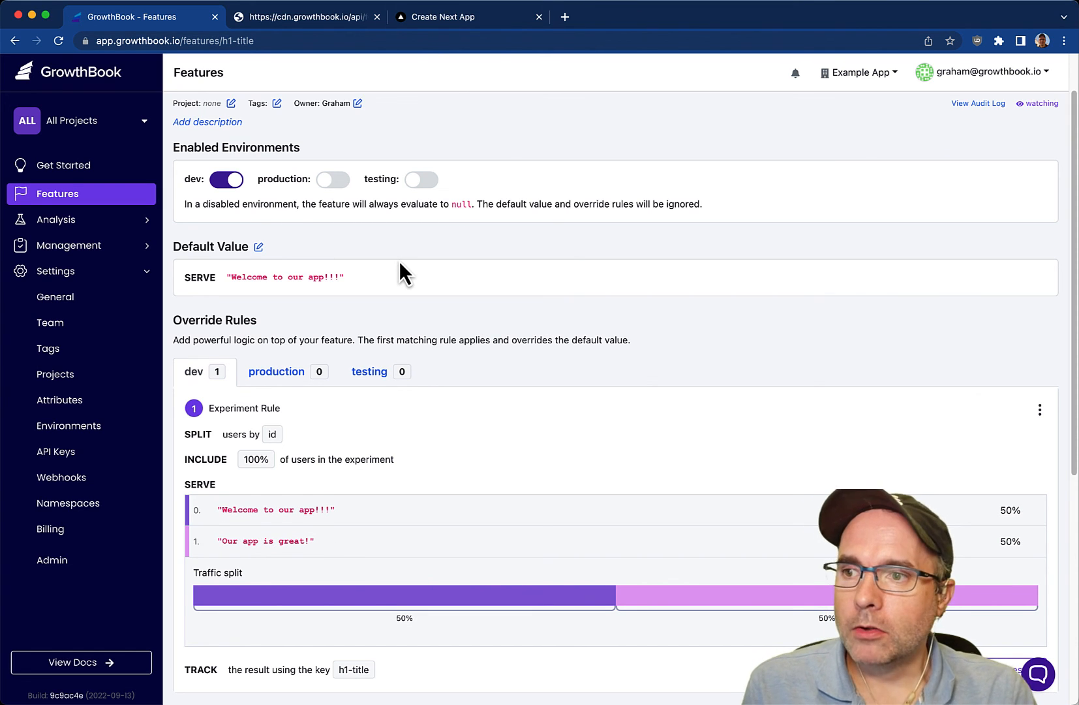
mouse_move(324, 539)
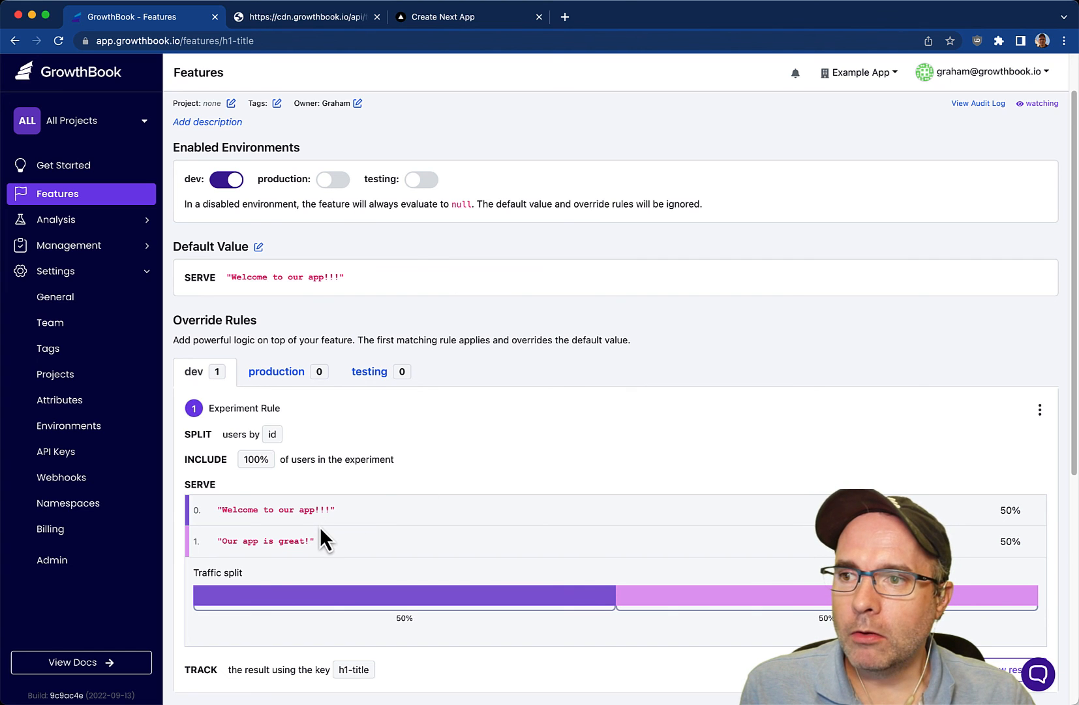
mouse_move(702, 479)
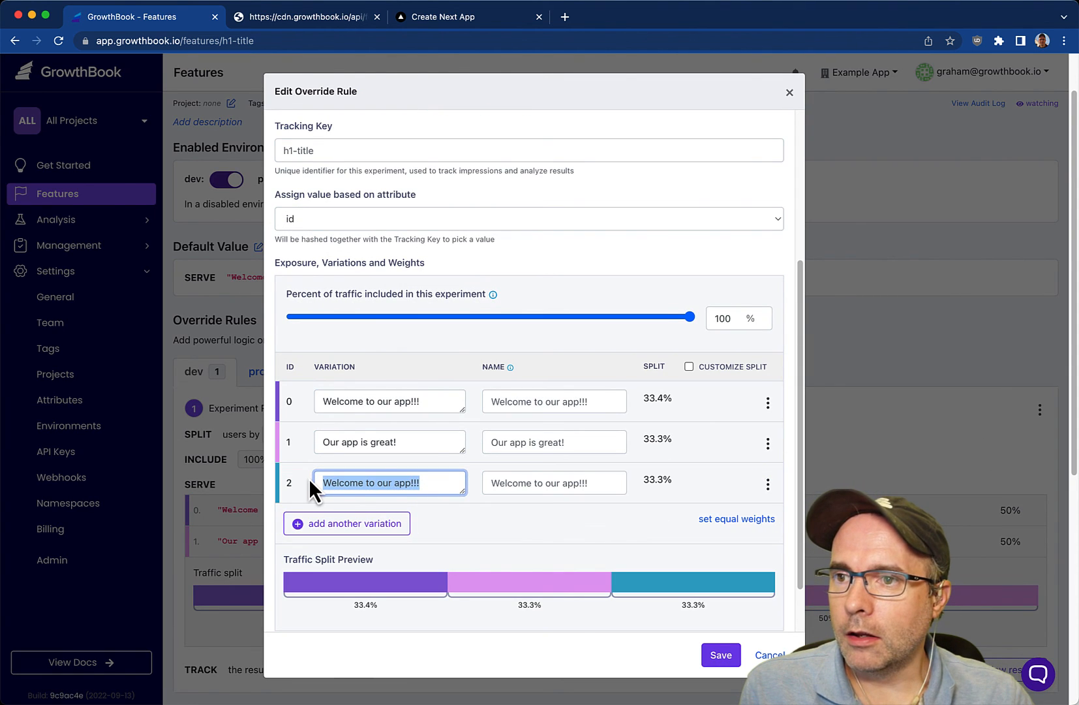
Add a third variation 'Whatever' splitting traffic roughly 33/33/33, save the rule, and publish
type("Whatever")
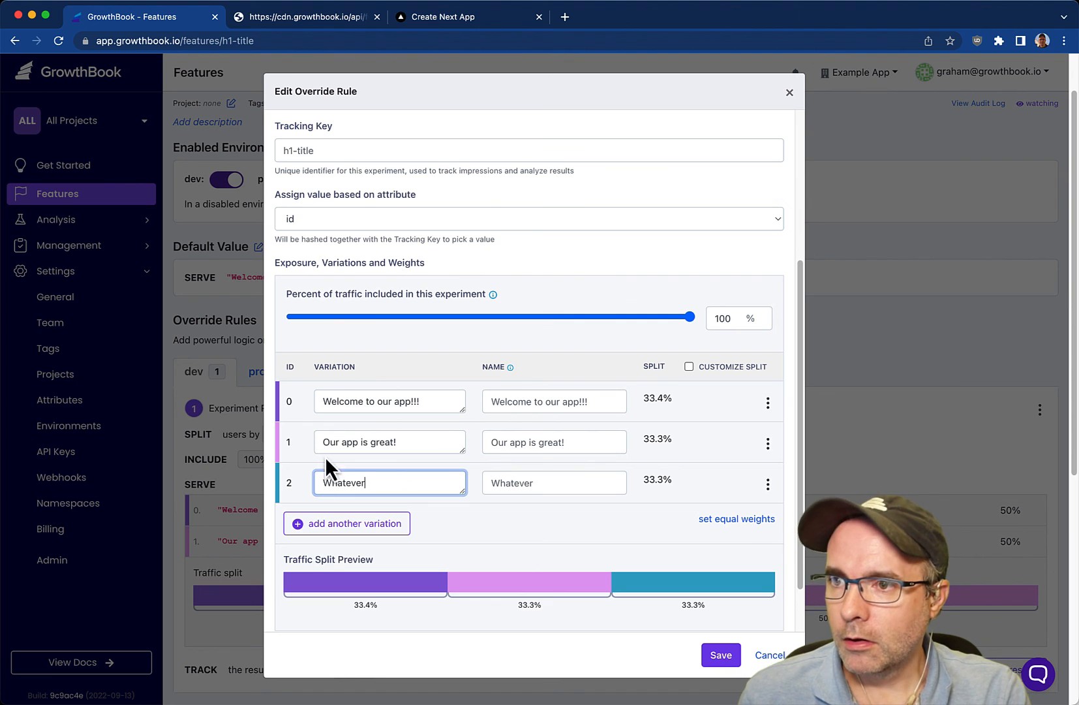
left_click(720, 655)
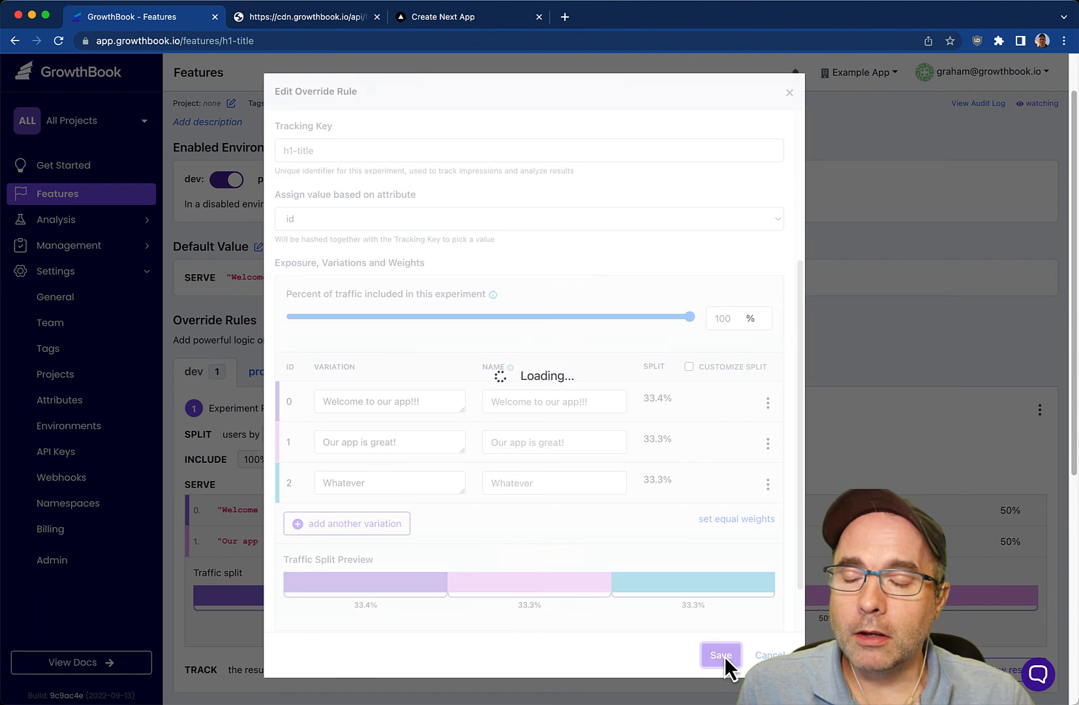
left_click(720, 656)
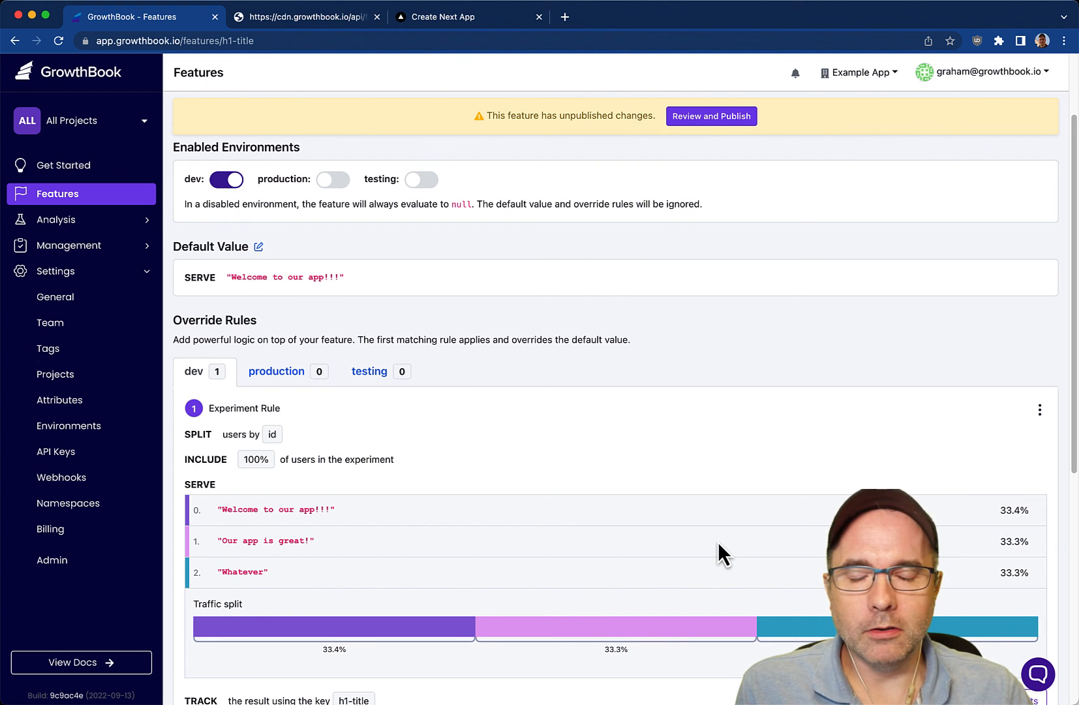
left_click(710, 117)
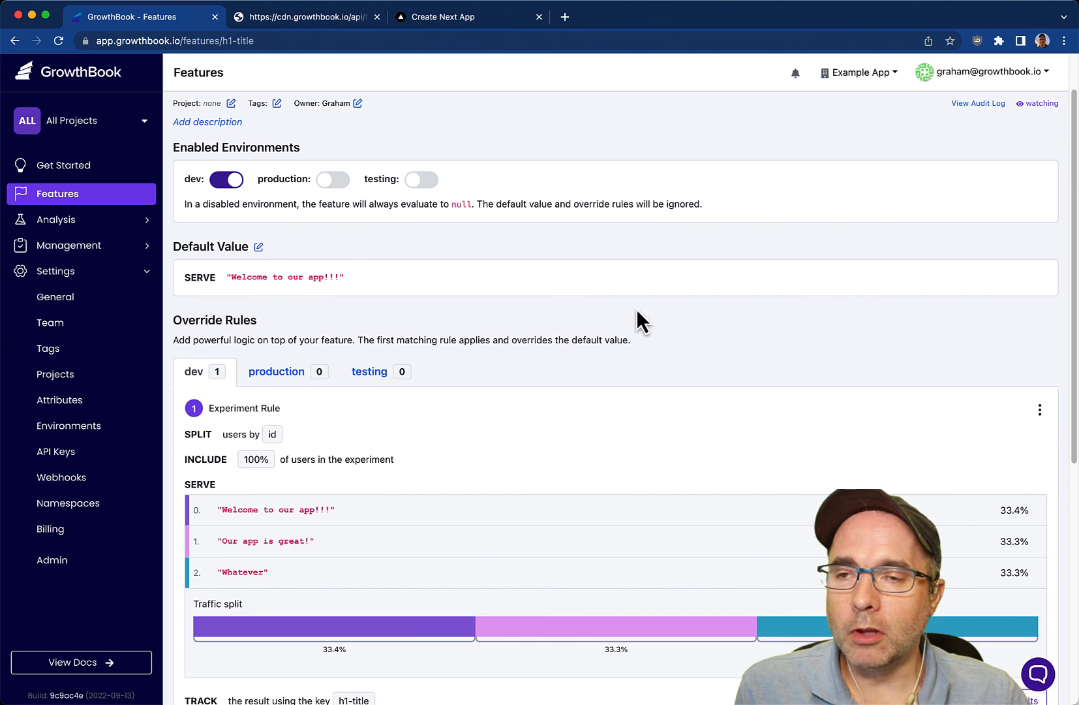
mouse_move(604, 146)
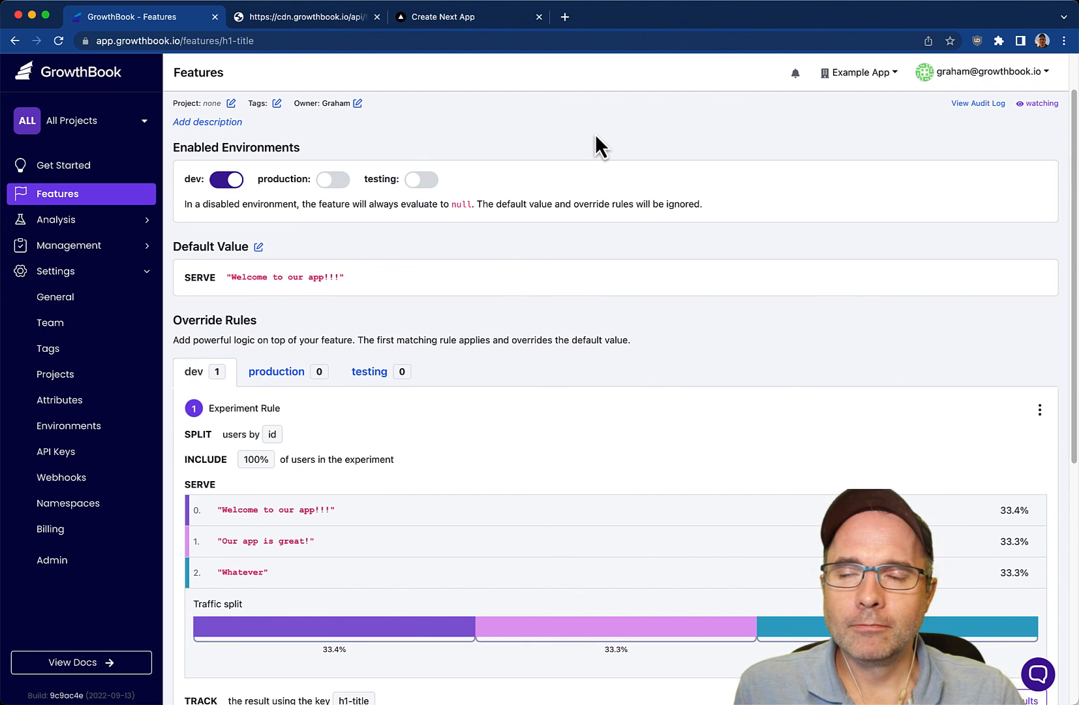